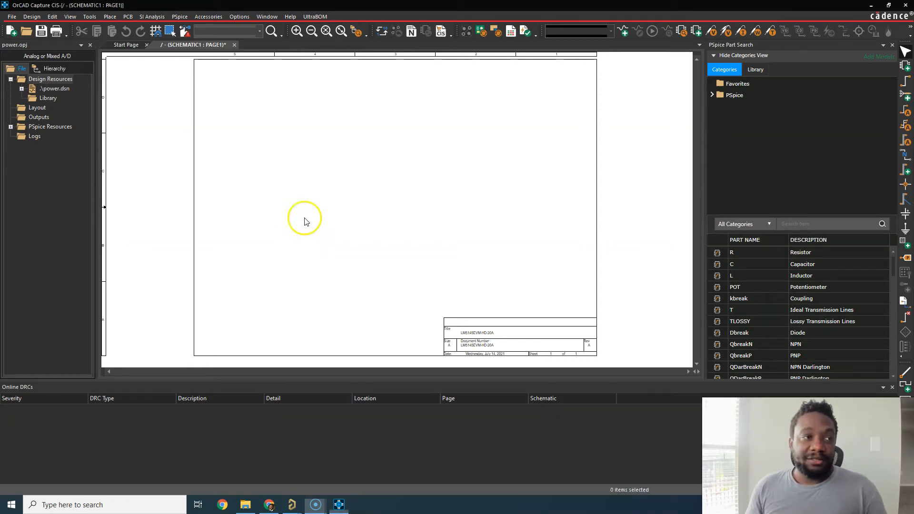
pyautogui.moveTo(307, 223)
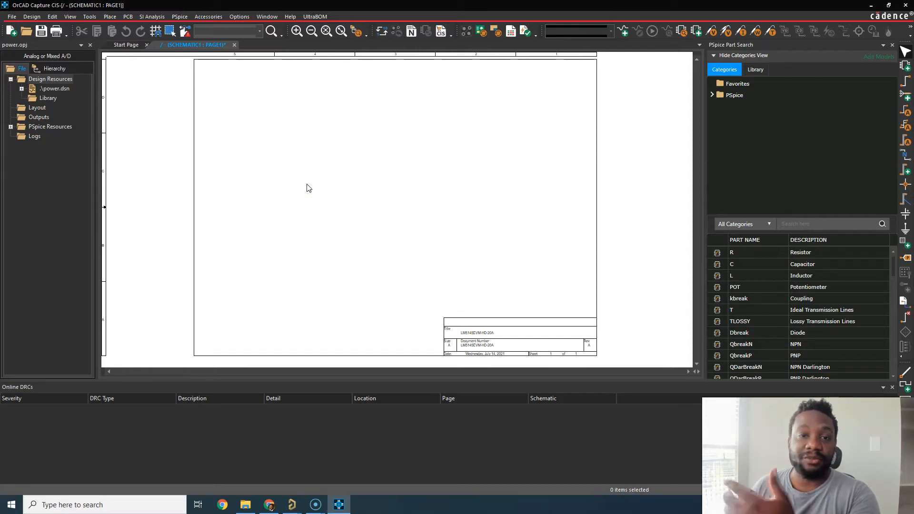
pyautogui.moveTo(332, 169)
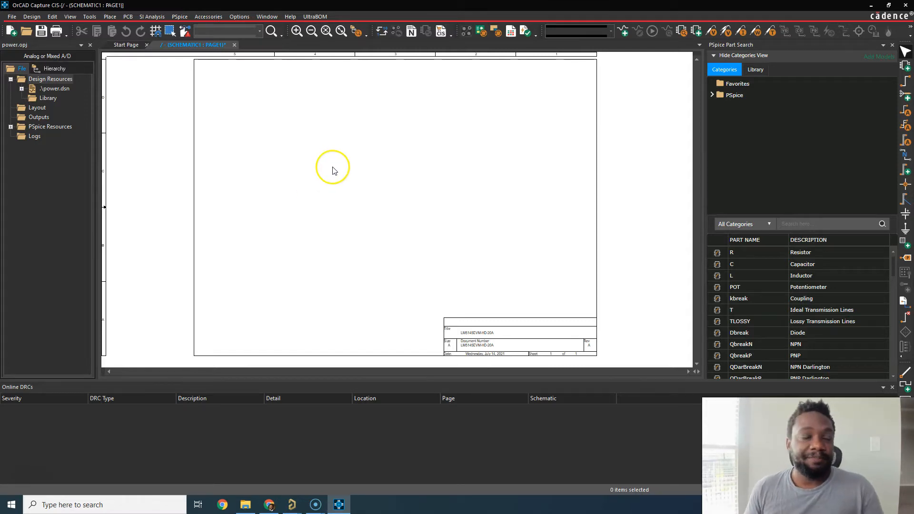
pyautogui.moveTo(300, 144)
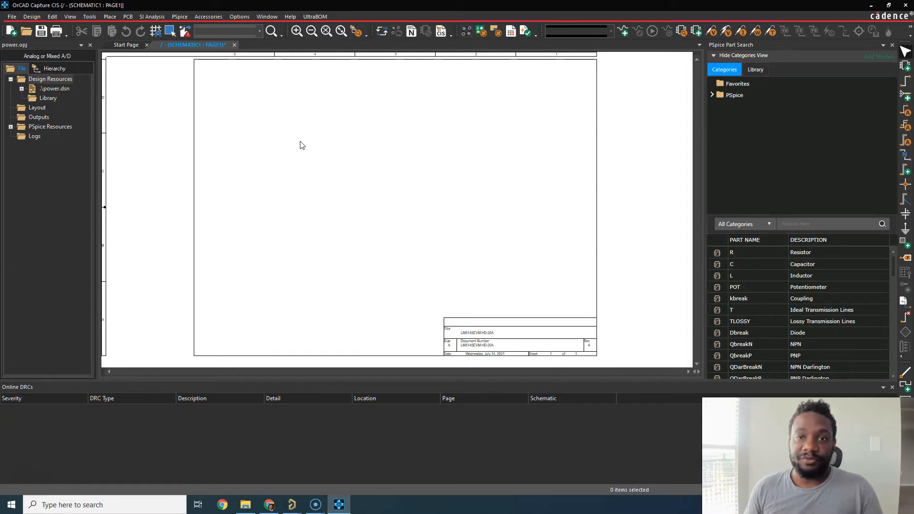
pyautogui.moveTo(293, 129)
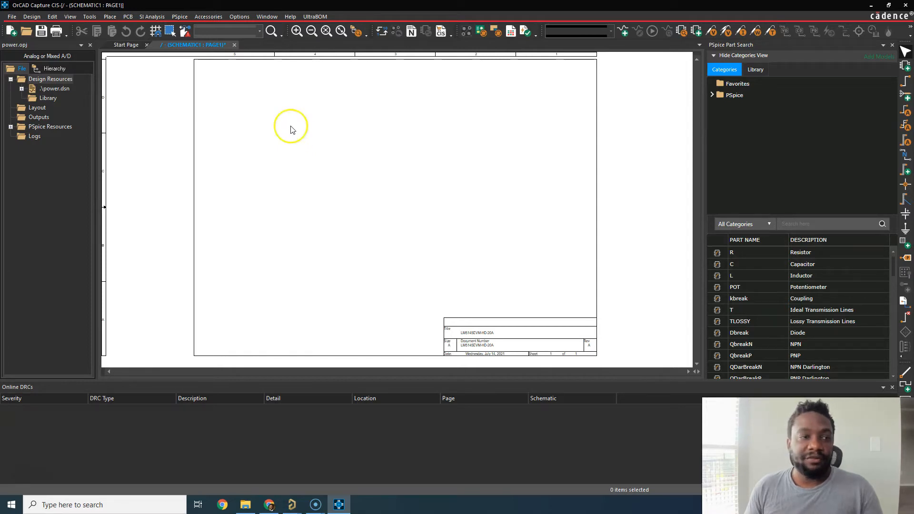
pyautogui.moveTo(290, 122)
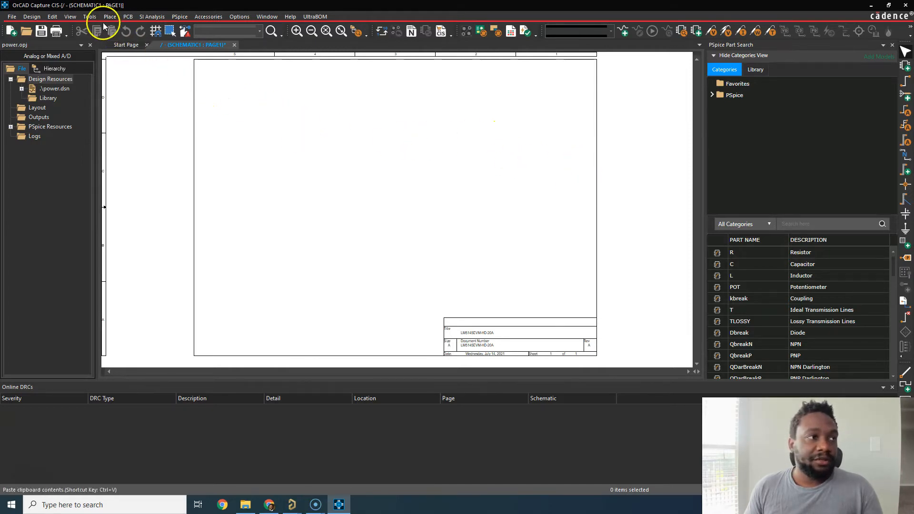
# Step: Start opening an existing part library from the File menu
pyautogui.click(31, 16)
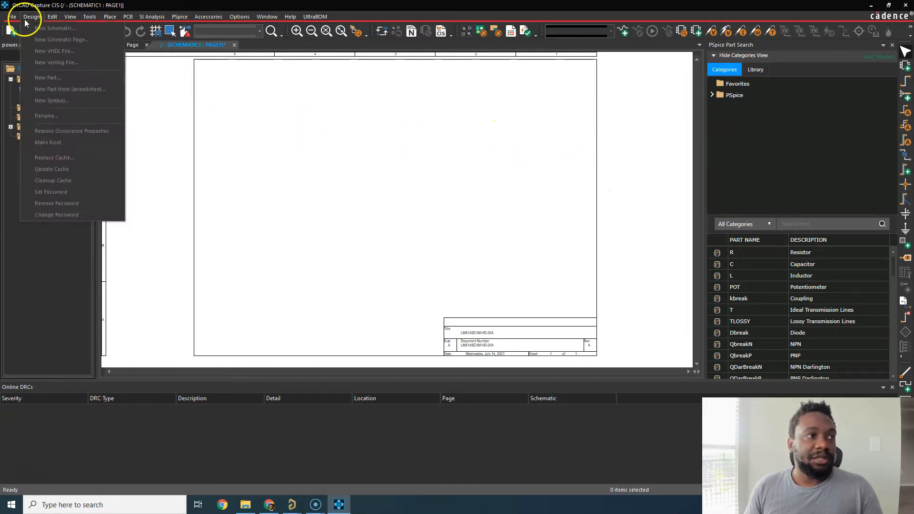
pyautogui.click(11, 15)
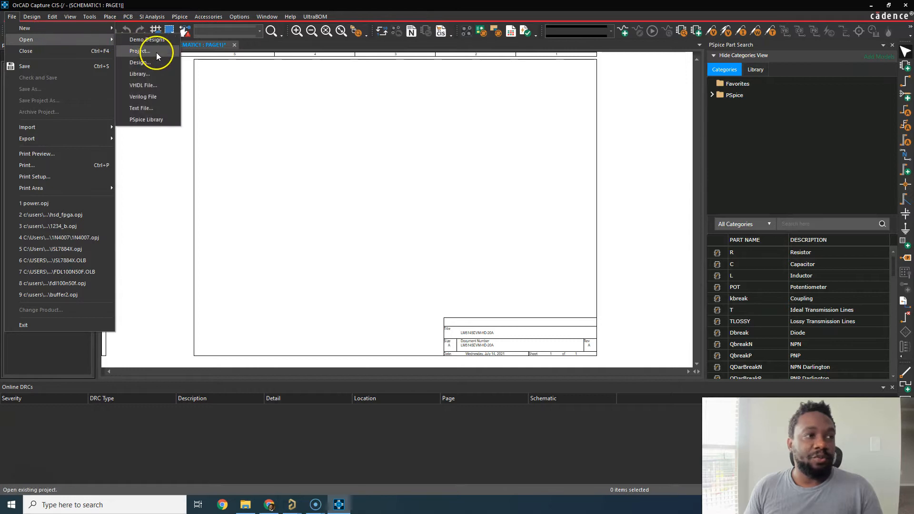
pyautogui.click(140, 74)
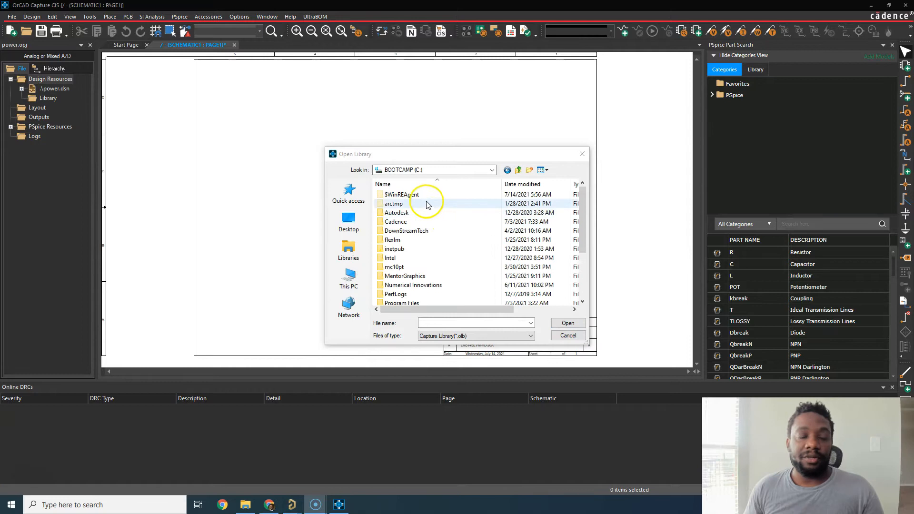
# Step: Browse into Cadence > SPB_17.4 > tools > capture > library and scroll its library folders
pyautogui.doubleClick(395, 221)
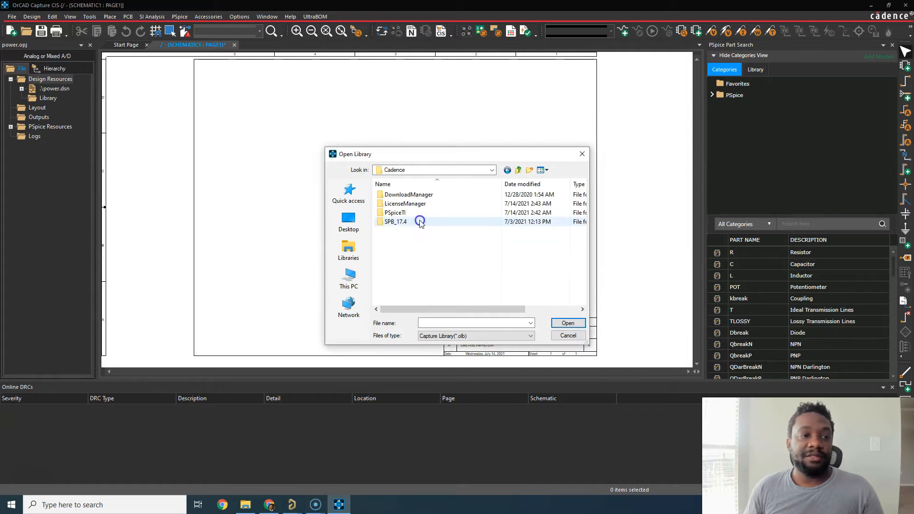
pyautogui.doubleClick(395, 221)
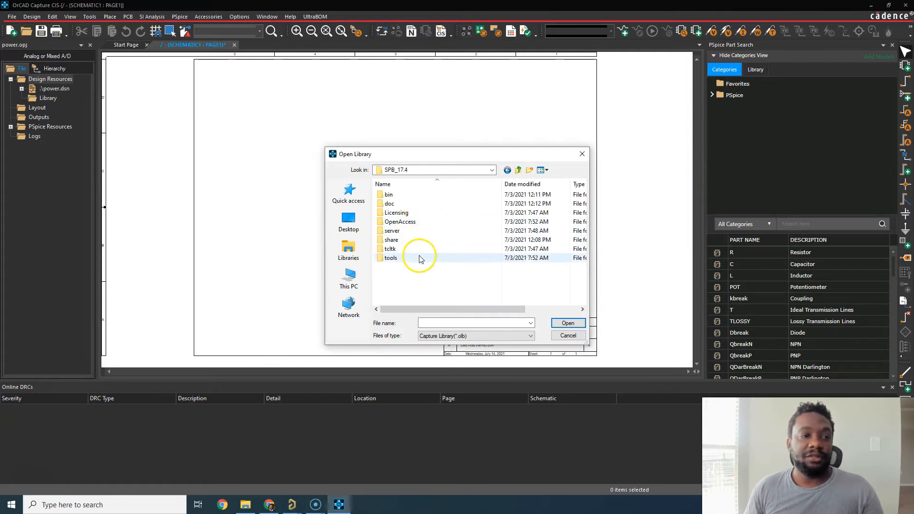
pyautogui.doubleClick(390, 258)
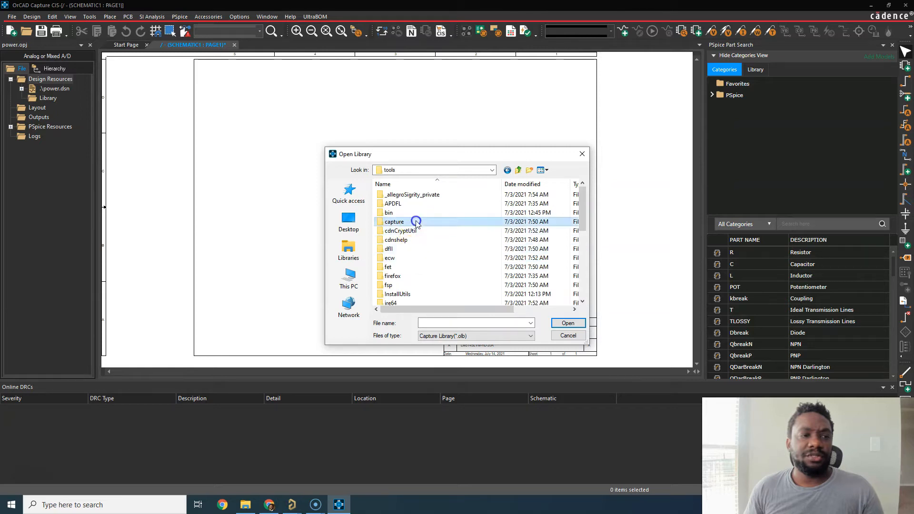
pyautogui.doubleClick(394, 221)
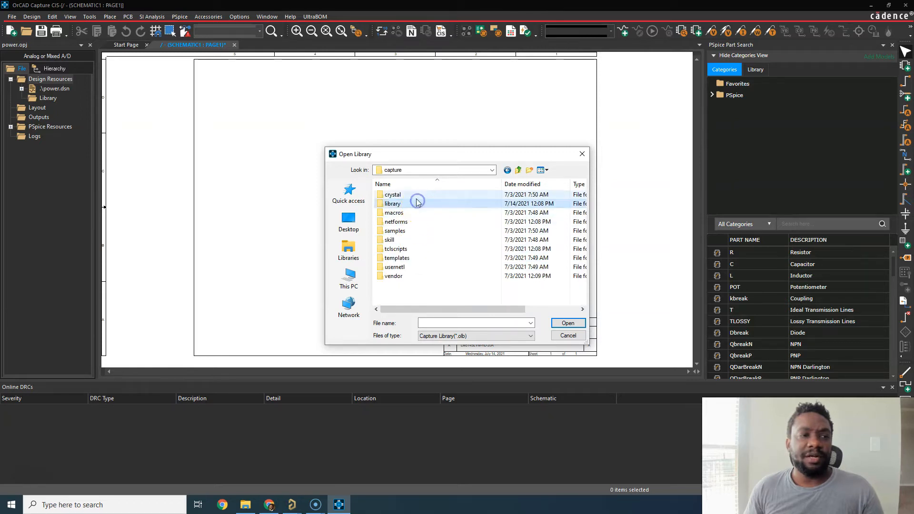
pyautogui.doubleClick(392, 203)
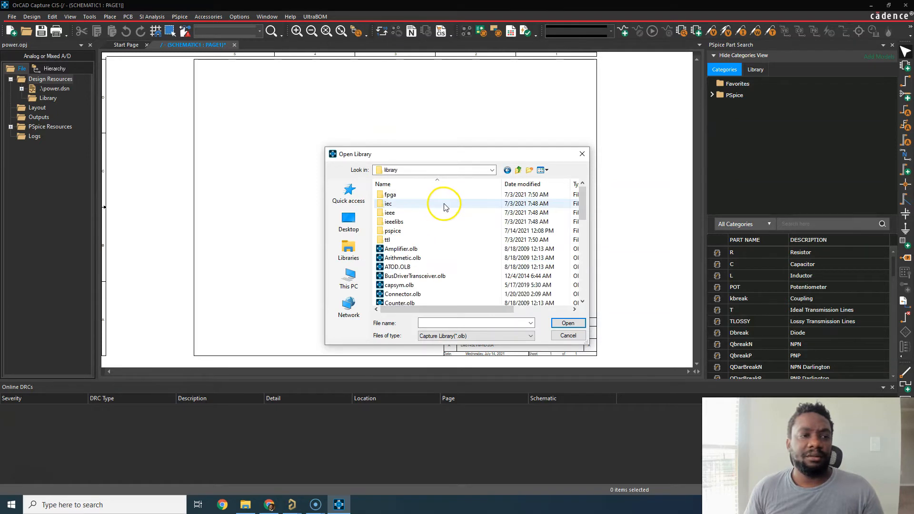
pyautogui.doubleClick(392, 230)
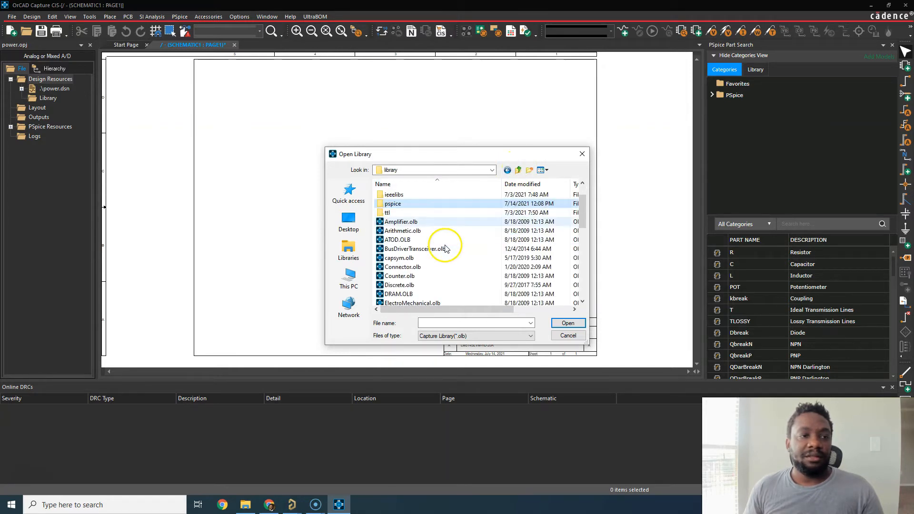
pyautogui.scroll(3)
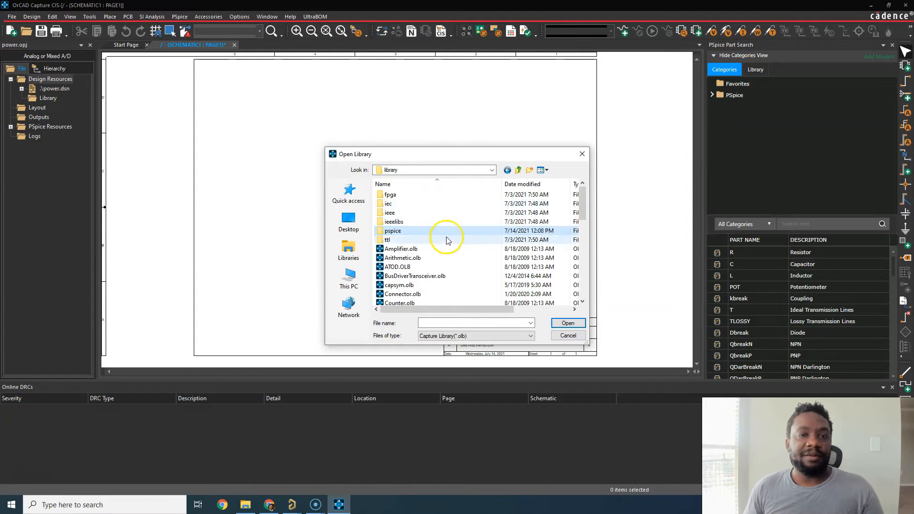
pyautogui.scroll(-3)
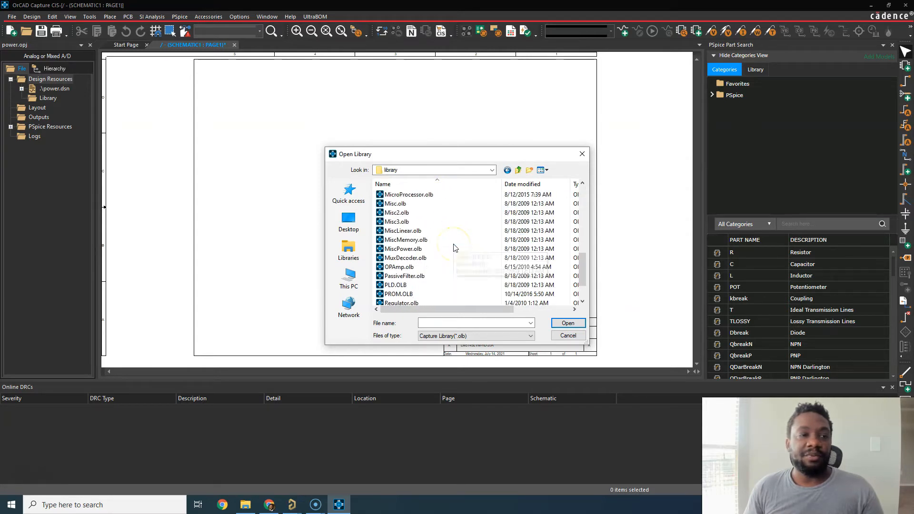
pyautogui.scroll(-3)
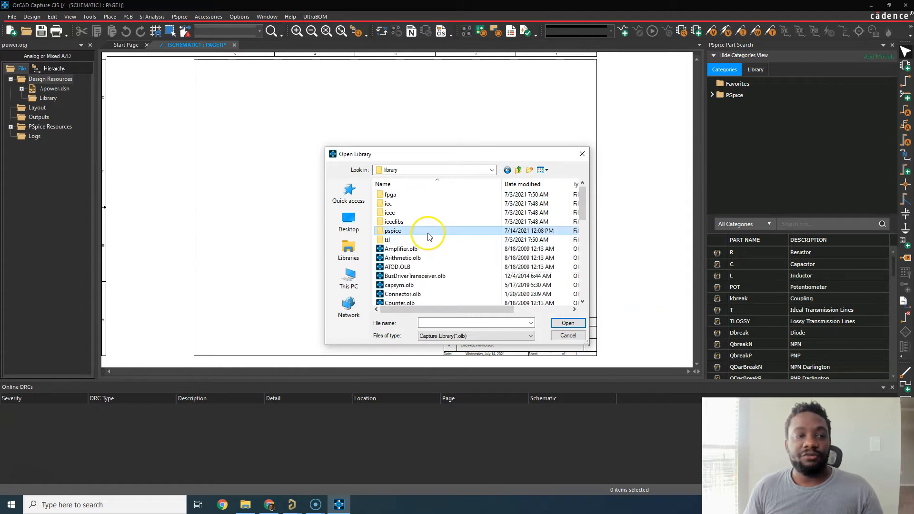
# Step: Open the pspice folder and try selecting INFINEON.OLB, then IRF.OLB
pyautogui.doubleClick(392, 231)
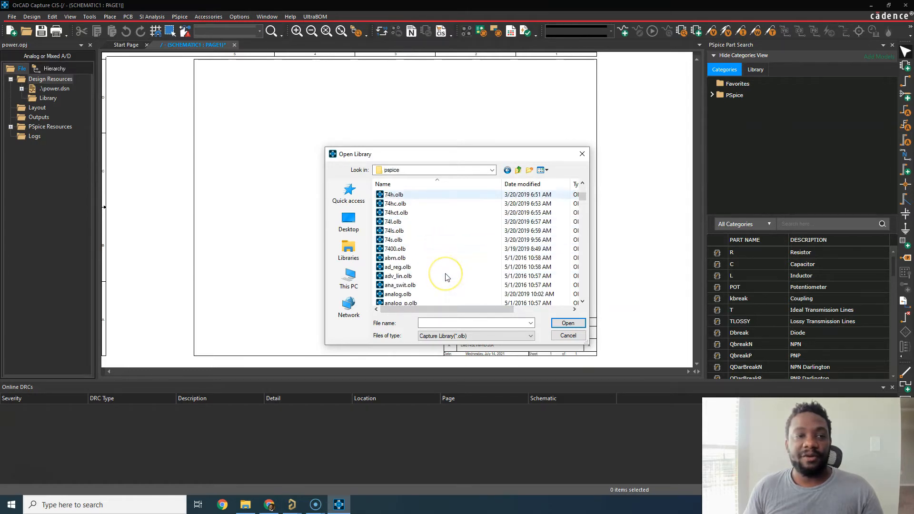
pyautogui.scroll(-3)
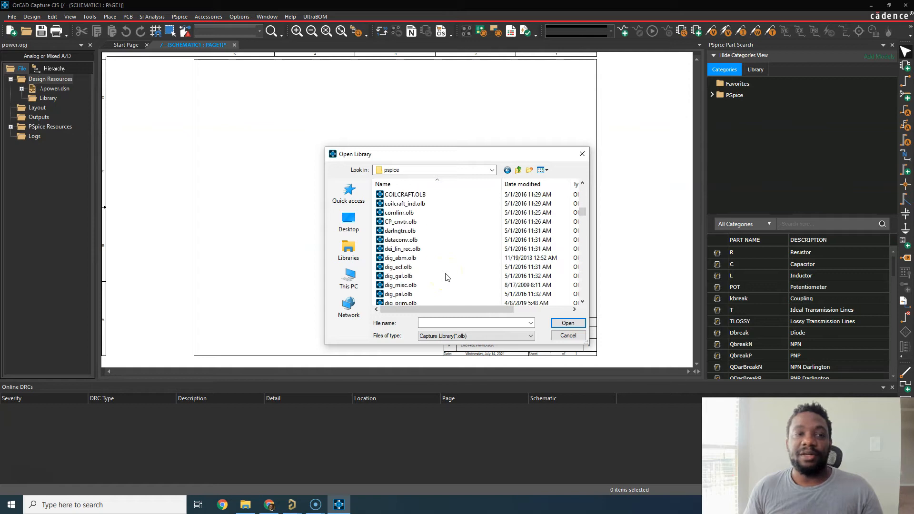
pyautogui.scroll(-3)
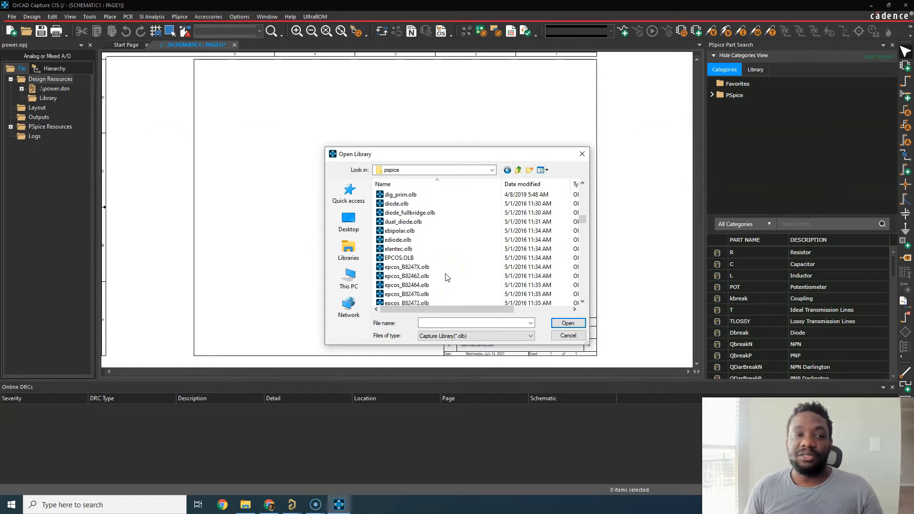
pyautogui.scroll(-3)
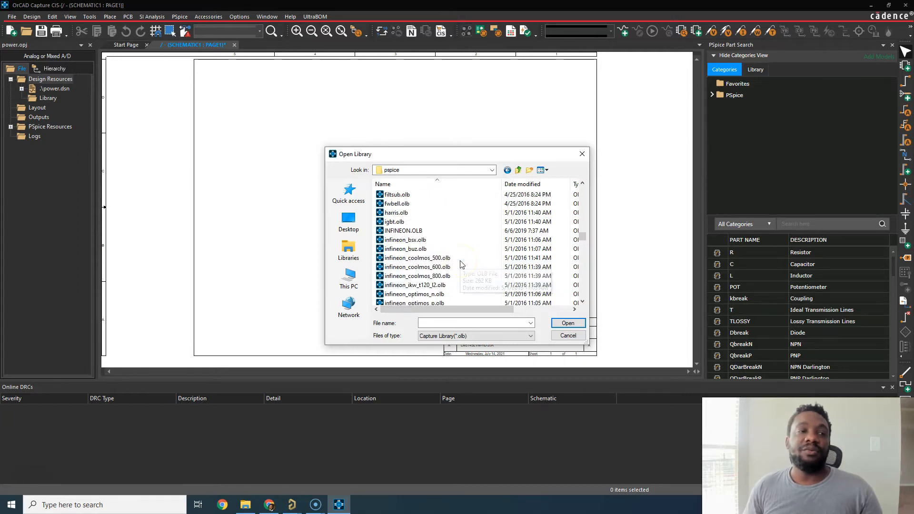
pyautogui.click(402, 231)
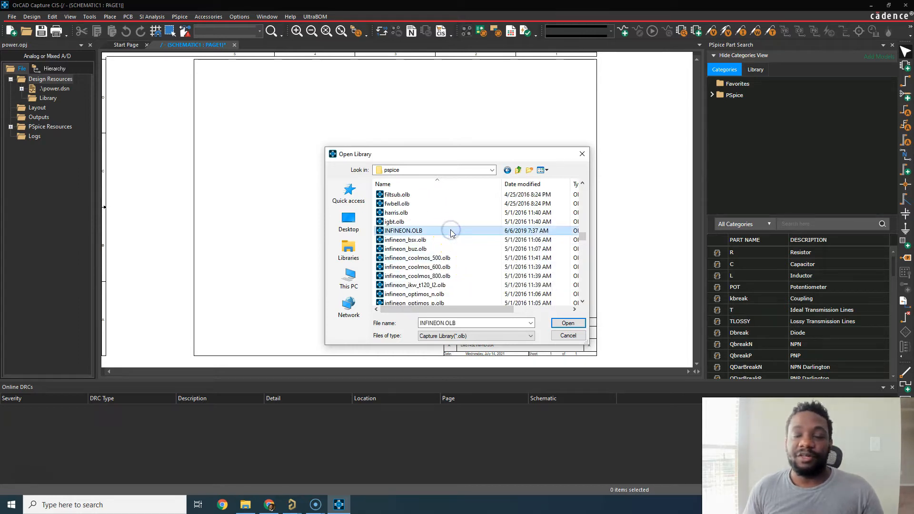
pyautogui.moveTo(452, 232)
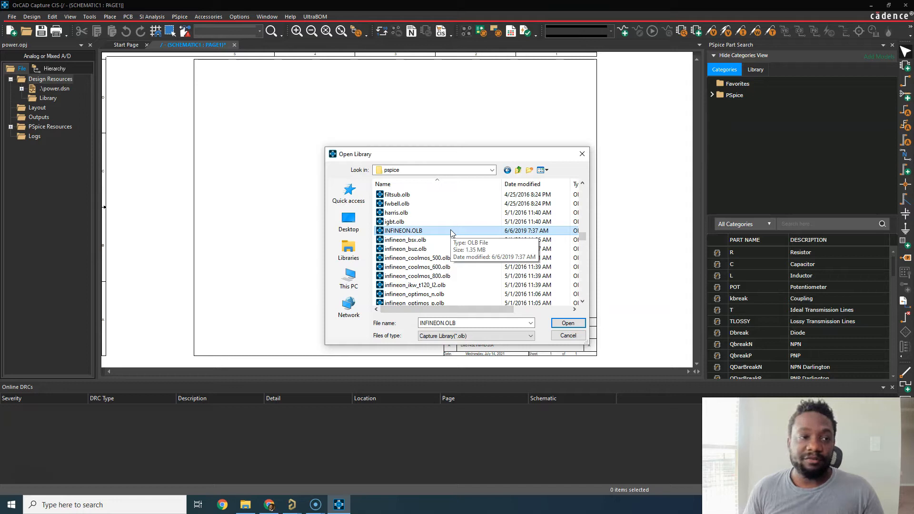
pyautogui.scroll(-3)
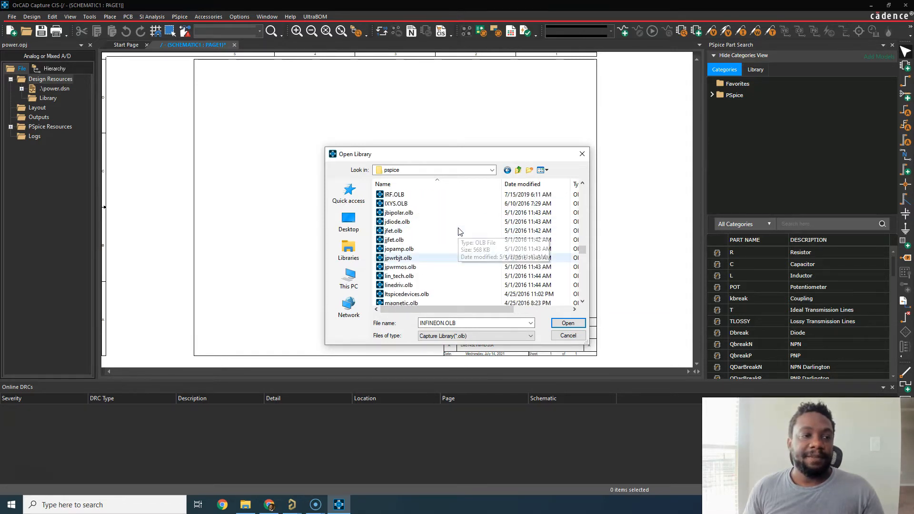
pyautogui.click(393, 221)
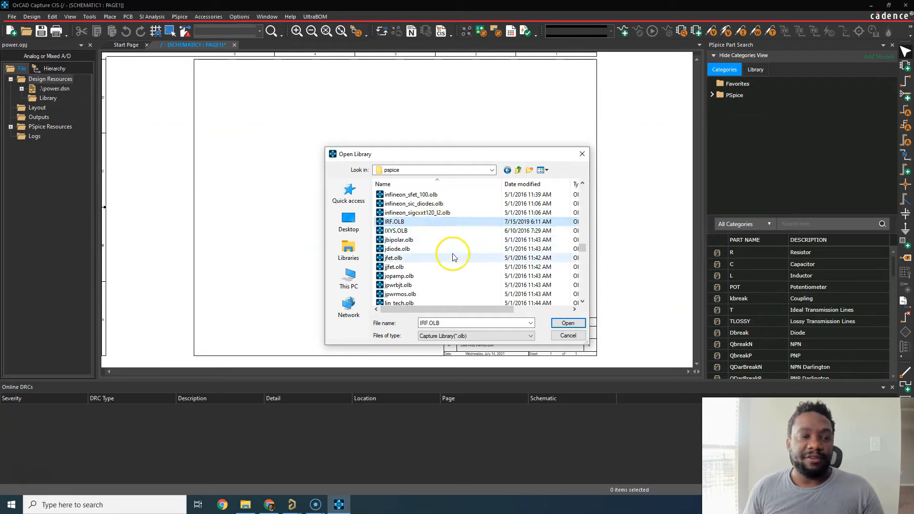
pyautogui.moveTo(453, 258)
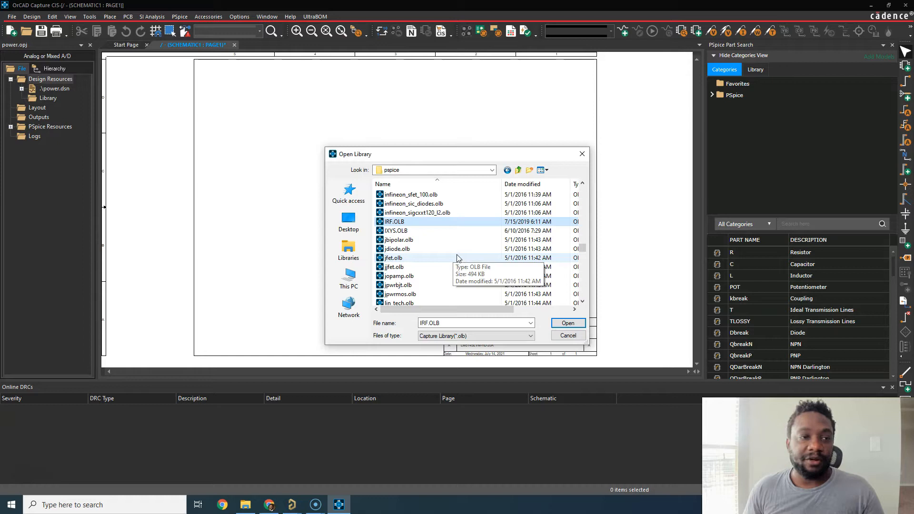
# Step: Scroll further and select tex_inst.olb as the library to open
pyautogui.scroll(-3)
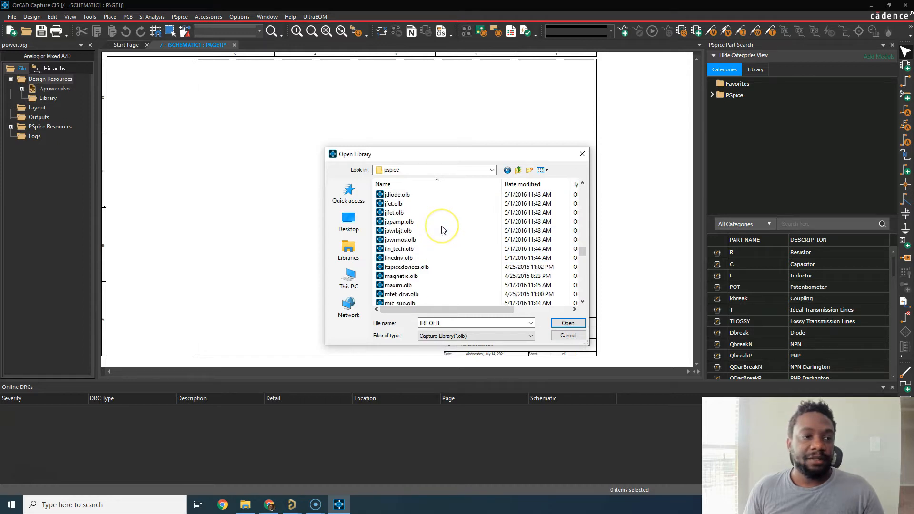
pyautogui.scroll(-3)
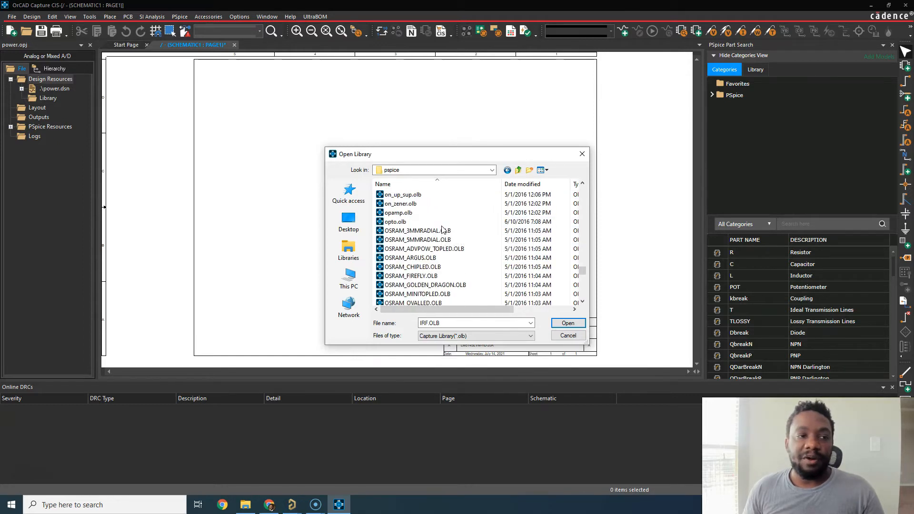
pyautogui.scroll(-3)
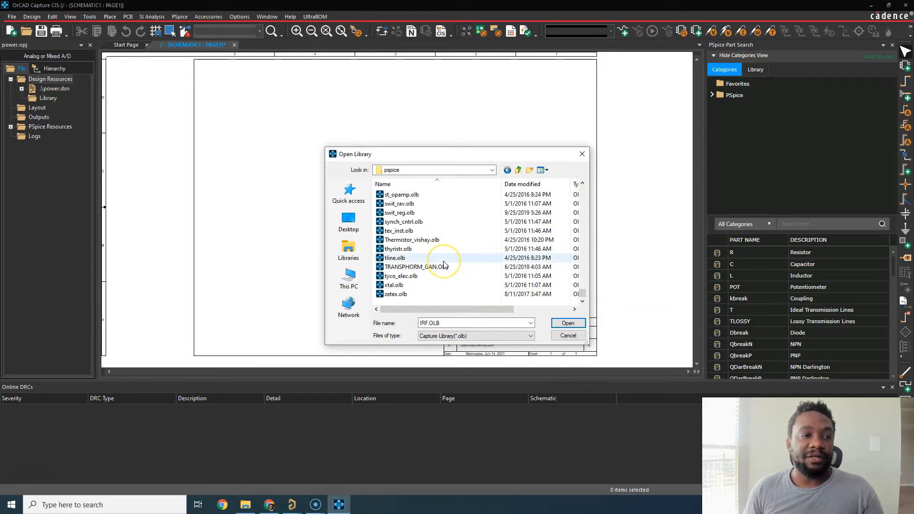
pyautogui.click(399, 231)
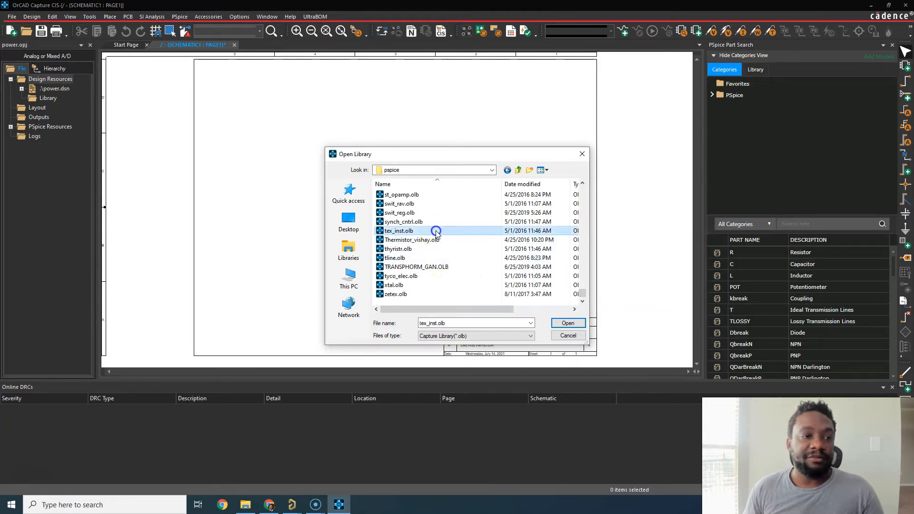
pyautogui.scroll(3)
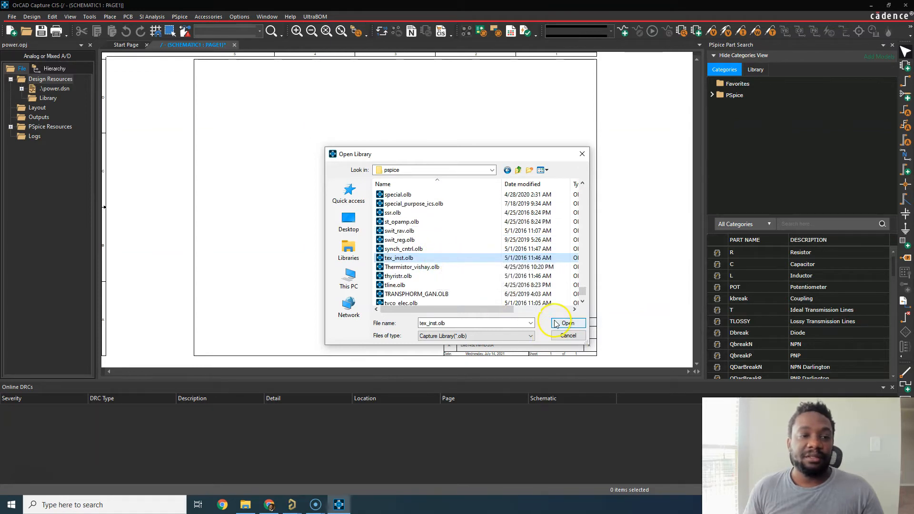
# Step: Load tex_inst.olb and select a TI part in its library list
pyautogui.click(566, 322)
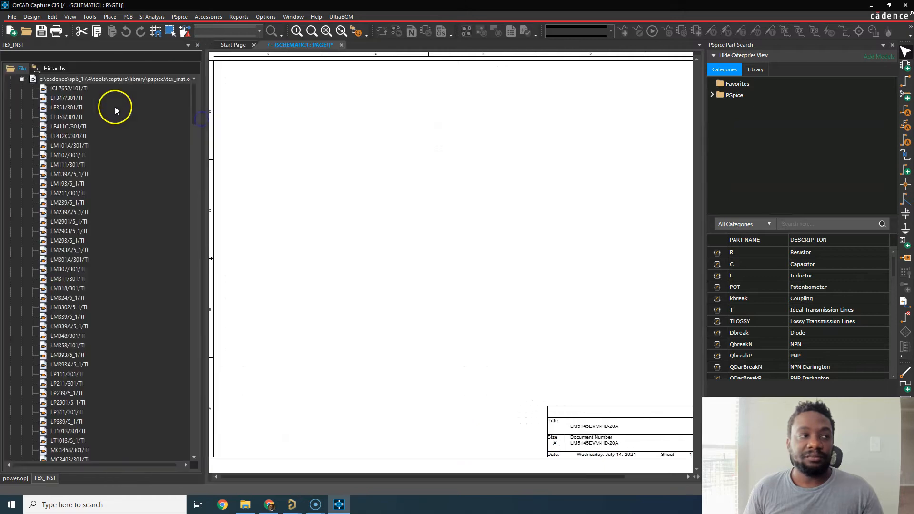
pyautogui.click(66, 97)
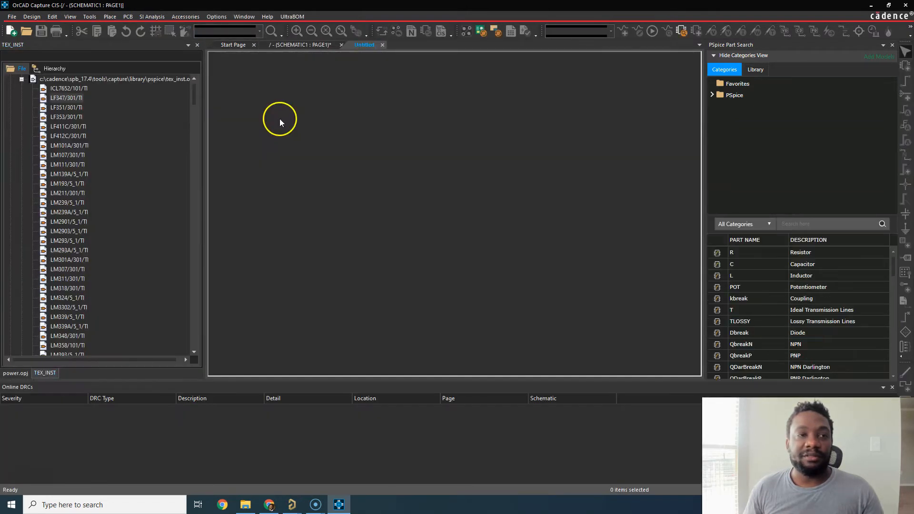
pyautogui.moveTo(404, 145)
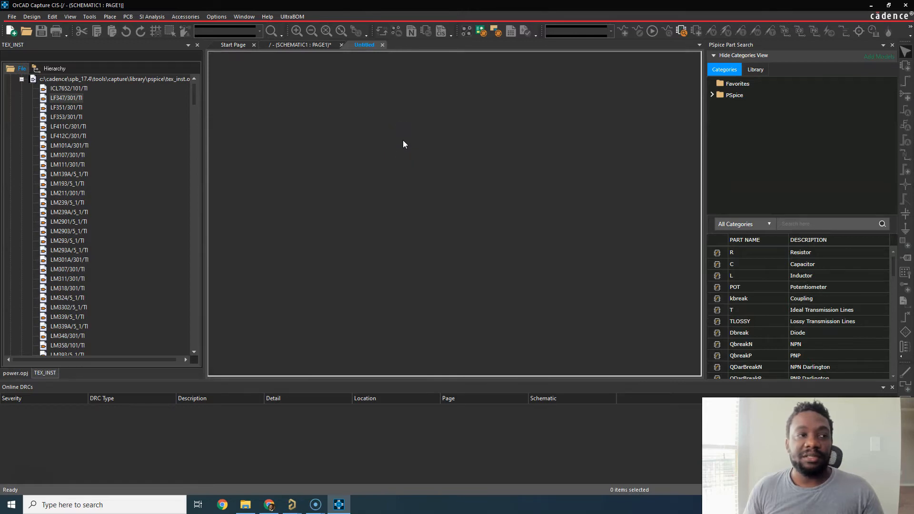
# Step: Open the LF347/301/TI op-amp symbol in the part editor
pyautogui.doubleClick(67, 97)
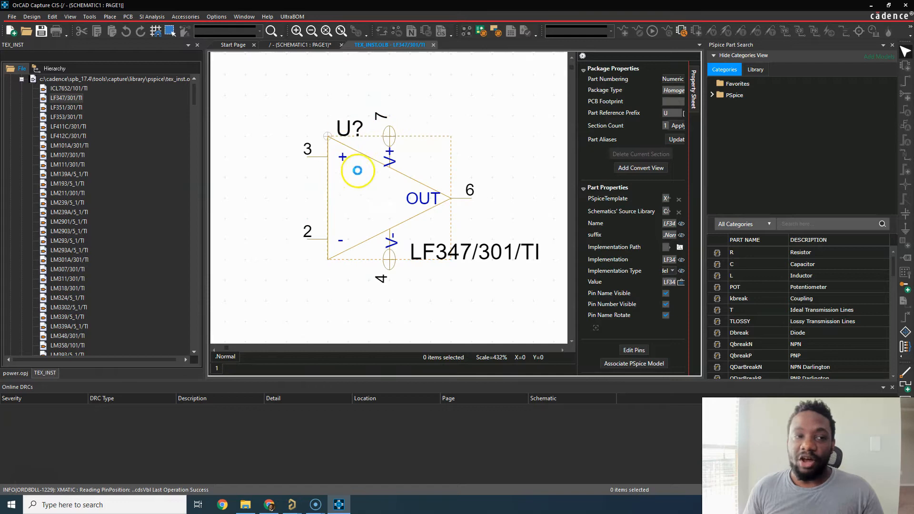
pyautogui.moveTo(474, 133)
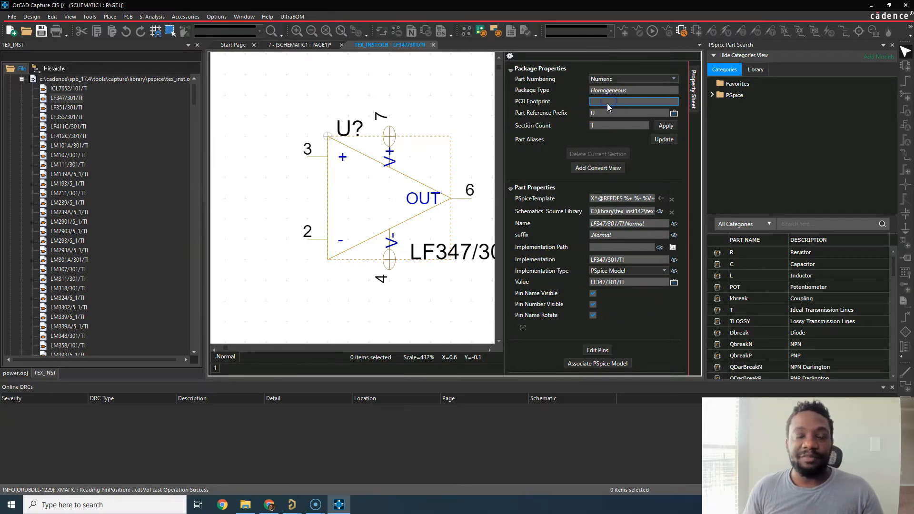
pyautogui.moveTo(656, 194)
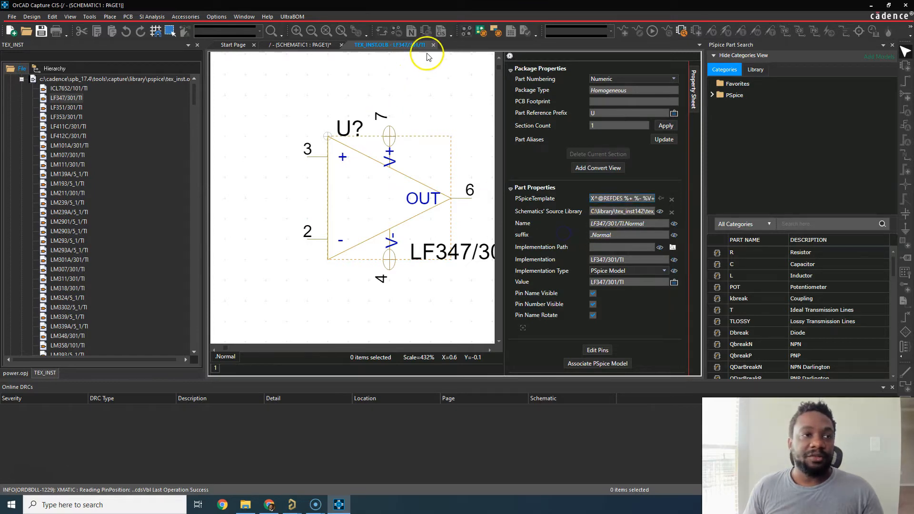
# Step: Close the LF347/301/TI part tab and scroll through the library list
pyautogui.click(433, 45)
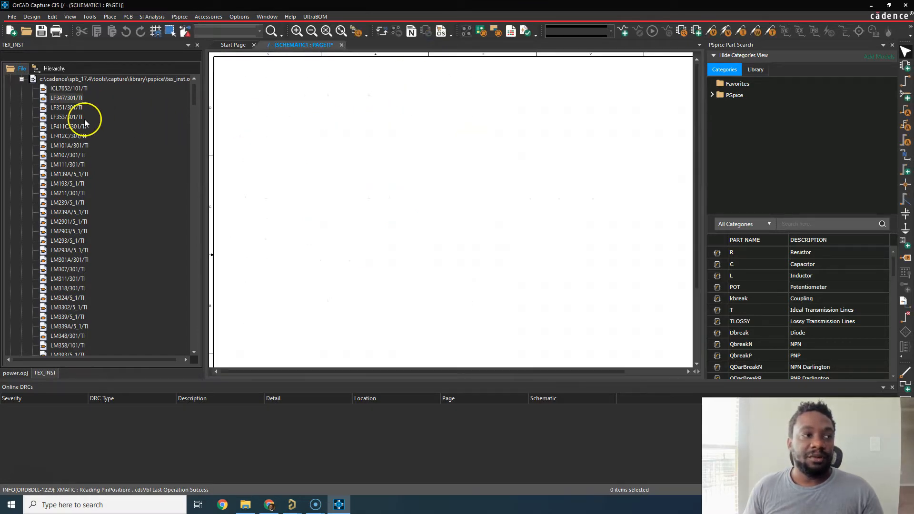
pyautogui.scroll(-3)
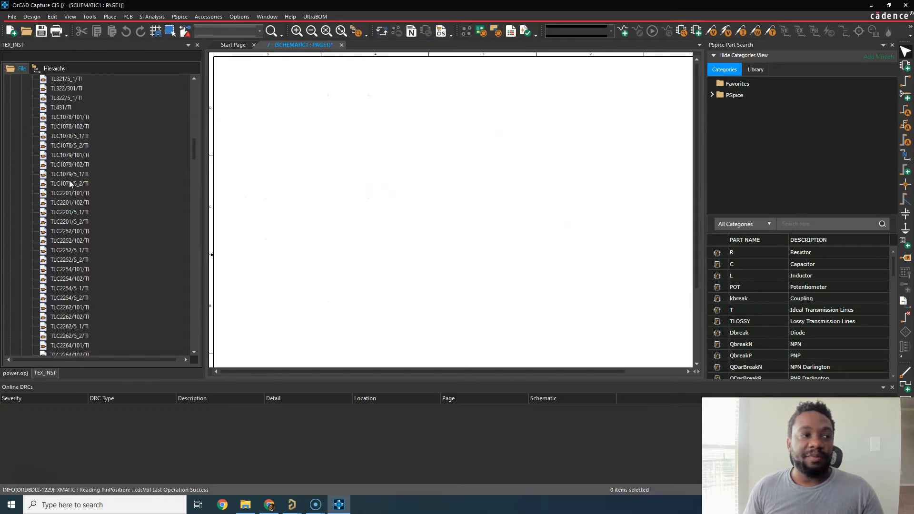
pyautogui.scroll(-3)
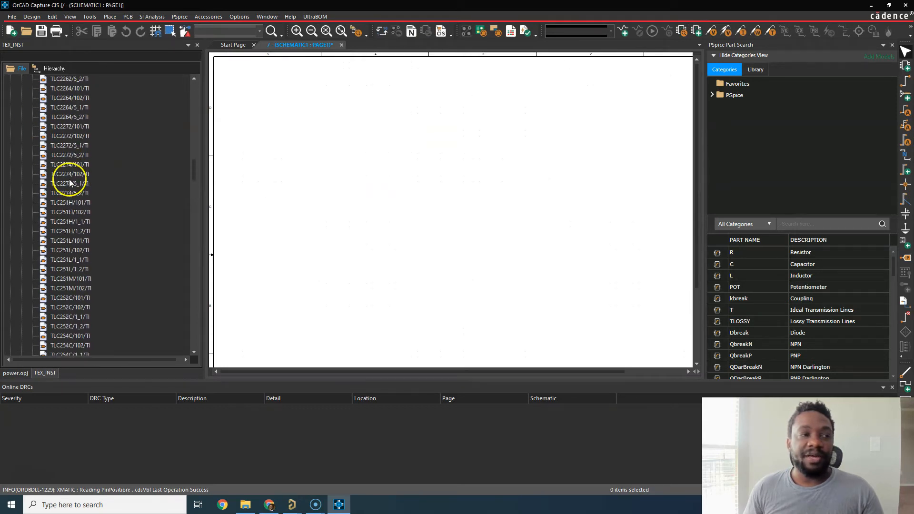
pyautogui.scroll(3)
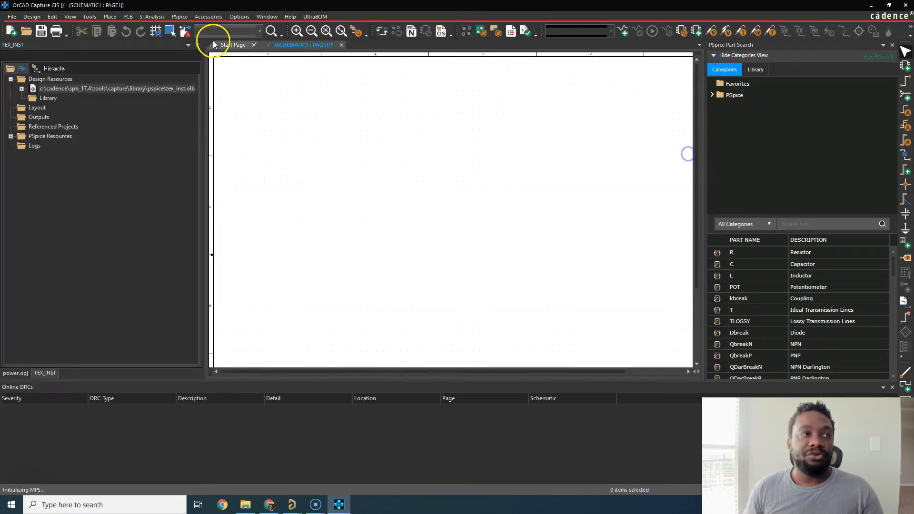
# Step: Show the Place Part panel from the Place menu
pyautogui.click(109, 16)
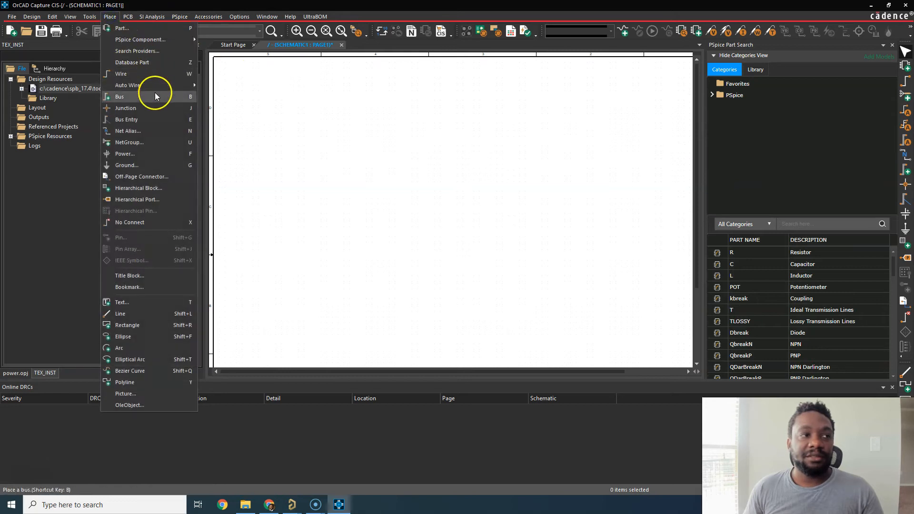
pyautogui.moveTo(148, 223)
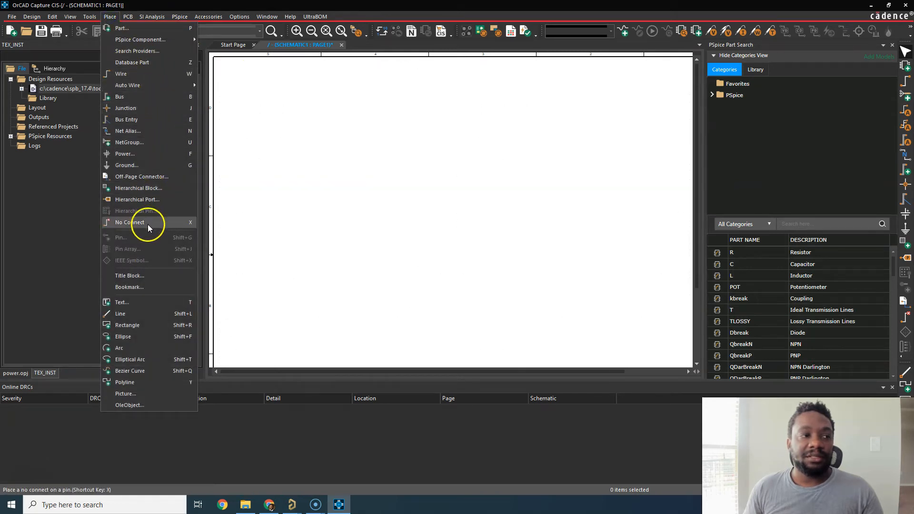
pyautogui.moveTo(154, 119)
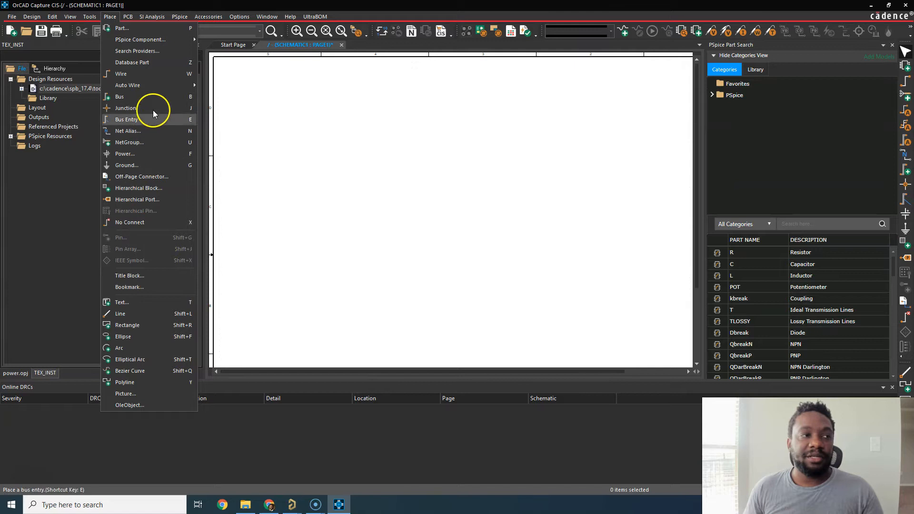
pyautogui.click(122, 28)
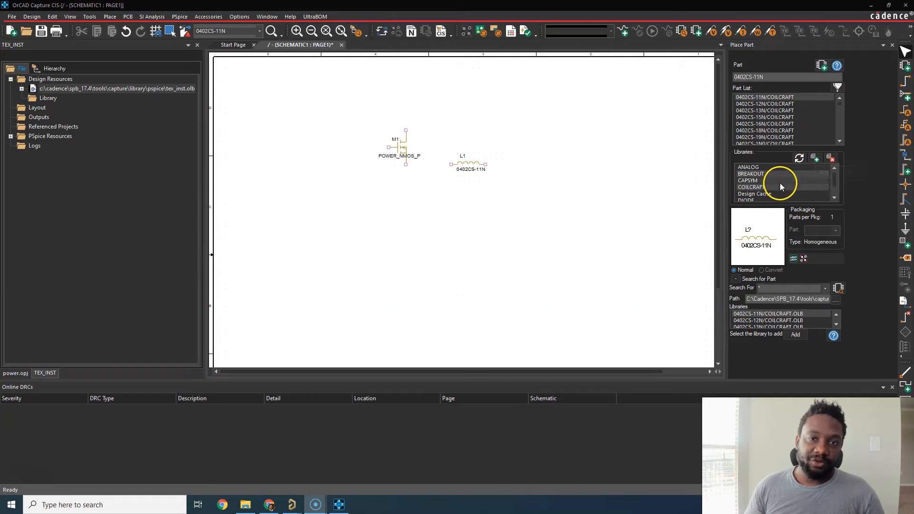
pyautogui.moveTo(727, 197)
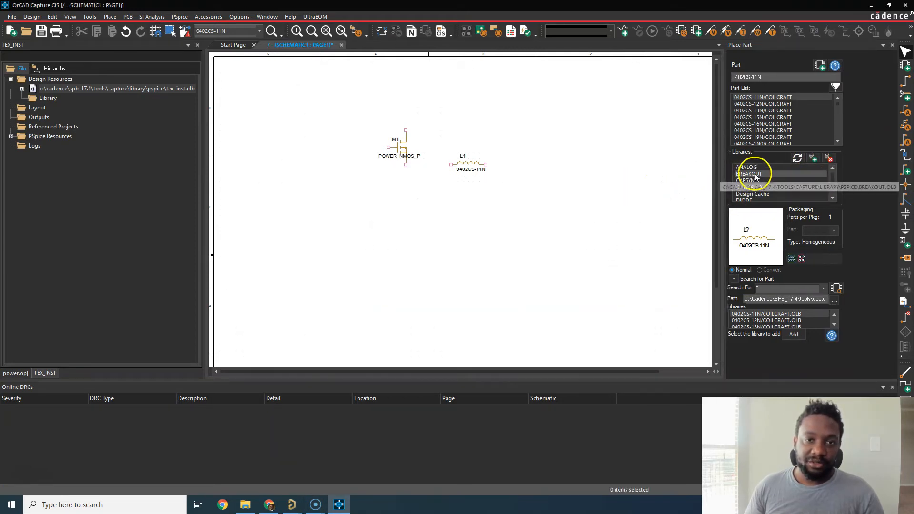
# Step: Add tex_inst.olb from the pspice folder to Place Part's libraries
pyautogui.click(812, 158)
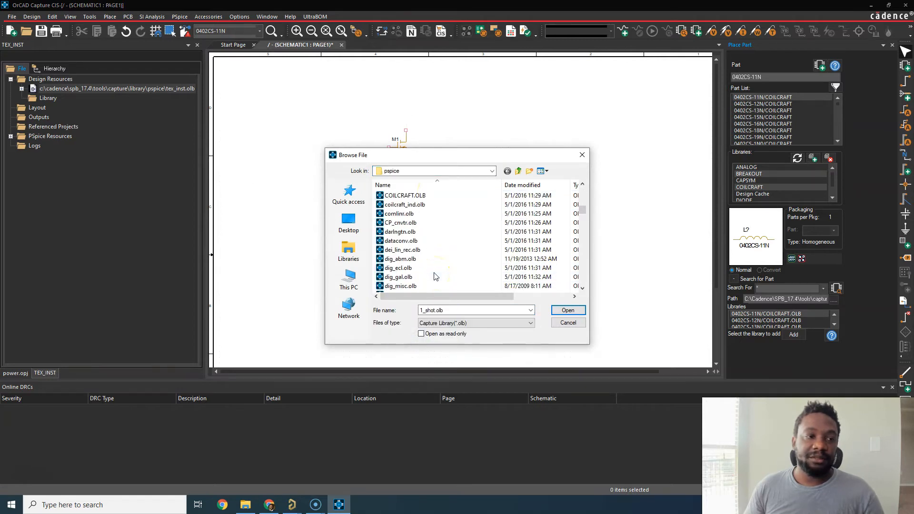
pyautogui.scroll(-3)
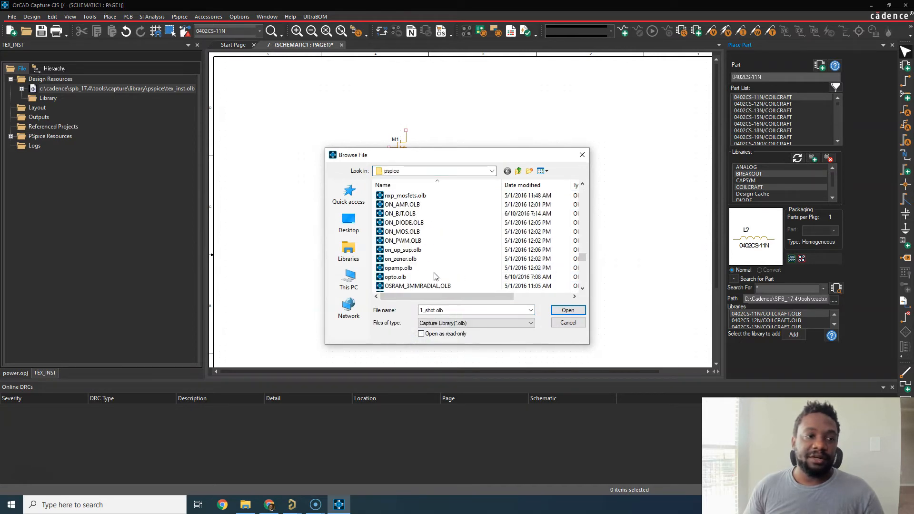
pyautogui.scroll(-3)
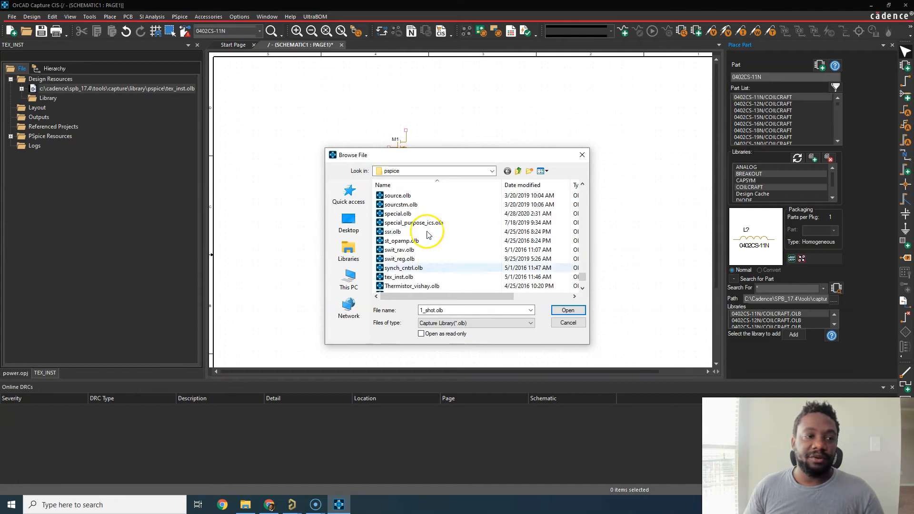
pyautogui.click(399, 277)
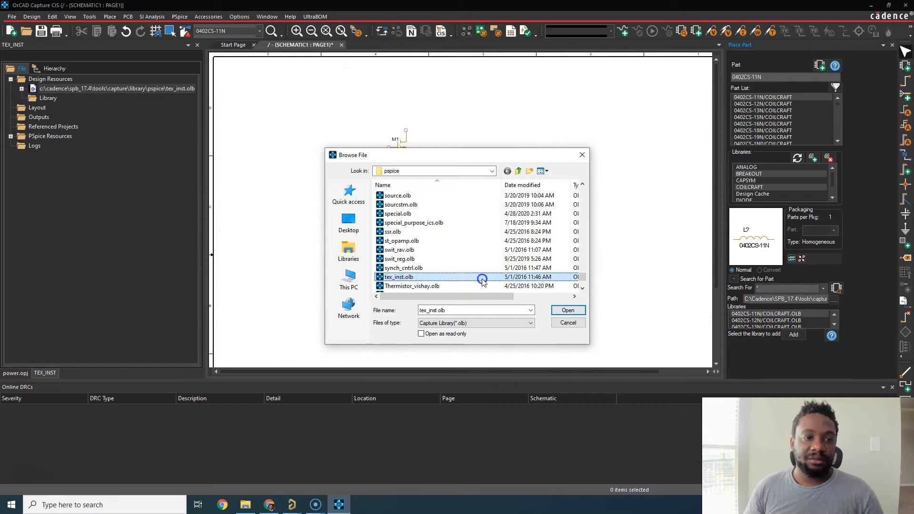
pyautogui.click(566, 310)
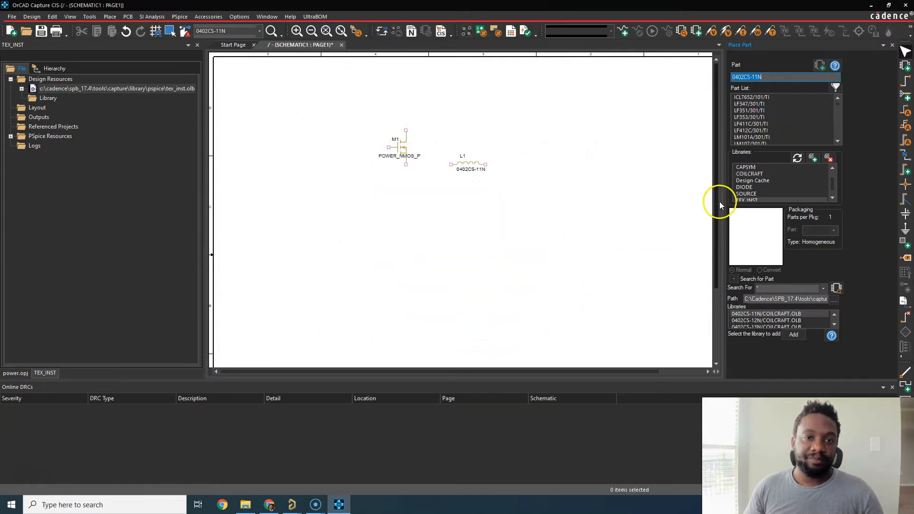
# Step: Select TEX_INST, preview TLC1079/102/TI, then choose TLC27L7/102/TI
pyautogui.click(748, 194)
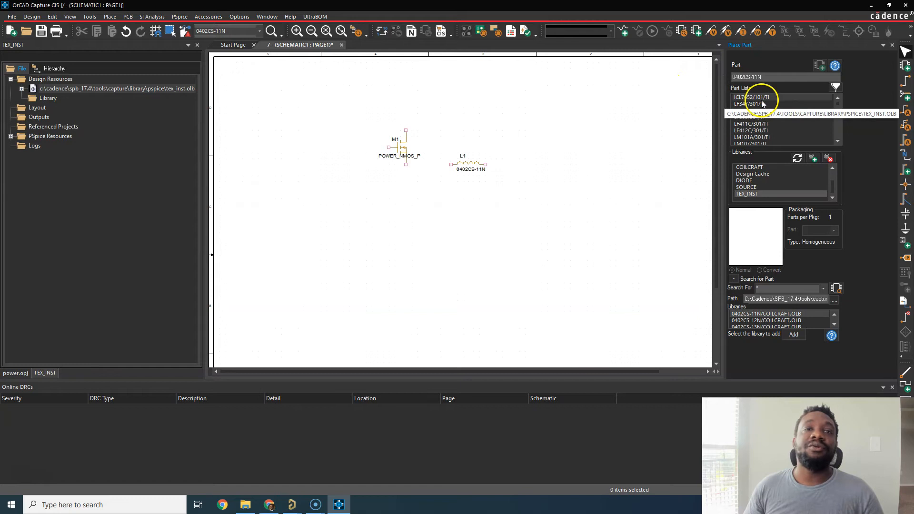
pyautogui.scroll(-3)
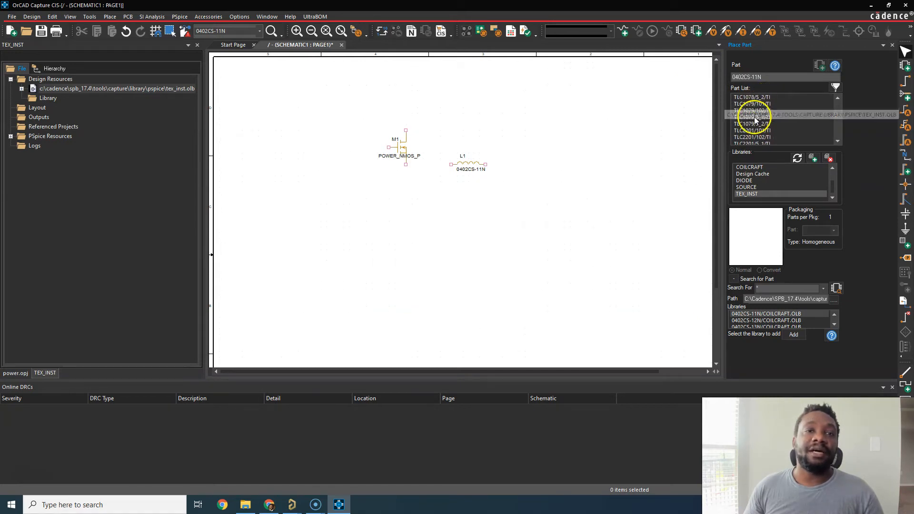
pyautogui.click(752, 110)
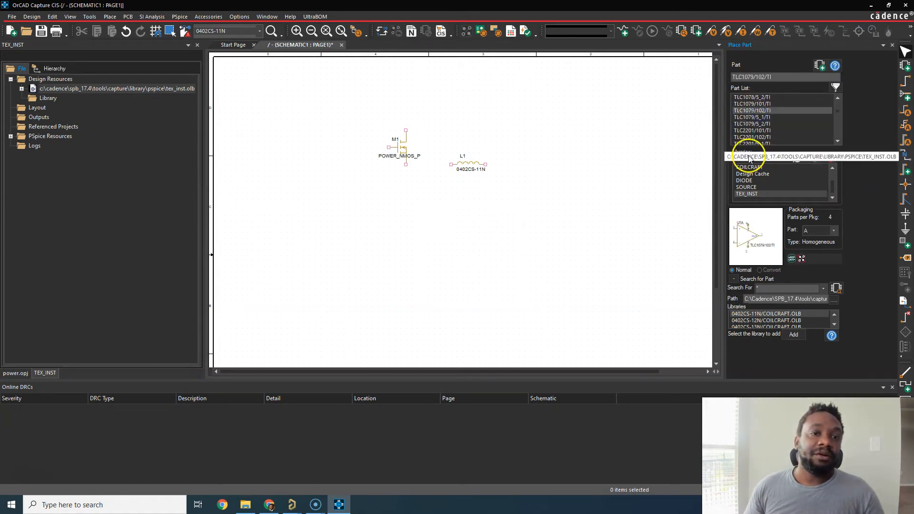
pyautogui.click(752, 125)
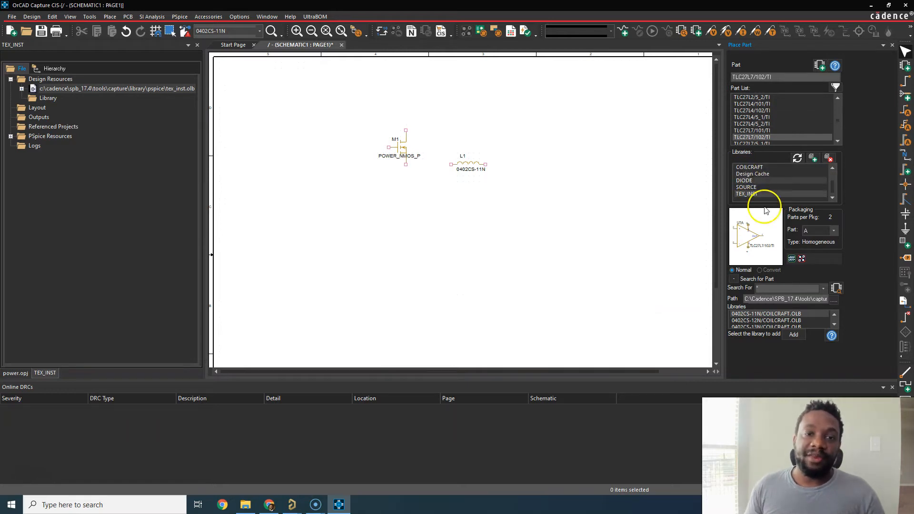
pyautogui.moveTo(792, 259)
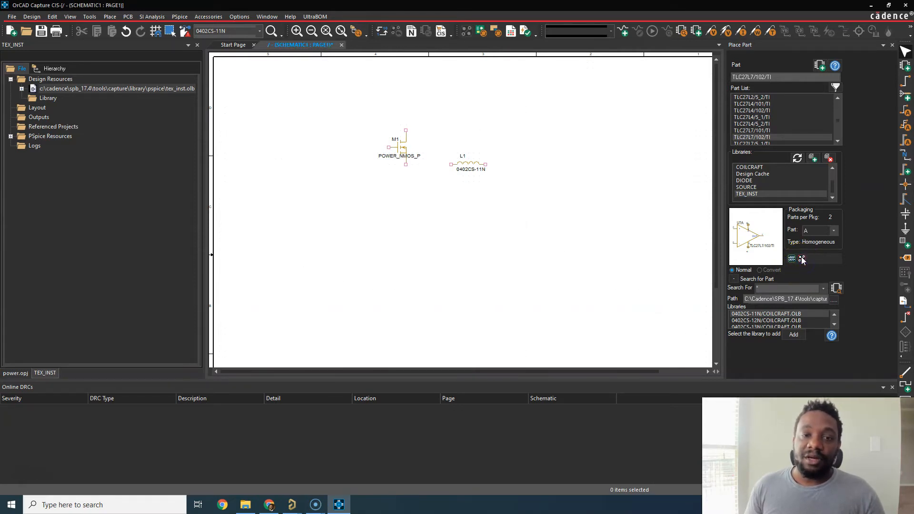
pyautogui.moveTo(801, 259)
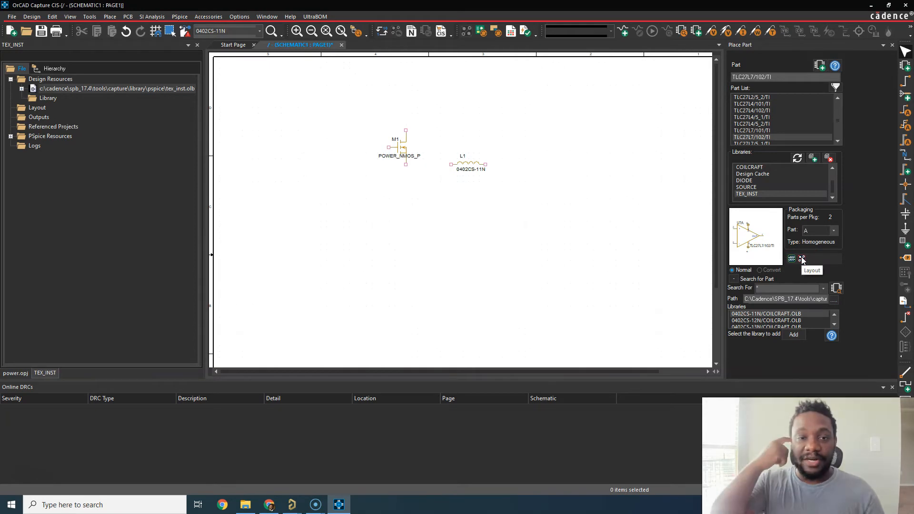
pyautogui.moveTo(761, 124)
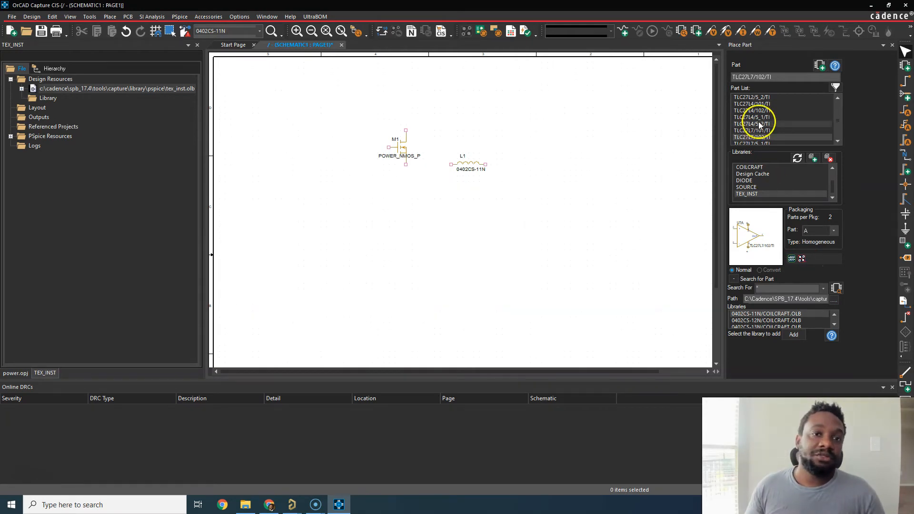
# Step: Place op-amp U1A (TLC27L7/102/TI) and display its PCB footprint
pyautogui.click(468, 224)
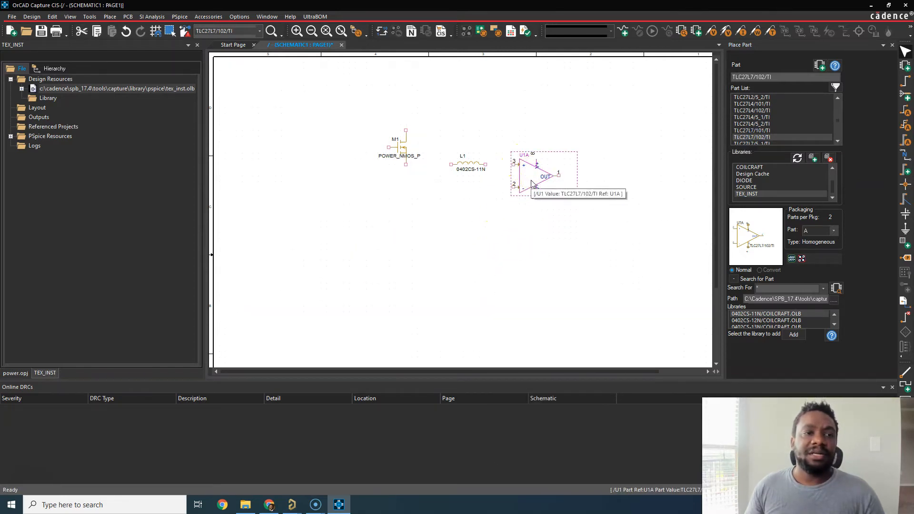
pyautogui.rightClick(530, 175)
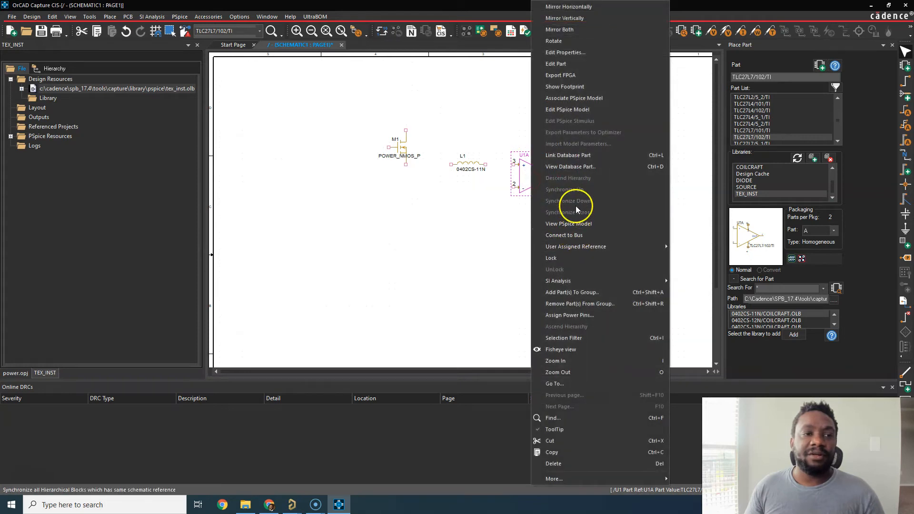
pyautogui.moveTo(584, 86)
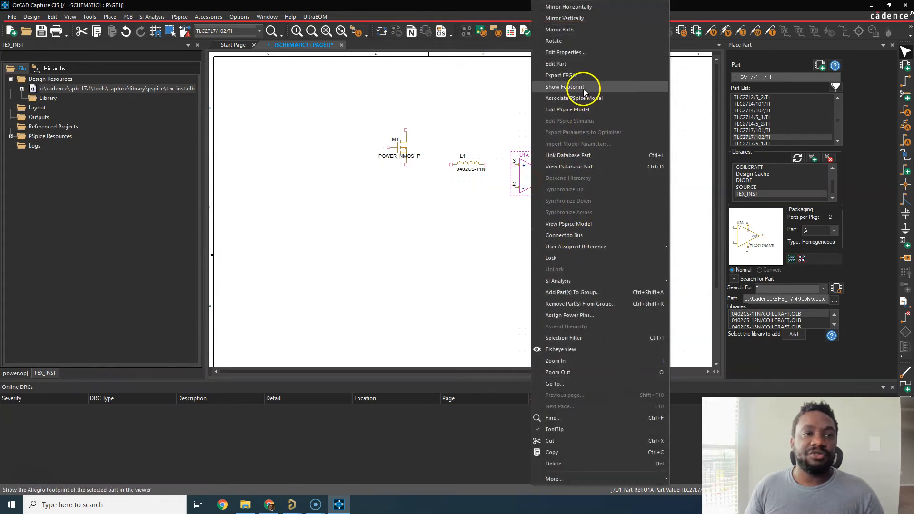
pyautogui.click(564, 86)
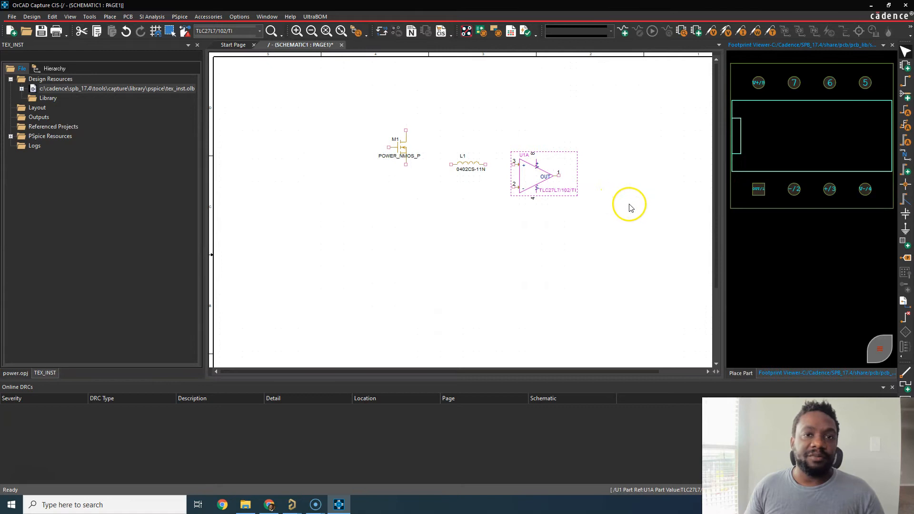
pyautogui.moveTo(810, 72)
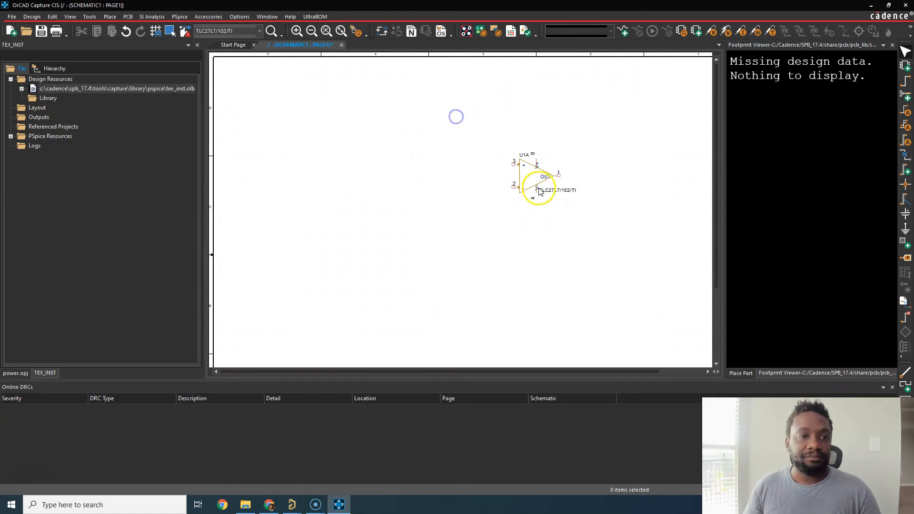
# Step: Review U1A's TLC27L7 subcircuit in PSpice Model Editor, then return to Capture
pyautogui.rightClick(539, 175)
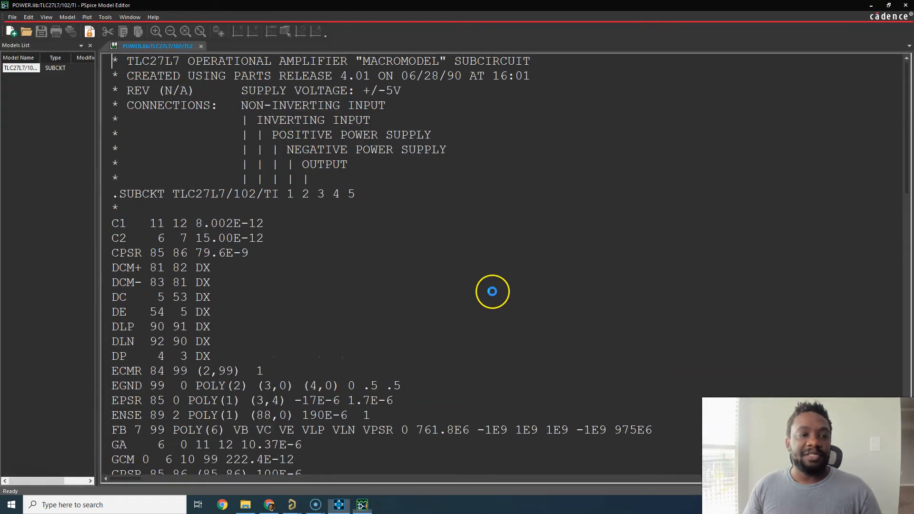
pyautogui.scroll(-3)
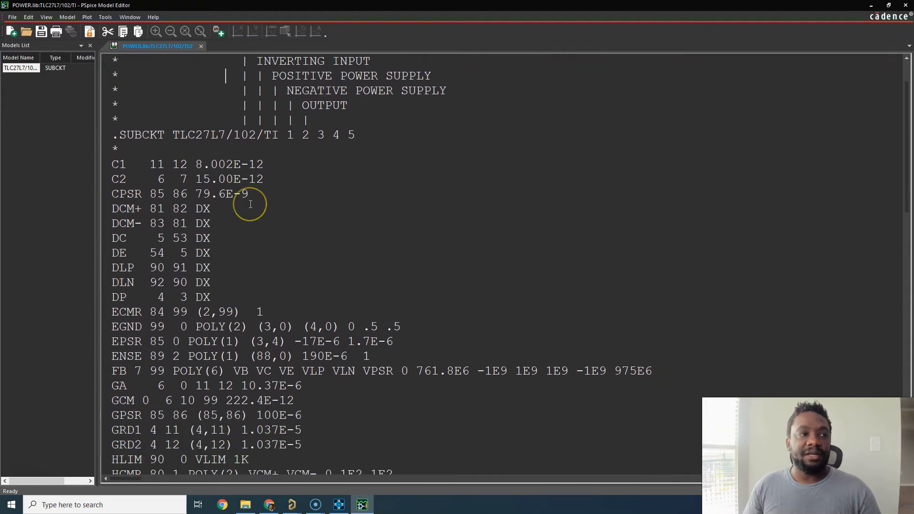
pyautogui.scroll(-3)
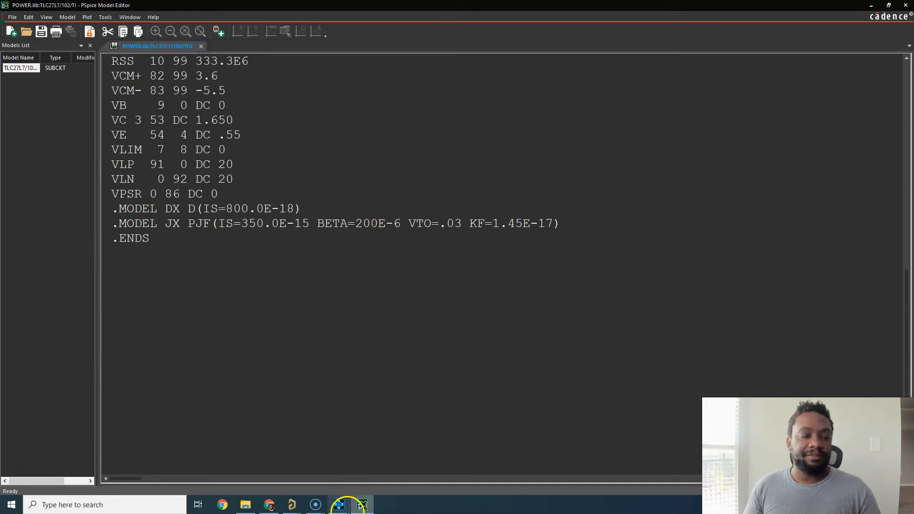
pyautogui.click(361, 505)
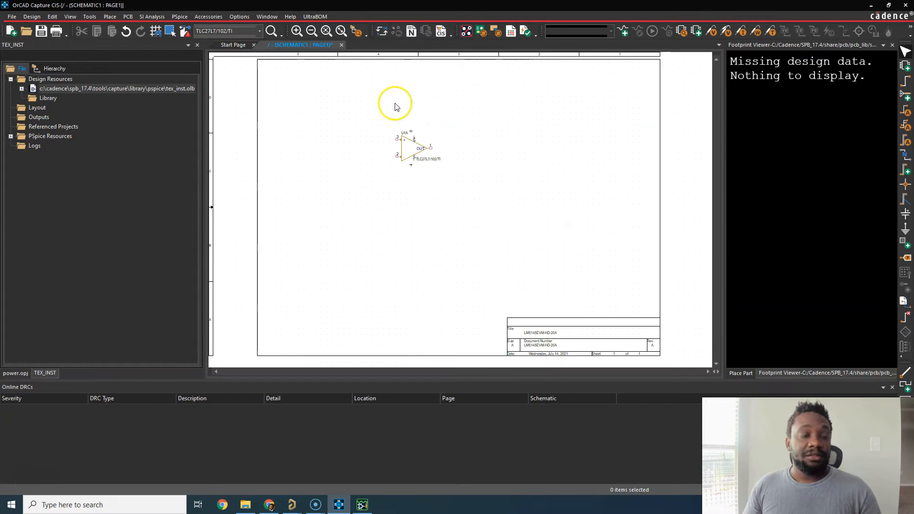
pyautogui.moveTo(181, 64)
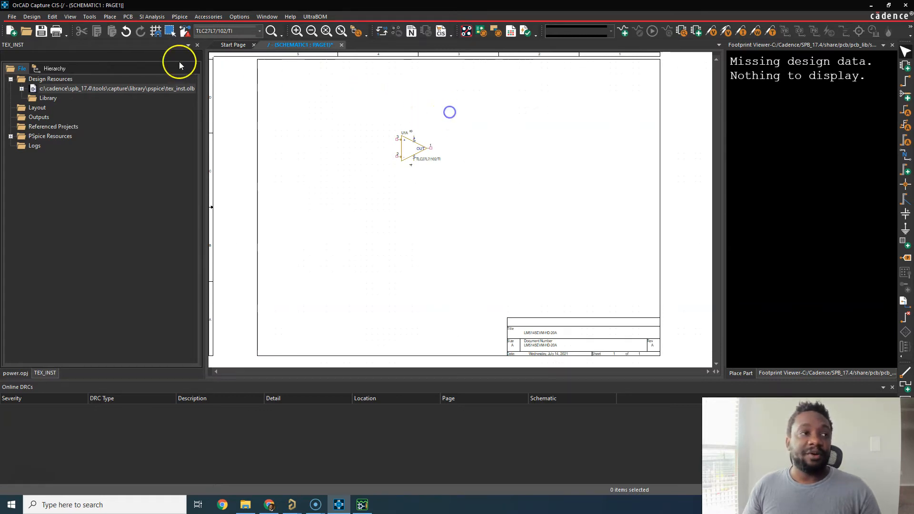
# Step: Reopen the part placement panel to search for *0402cs* Coilcraft inductor libraries
pyautogui.click(109, 16)
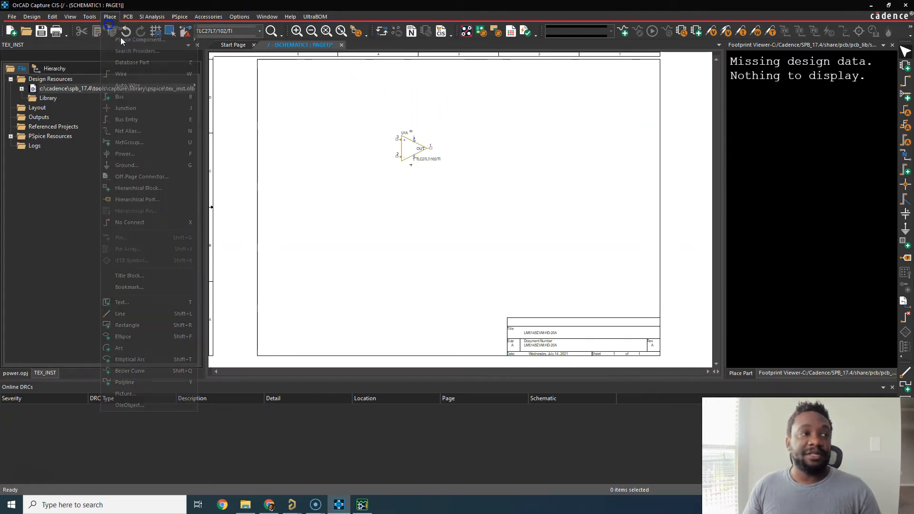
pyautogui.click(117, 39)
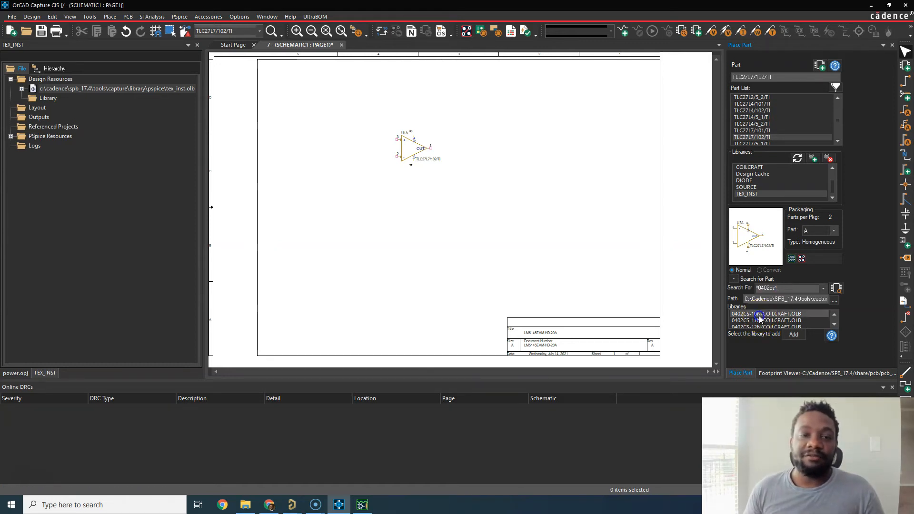
# Step: Place one 0402CS-15N Coilcraft inductor beside op-amp U1A and end placement mode
pyautogui.scroll(-3)
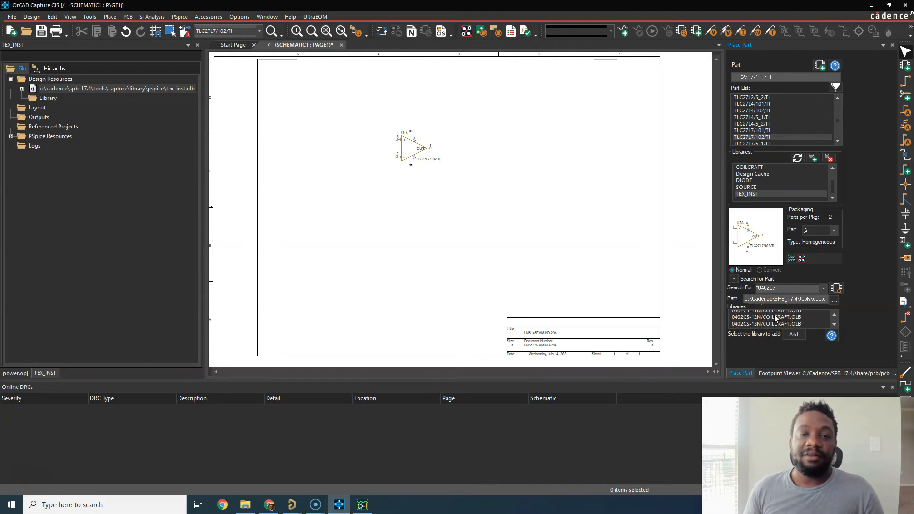
pyautogui.scroll(-3)
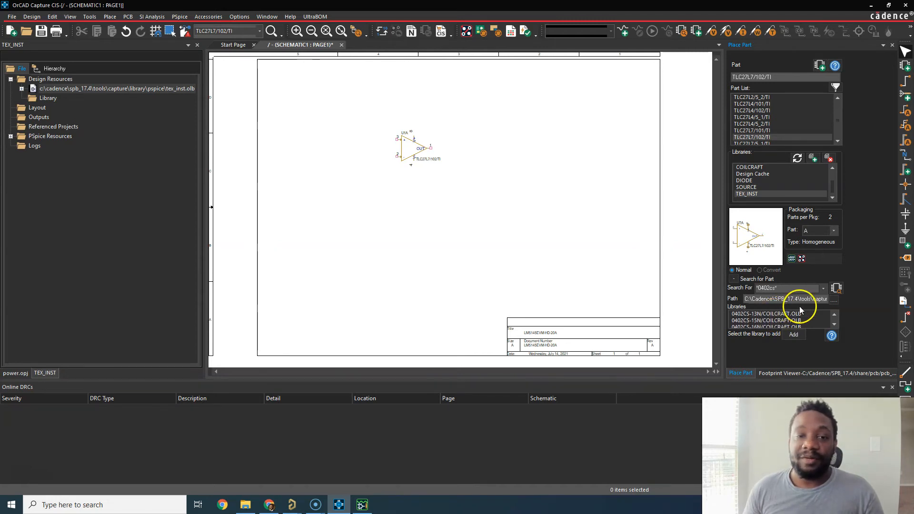
pyautogui.click(775, 320)
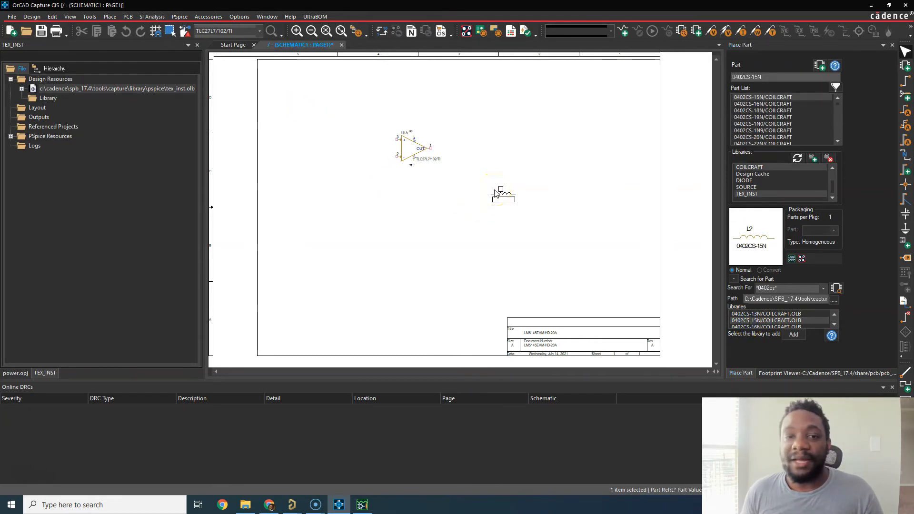
pyautogui.rightClick(485, 194)
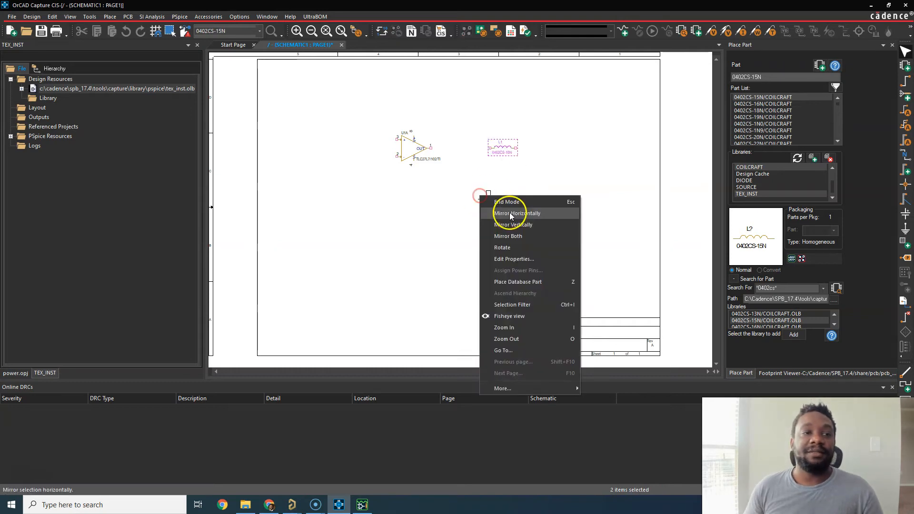
pyautogui.click(517, 213)
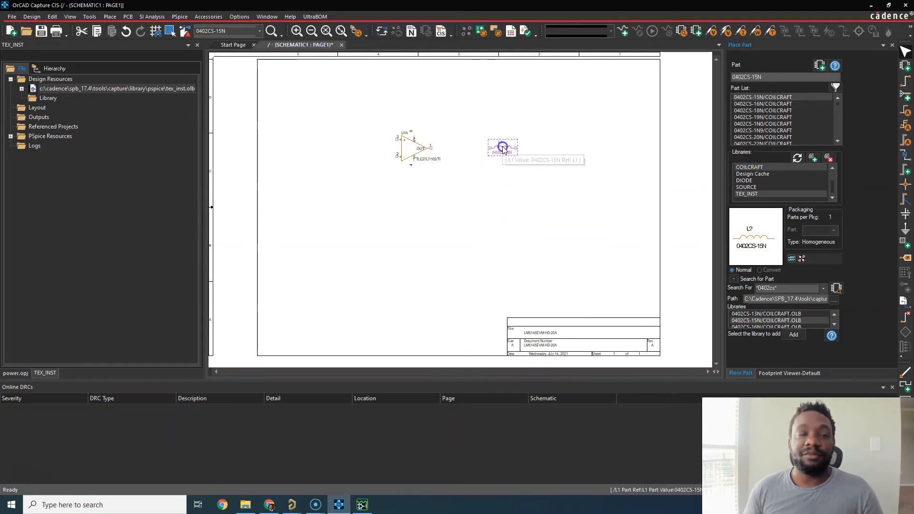
# Step: Review inductor L1's current properties, including K1 of 4.73E-05, then return to the schematic
pyautogui.rightClick(503, 147)
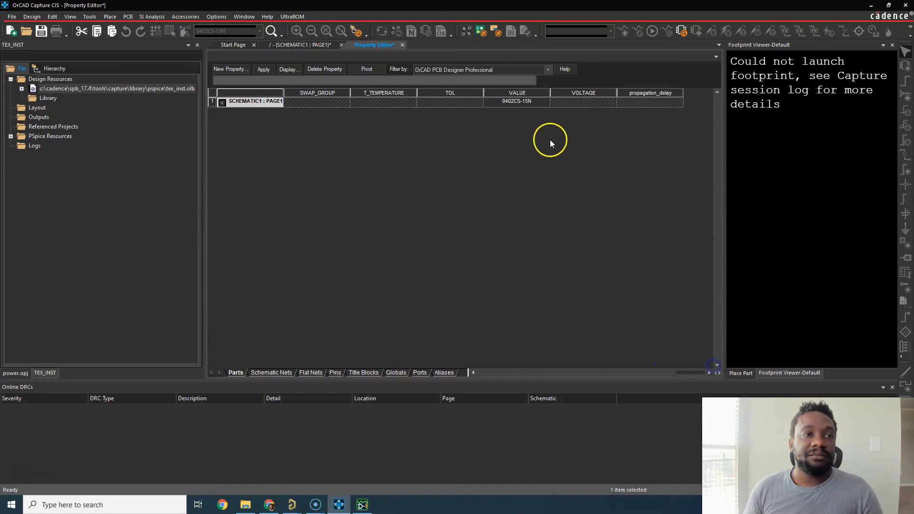
pyautogui.click(547, 69)
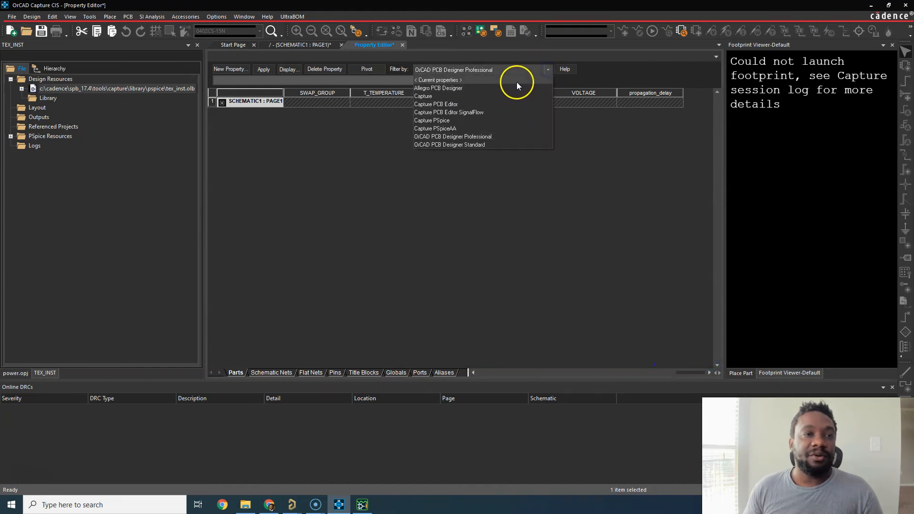
pyautogui.click(437, 80)
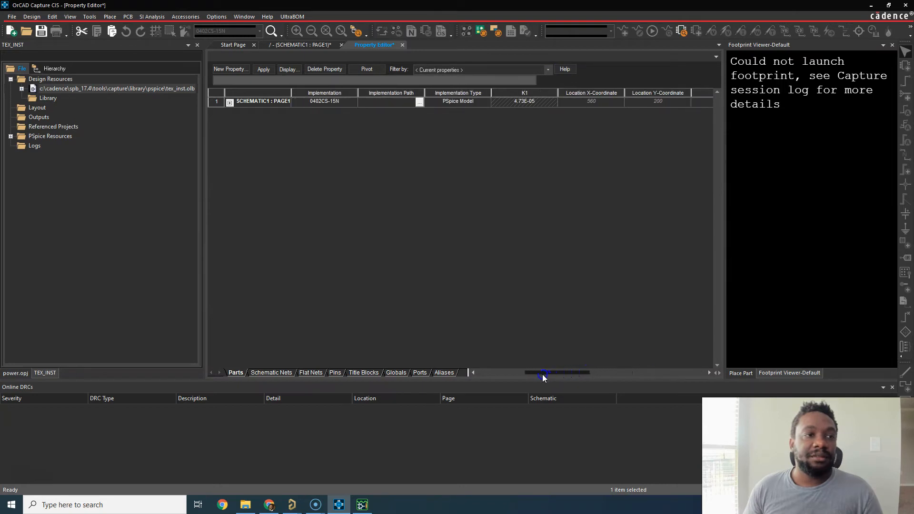
pyautogui.click(524, 101)
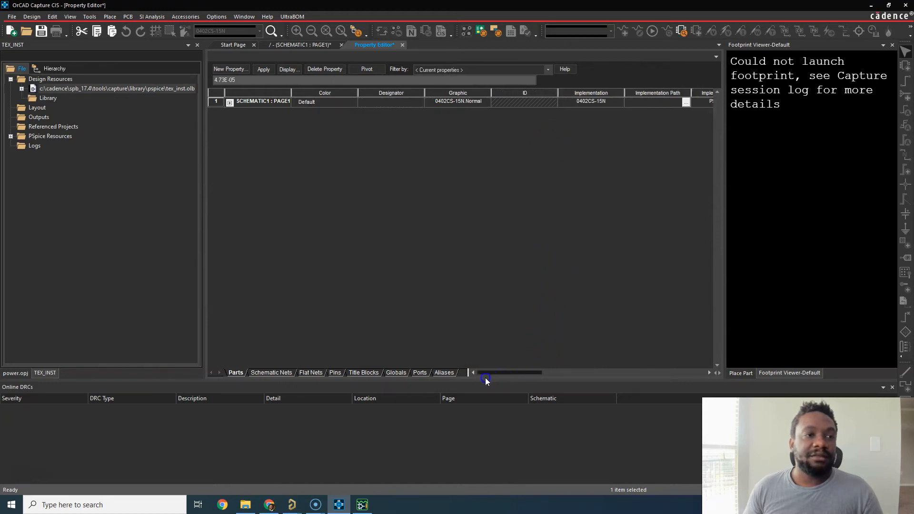
pyautogui.hscroll(3)
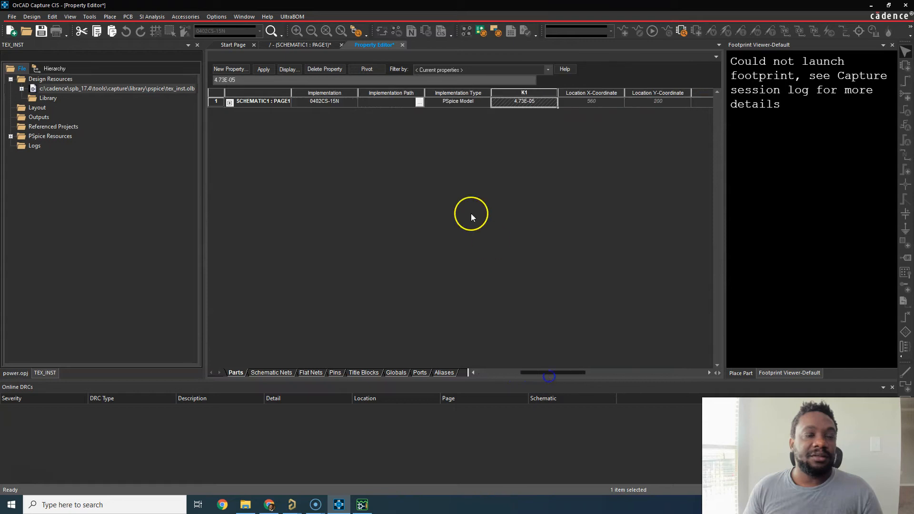
pyautogui.click(402, 45)
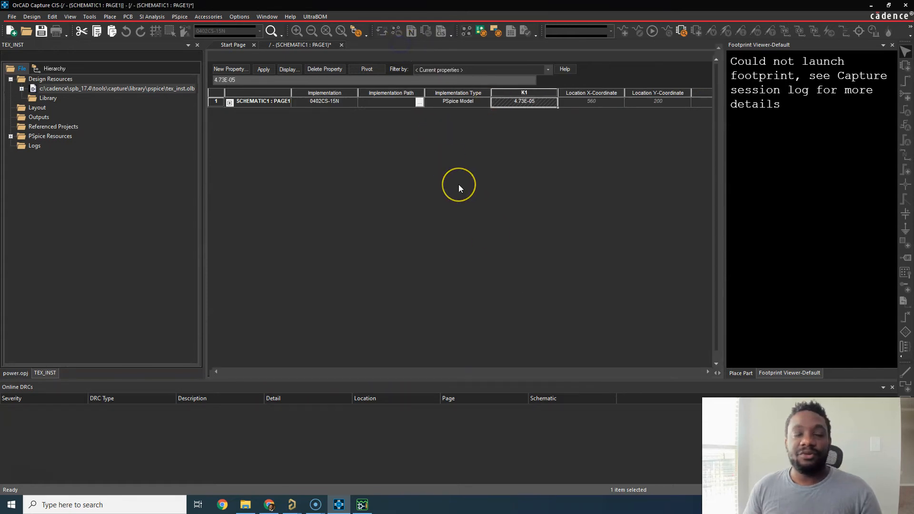
pyautogui.click(300, 45)
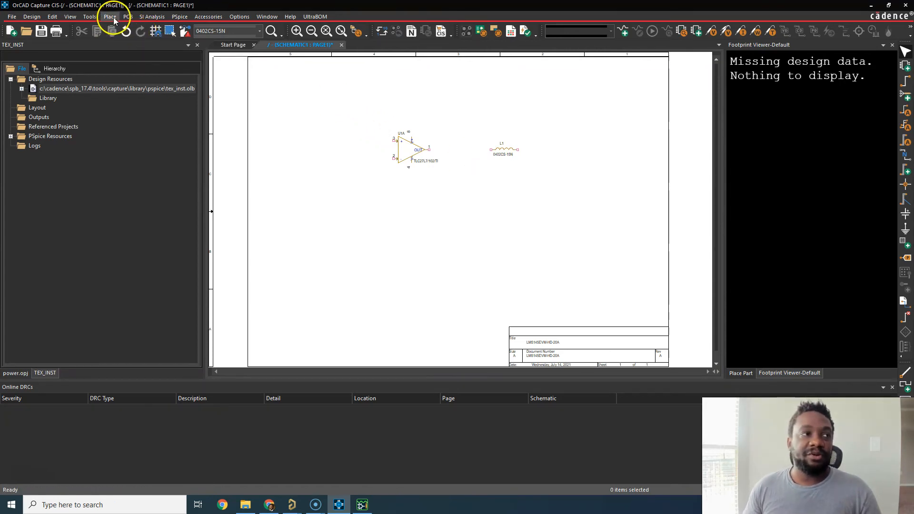
# Step: Browse Gate Drivers > General Purpose Drivers > MOSFET Driver in PSpice search and pick ISL6612
pyautogui.click(110, 16)
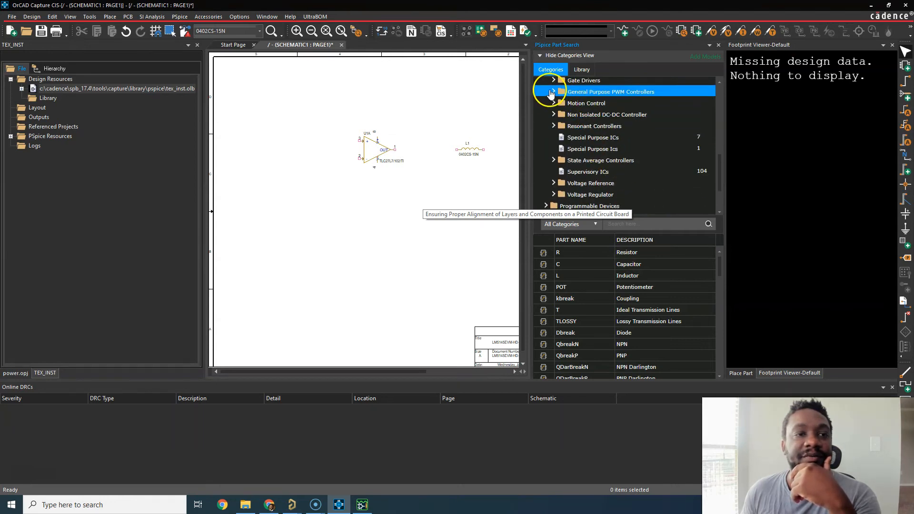
pyautogui.click(552, 80)
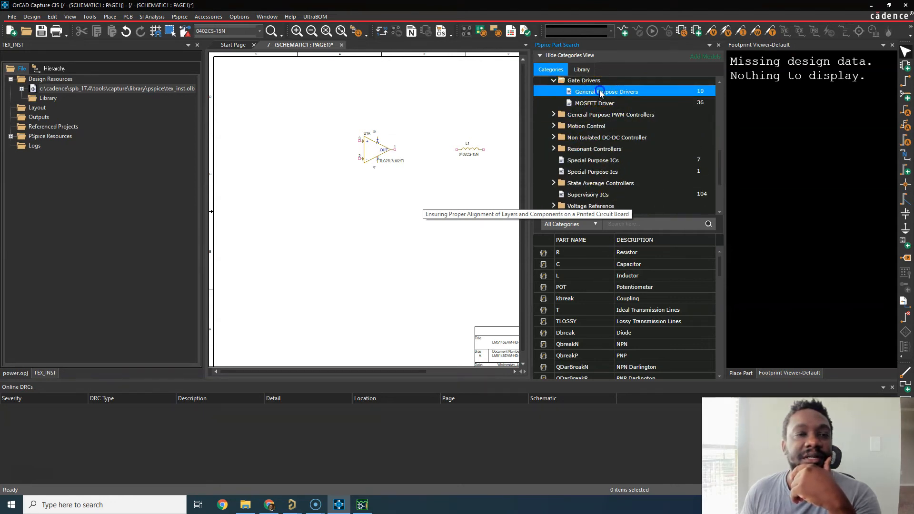
pyautogui.click(595, 104)
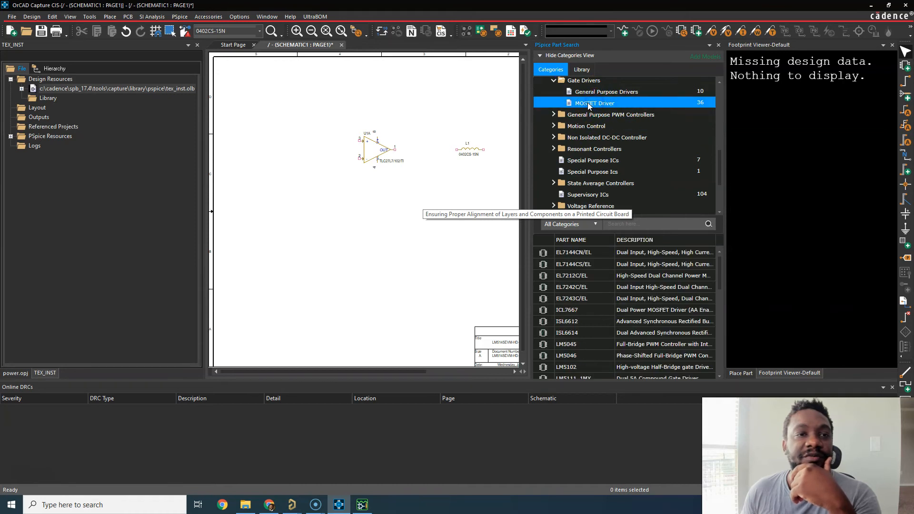
pyautogui.click(573, 275)
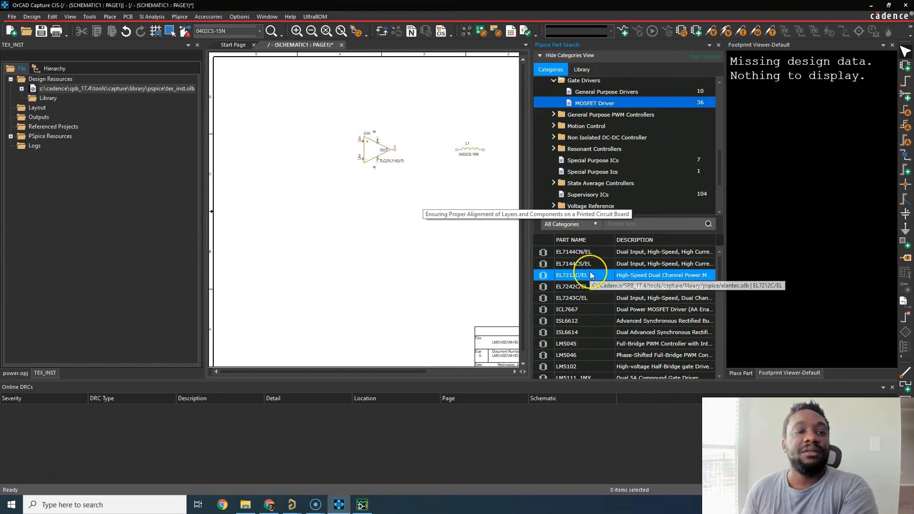
pyautogui.scroll(-3)
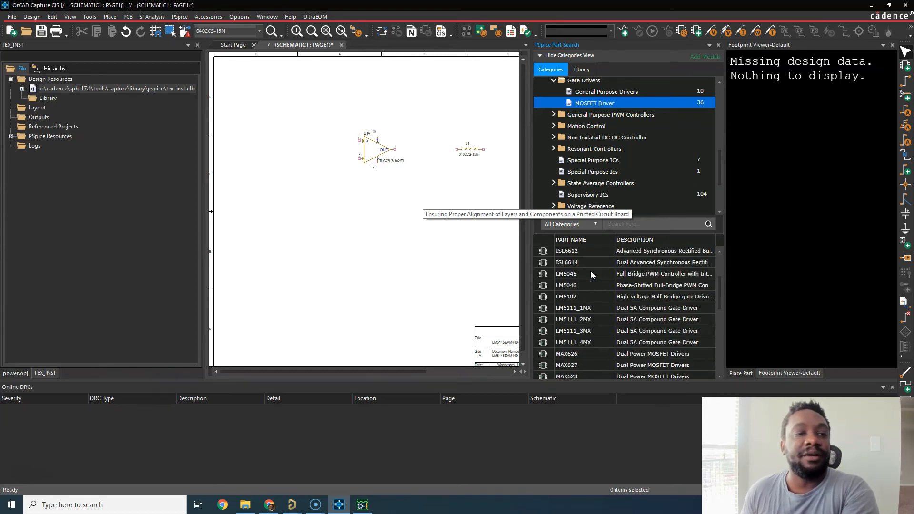
pyautogui.scroll(3)
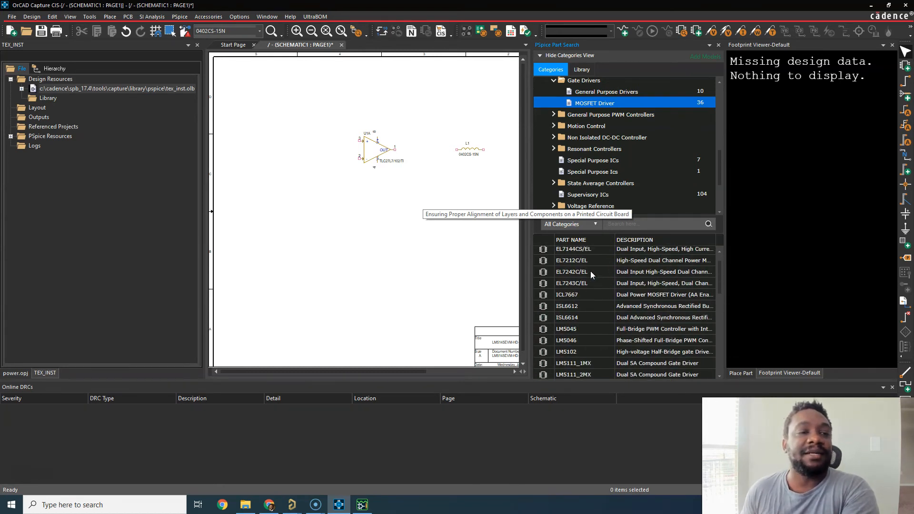
pyautogui.click(582, 322)
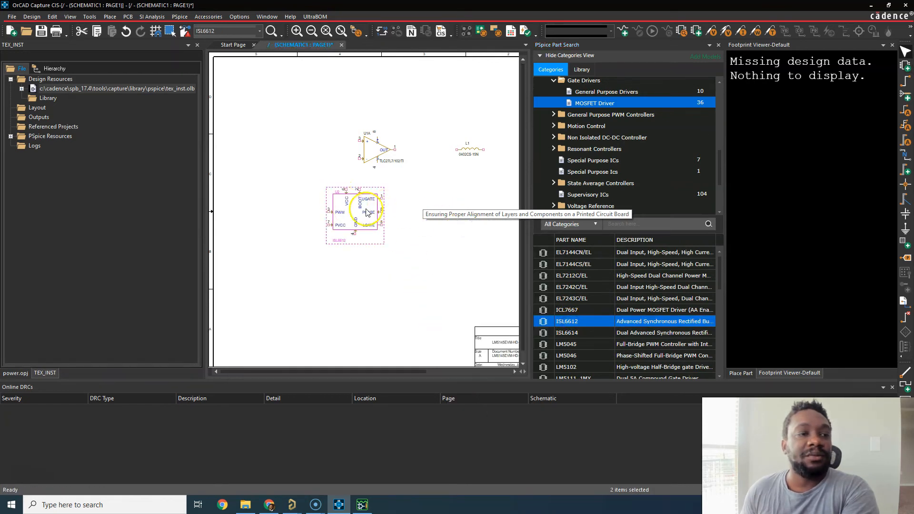
pyautogui.rightClick(364, 210)
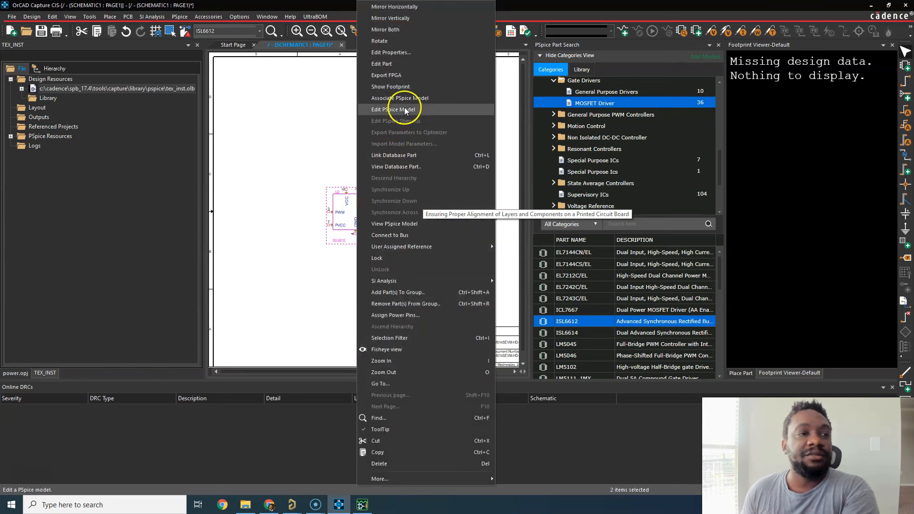
pyautogui.click(394, 110)
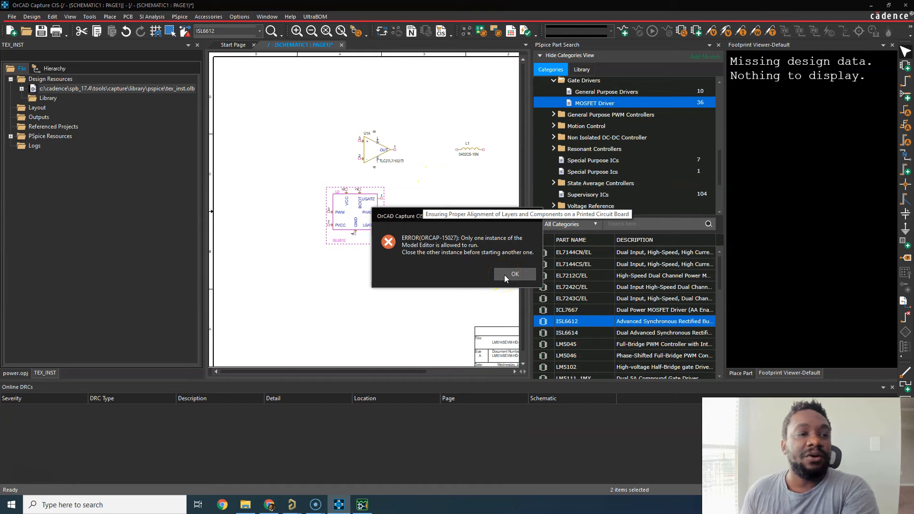
pyautogui.click(515, 274)
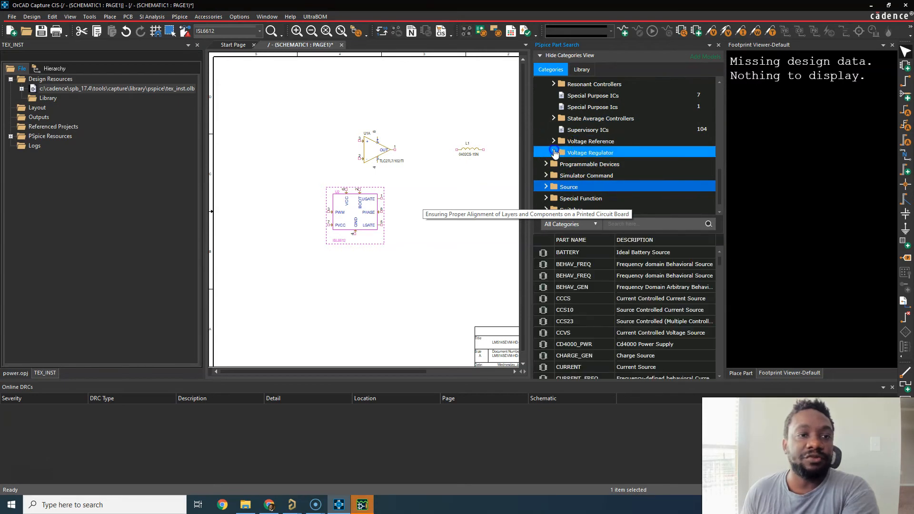
# Step: Place an LT1003CK from Voltage Regulator > Positive Voltage Regulator right of the ISL6612
pyautogui.click(553, 153)
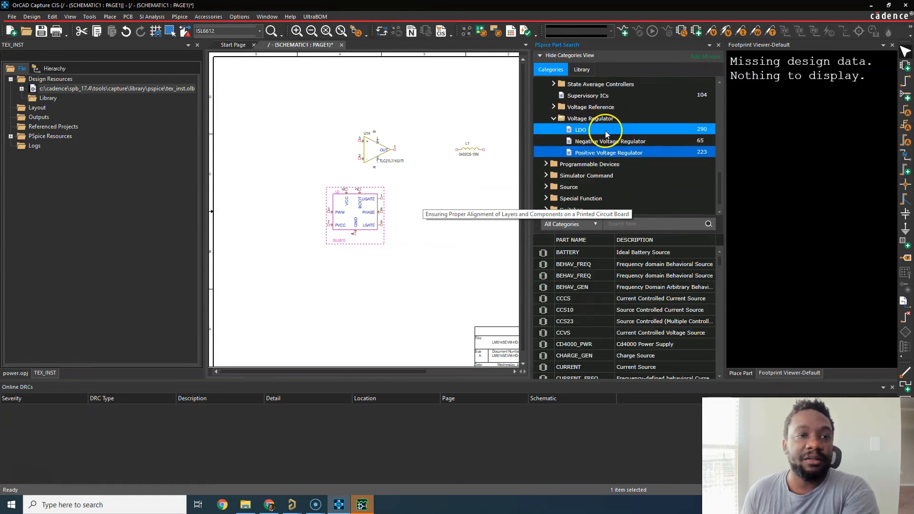
pyautogui.click(608, 153)
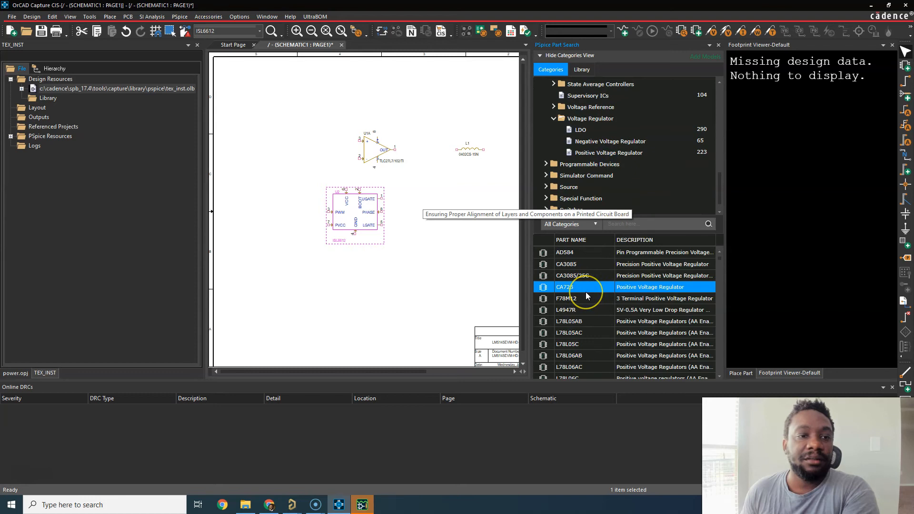
pyautogui.scroll(-3)
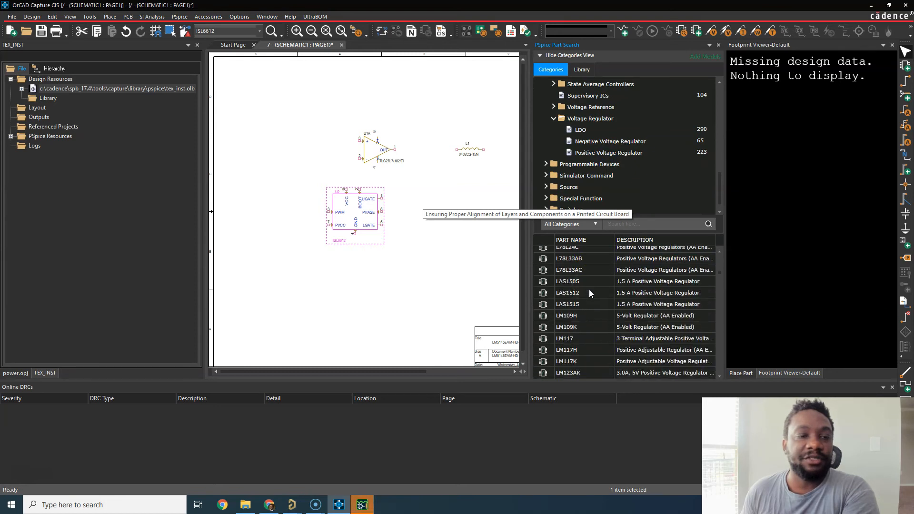
pyautogui.scroll(-3)
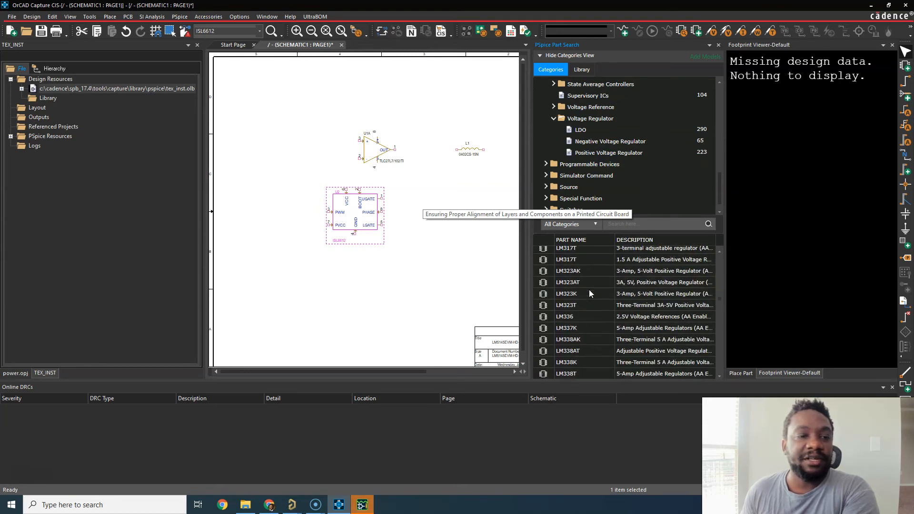
pyautogui.scroll(-3)
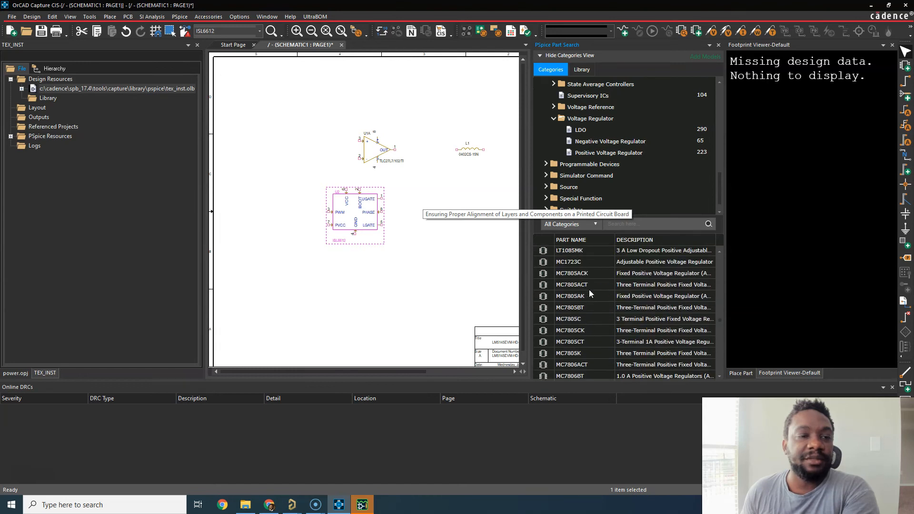
pyautogui.click(583, 279)
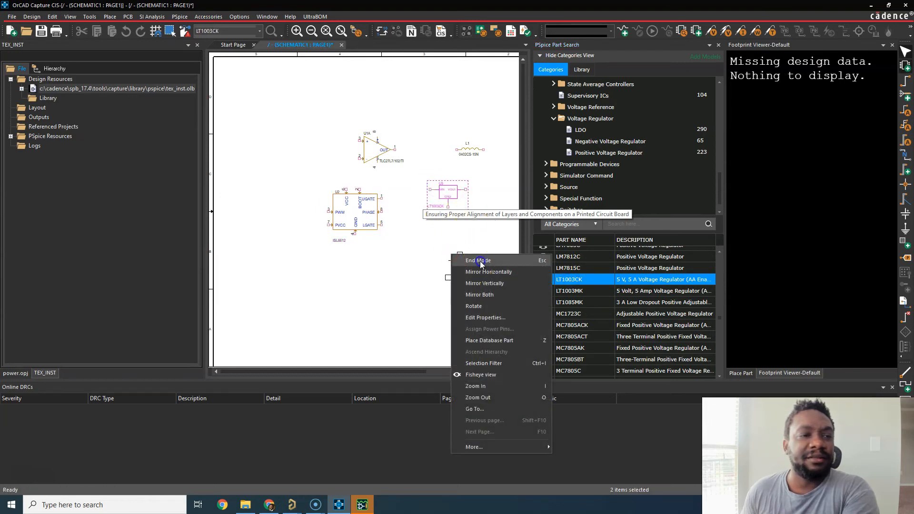
pyautogui.click(478, 260)
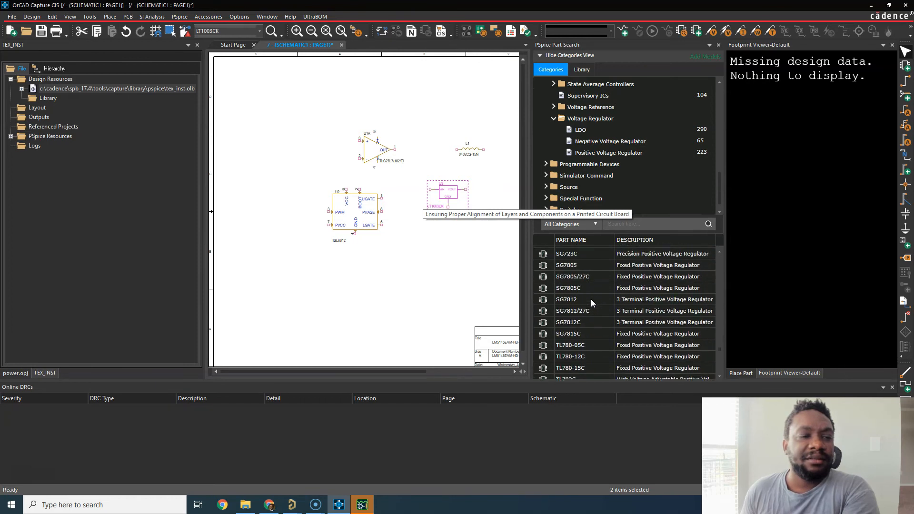
pyautogui.scroll(-3)
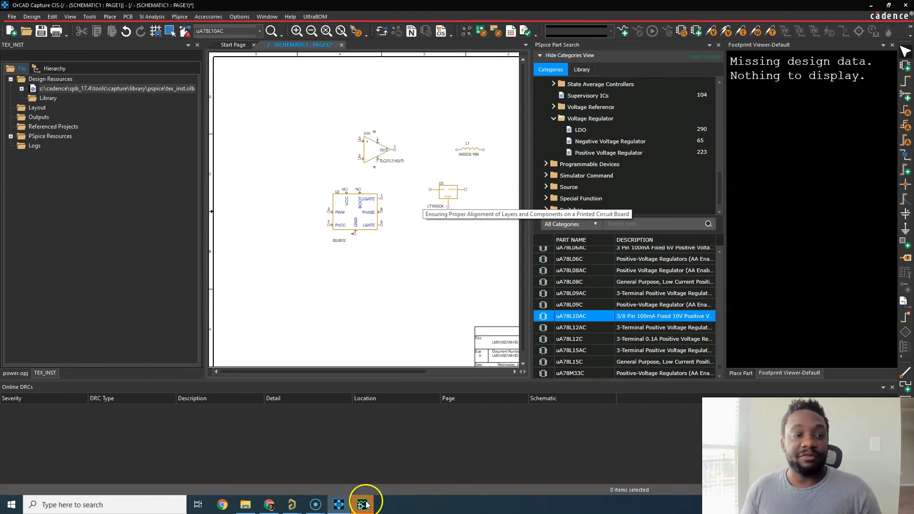
# Step: Bring up the PSpice Model Editor showing the encrypted ISL6612 subcircuit model
pyautogui.click(362, 505)
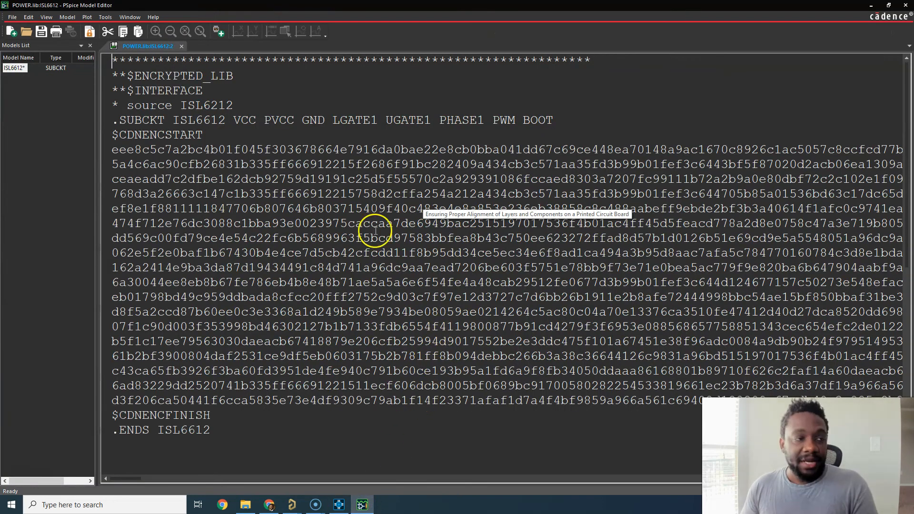
pyautogui.moveTo(222, 120)
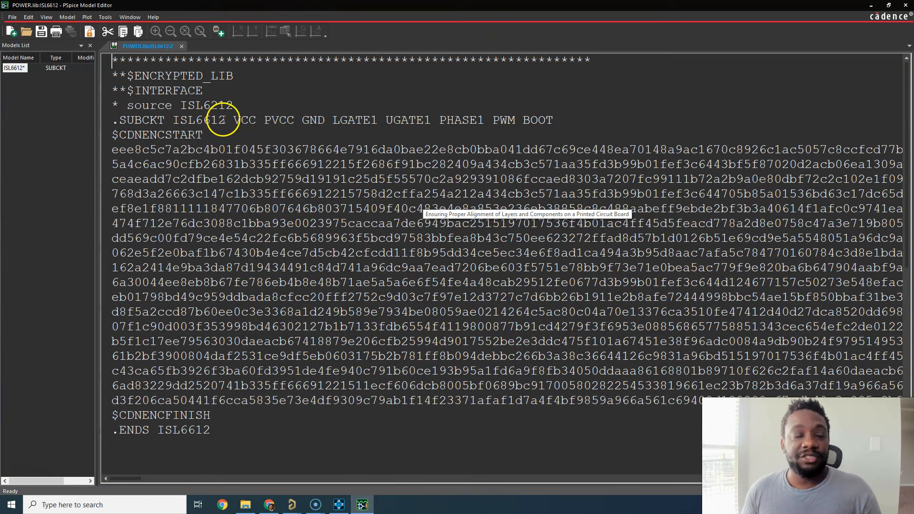
pyautogui.moveTo(285, 318)
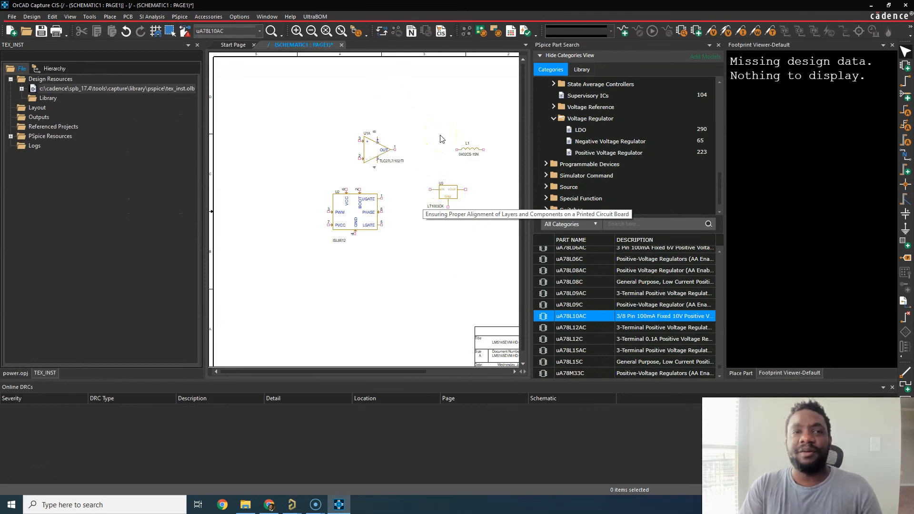
pyautogui.moveTo(452, 104)
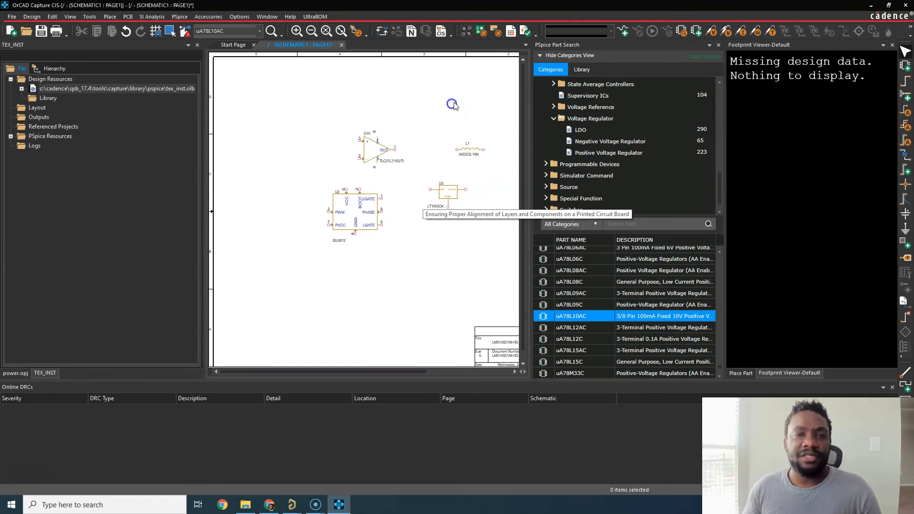
# Step: Close both the PSpice Part Search and Place Part panels
pyautogui.click(710, 45)
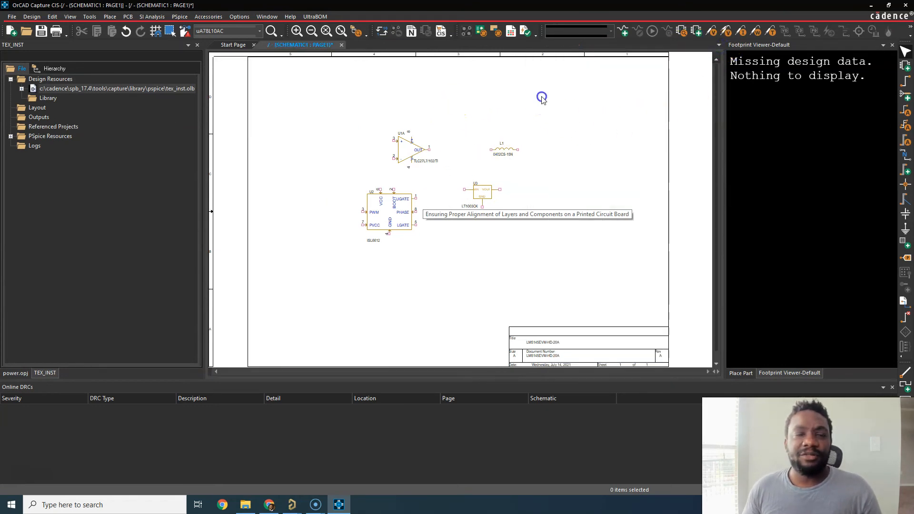
pyautogui.moveTo(821, 86)
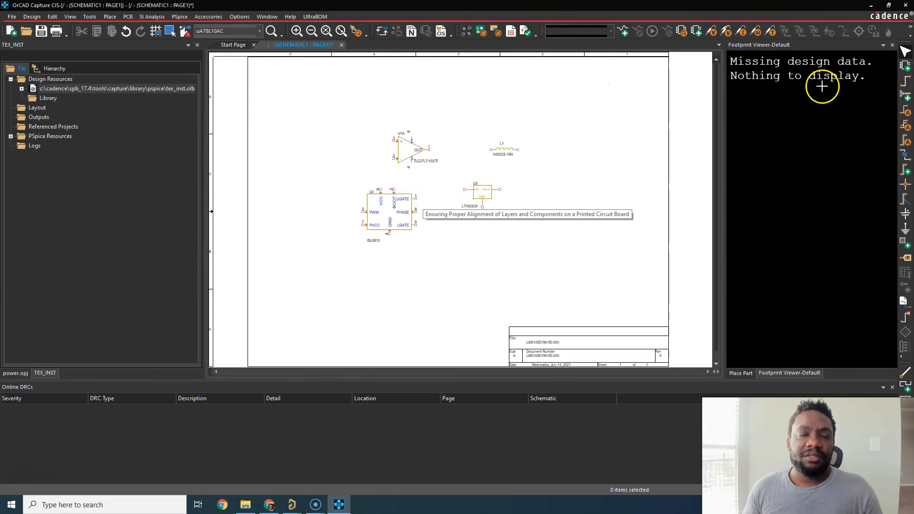
pyautogui.click(740, 373)
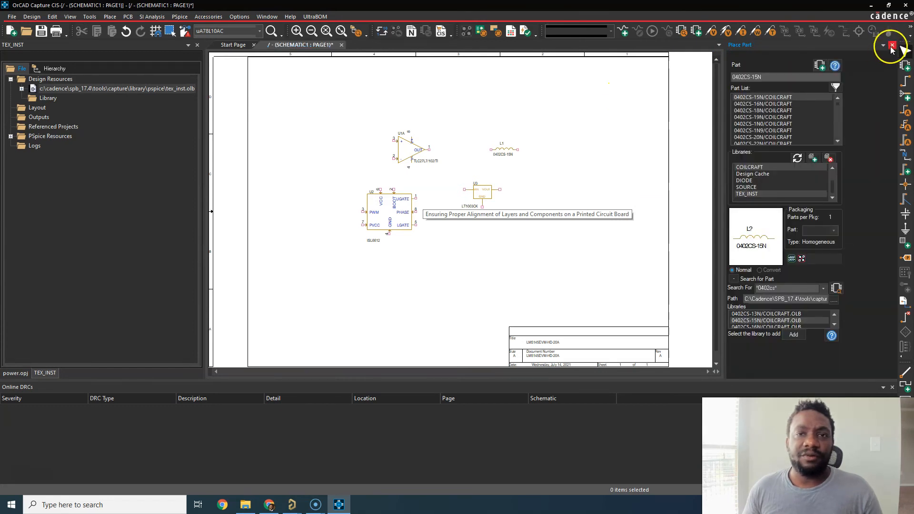
pyautogui.click(893, 45)
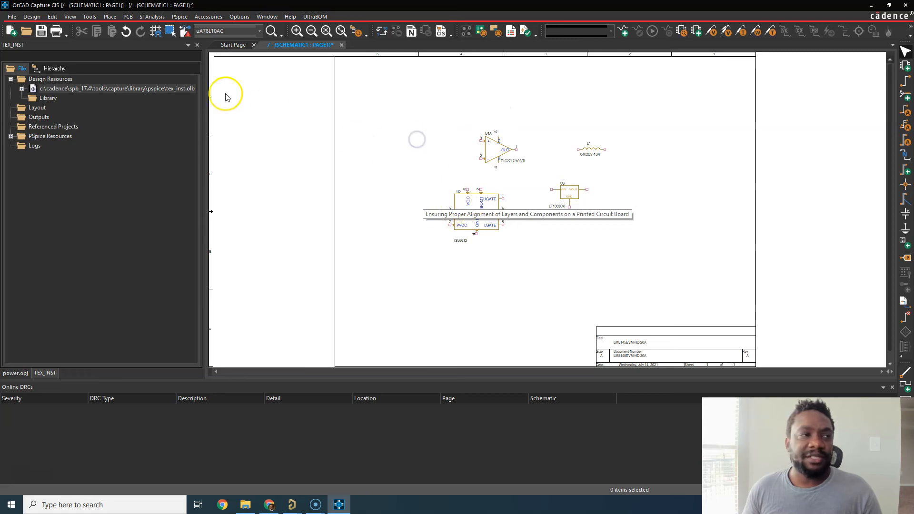
pyautogui.moveTo(128, 16)
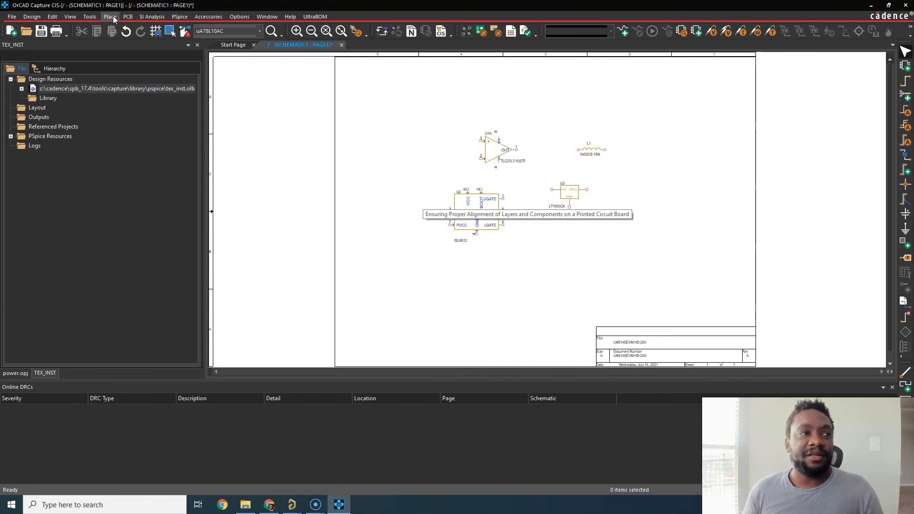
# Step: Search Search Providers for CD74HC164M96 and scroll through its datasheet before closing it
pyautogui.click(110, 17)
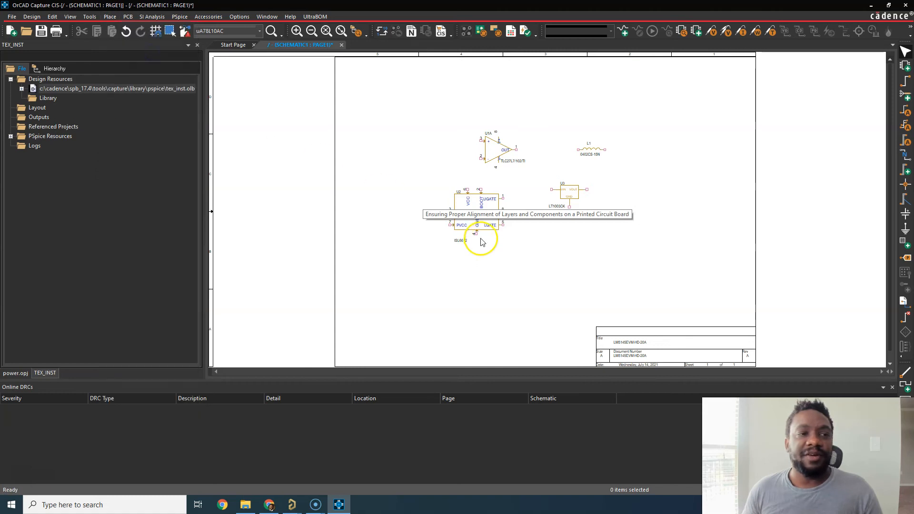
pyautogui.moveTo(482, 241)
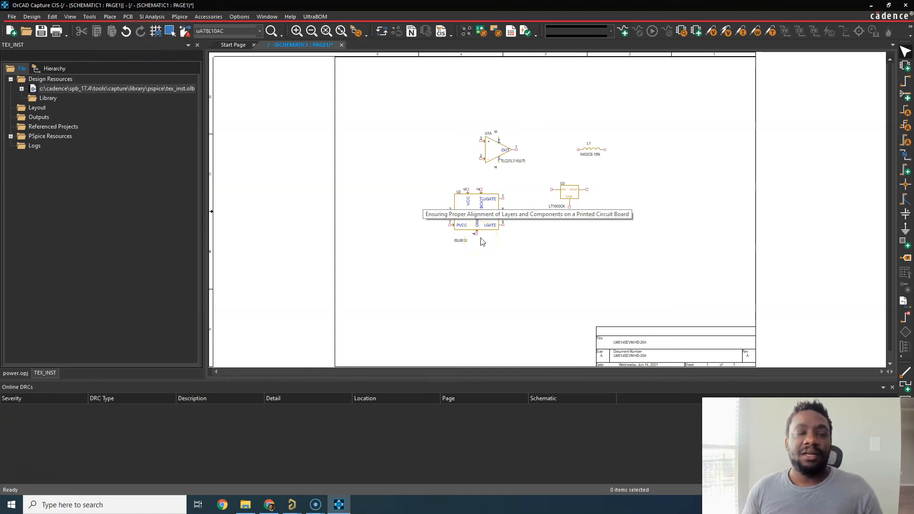
pyautogui.moveTo(426, 168)
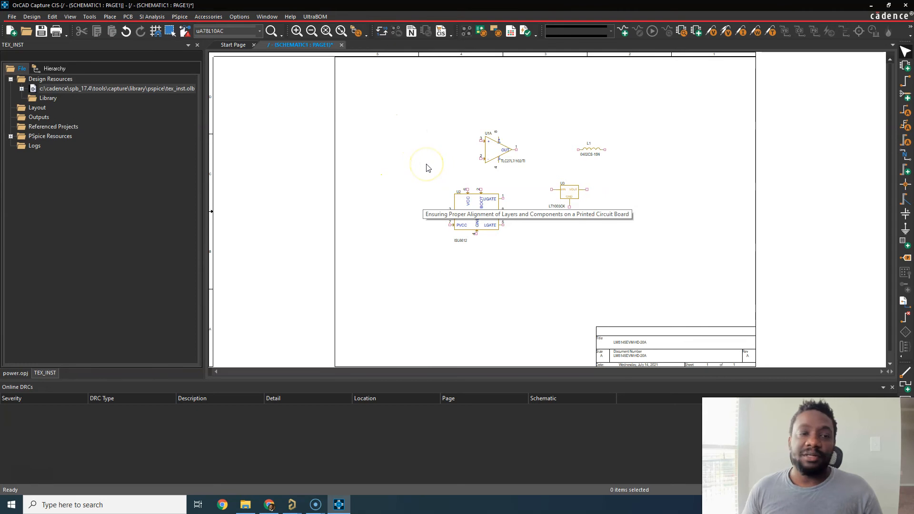
pyautogui.click(426, 164)
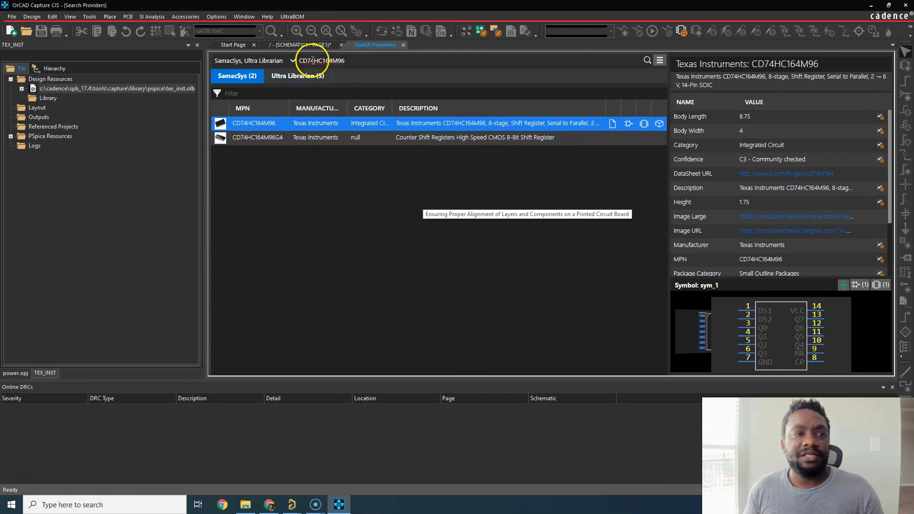
pyautogui.moveTo(564, 146)
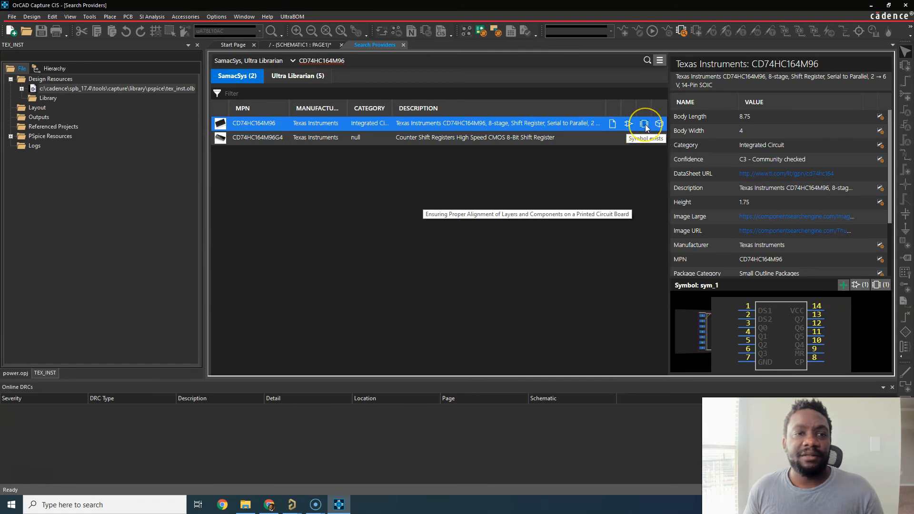
pyautogui.moveTo(659, 124)
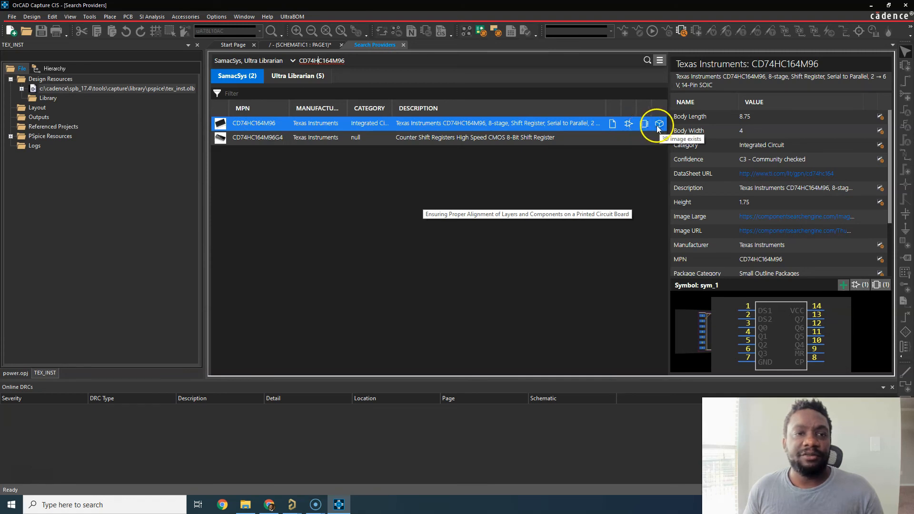
pyautogui.click(659, 123)
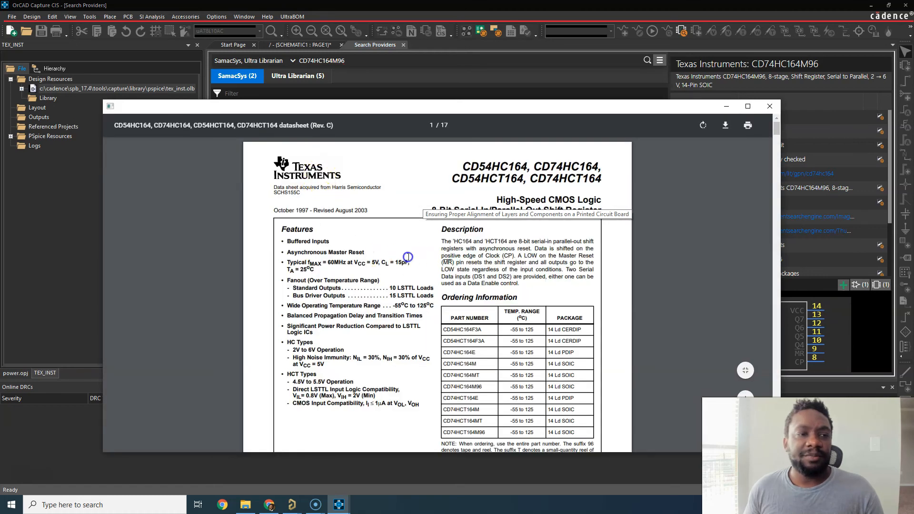
pyautogui.scroll(-3)
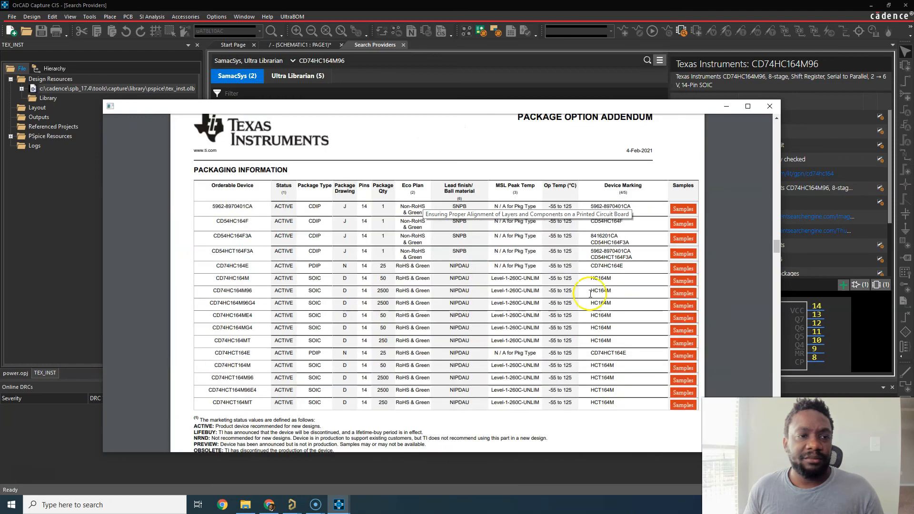
pyautogui.scroll(-3)
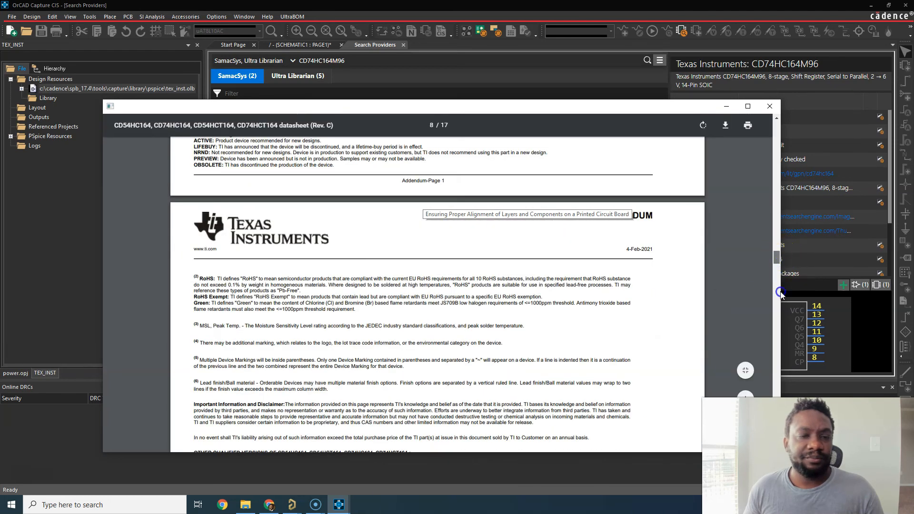
pyautogui.scroll(-3)
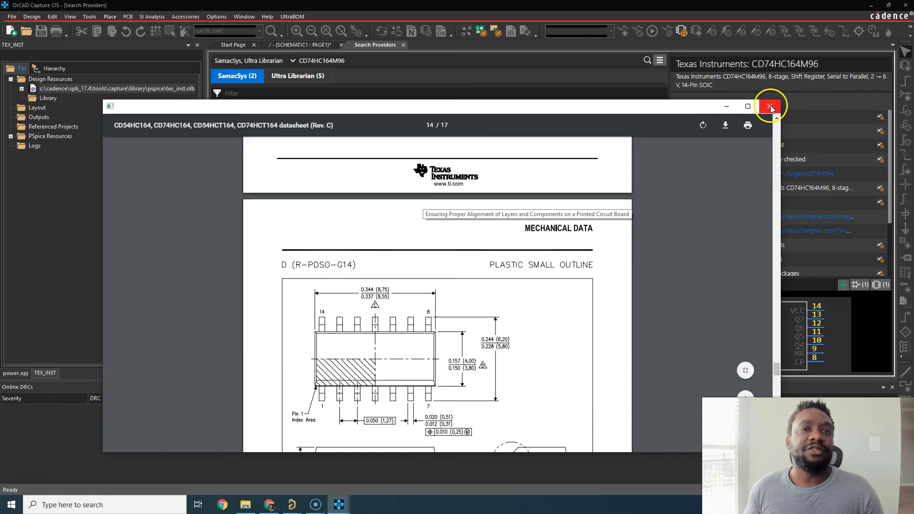
pyautogui.click(770, 106)
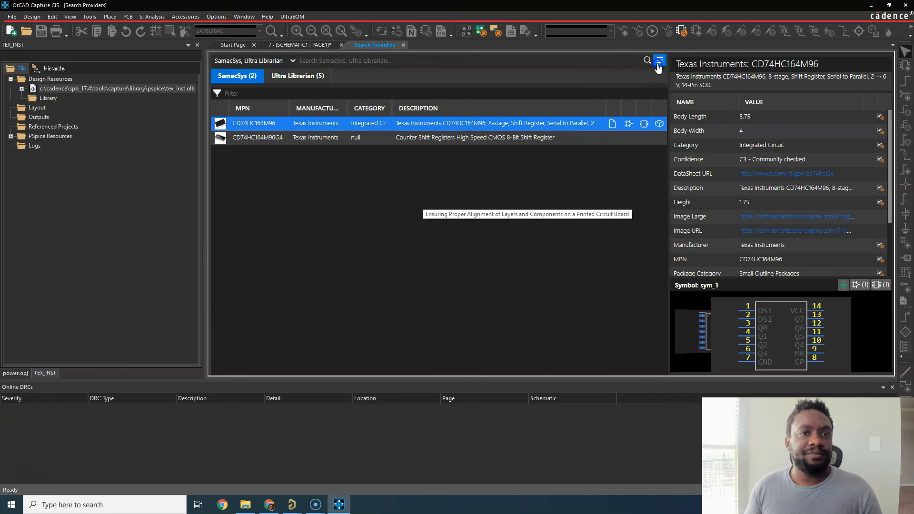
pyautogui.moveTo(444, 55)
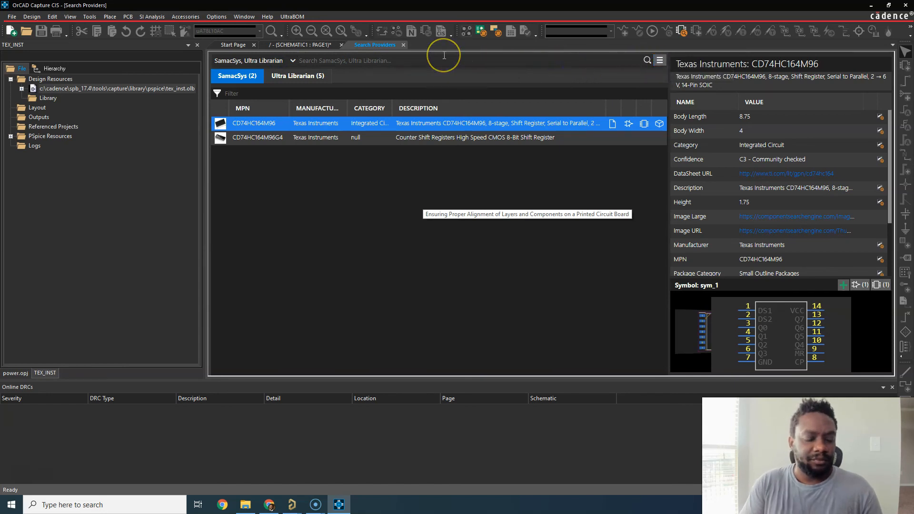
# Step: Search 'power nmos' and place Infineon's ITS41K0S-ME-N switch on the schematic as IC1
pyautogui.write('power nmo')
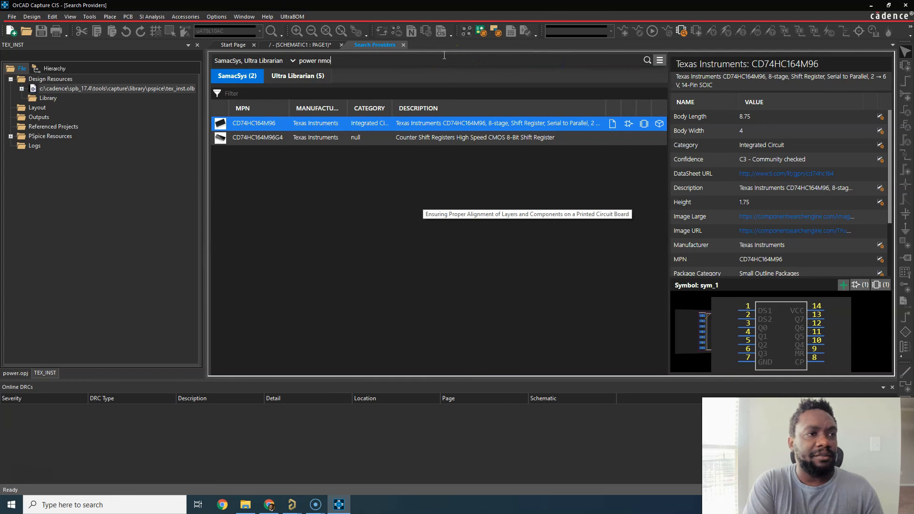
pyautogui.press('Return')
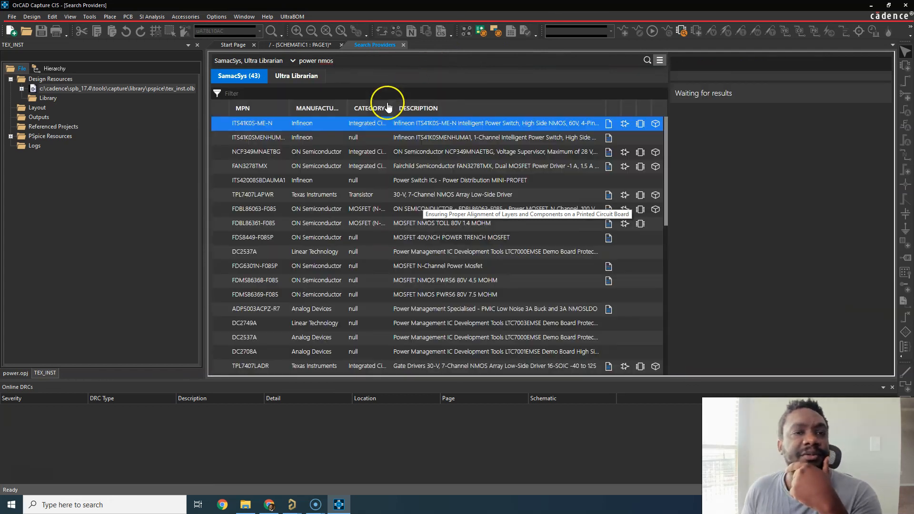
pyautogui.click(250, 123)
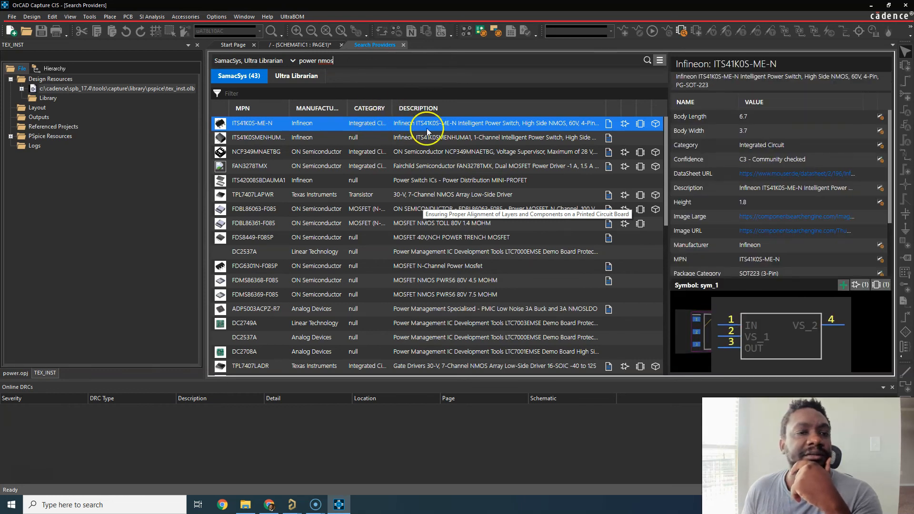
pyautogui.moveTo(787, 370)
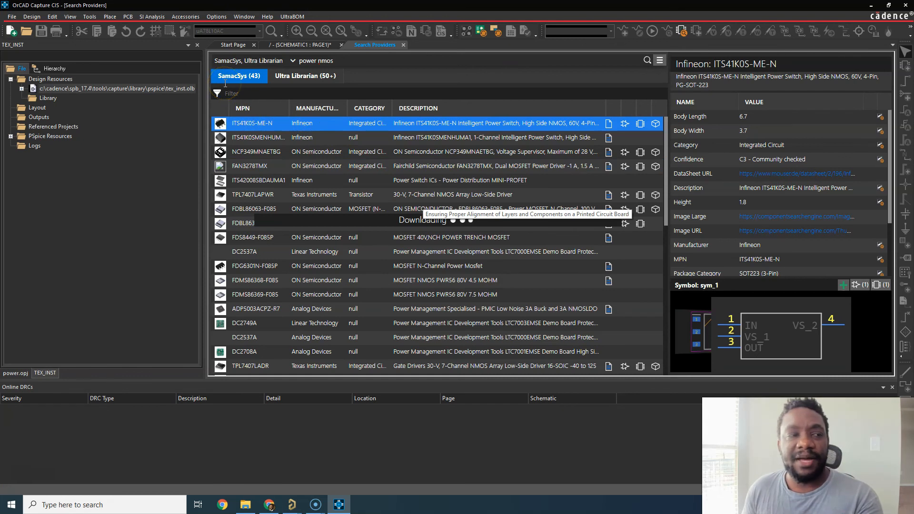
pyautogui.click(301, 45)
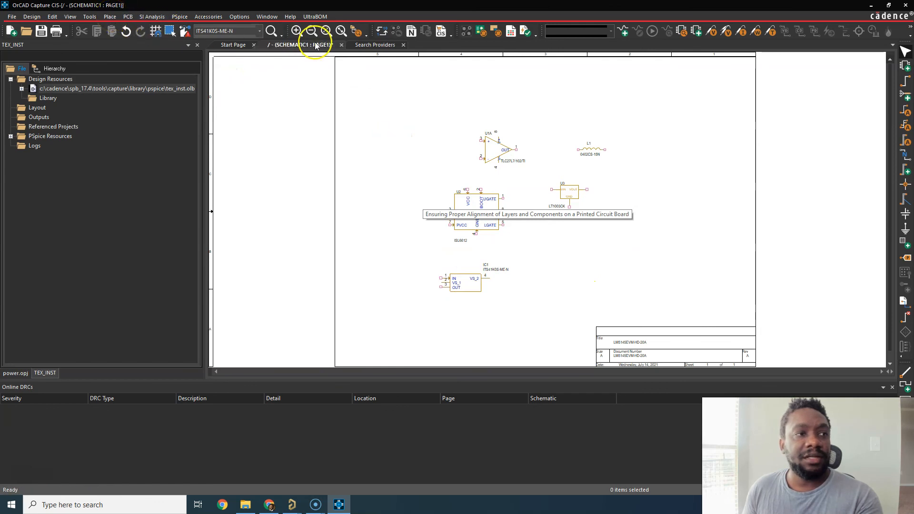
# Step: Place TI's LMG5200MOFR from the Ultra Librarian results and finish placement
pyautogui.click(374, 45)
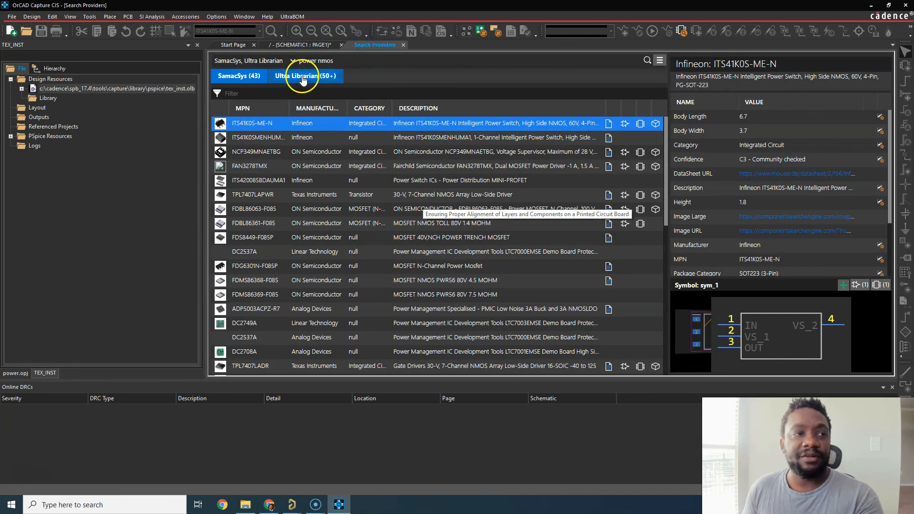
pyautogui.click(304, 75)
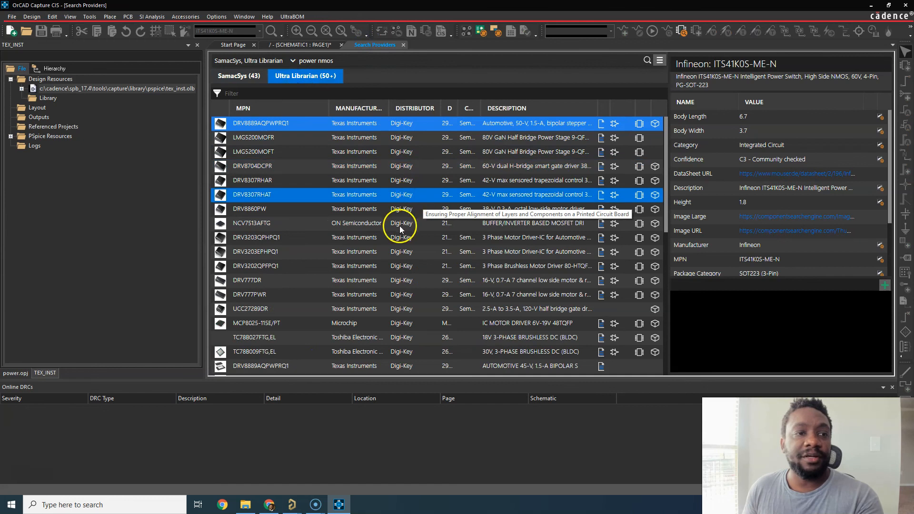
pyautogui.click(253, 137)
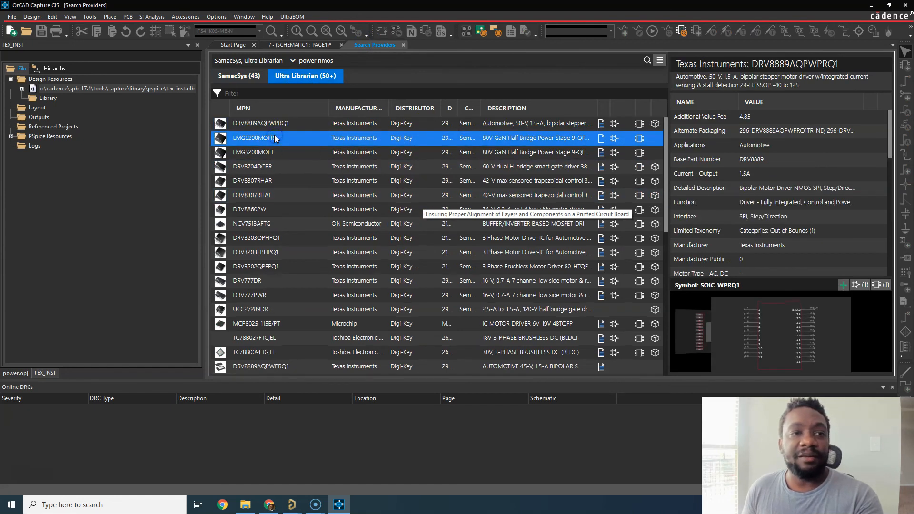
pyautogui.click(253, 138)
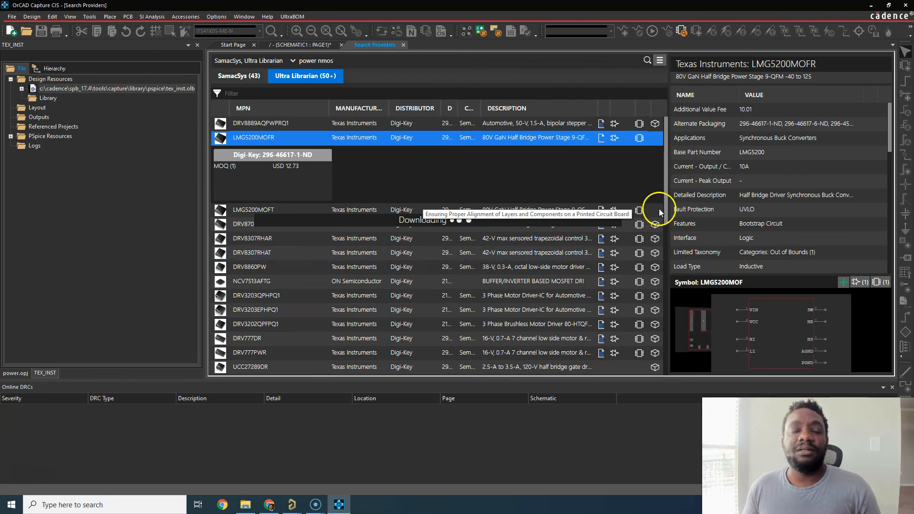
pyautogui.moveTo(516, 181)
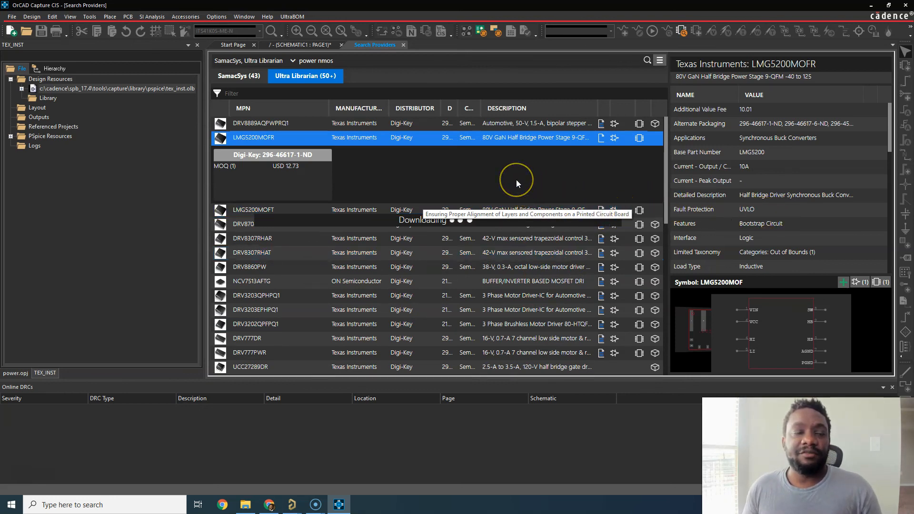
pyautogui.moveTo(516, 179)
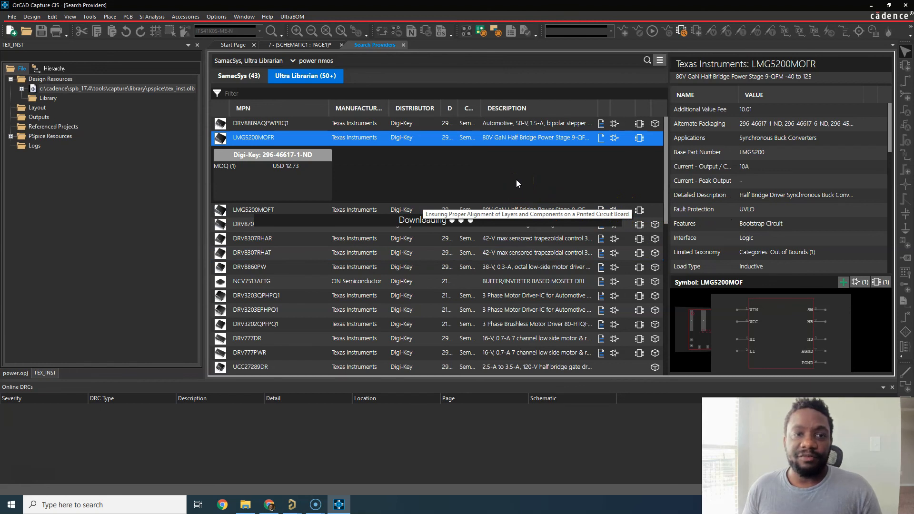
pyautogui.moveTo(819, 197)
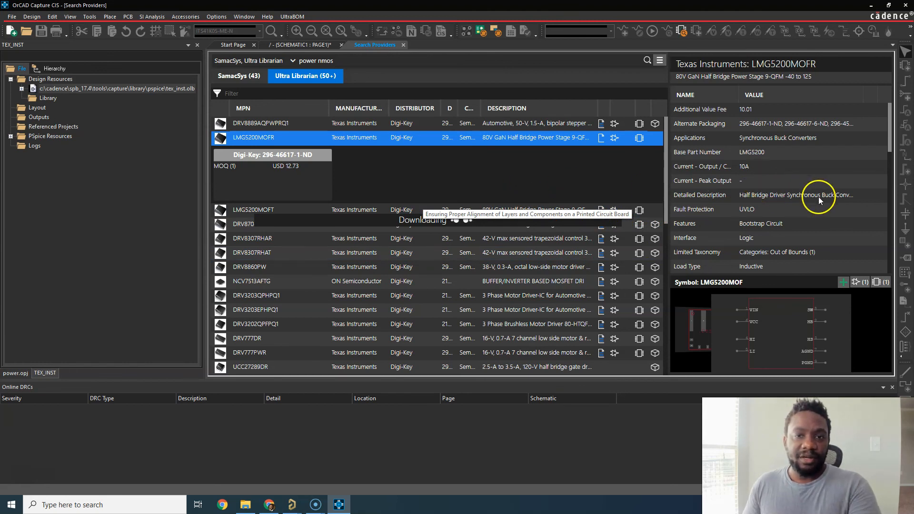
pyautogui.click(300, 44)
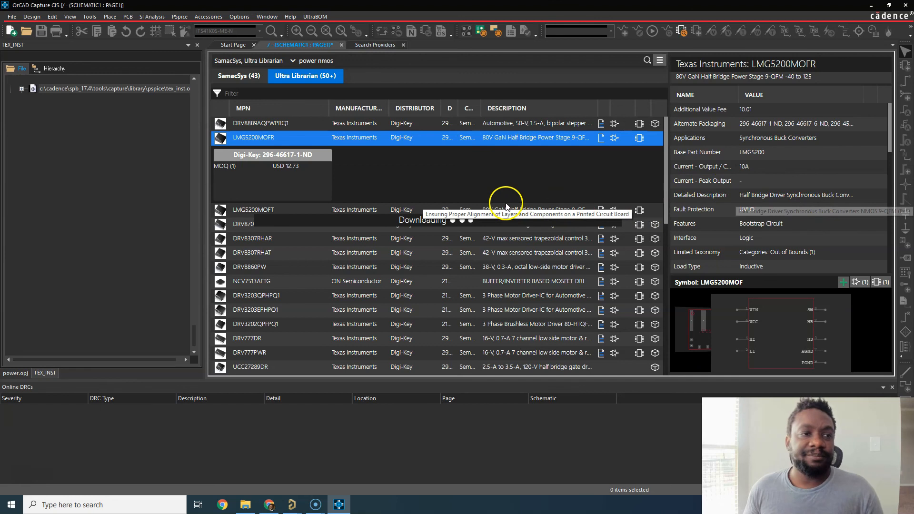
pyautogui.rightClick(659, 150)
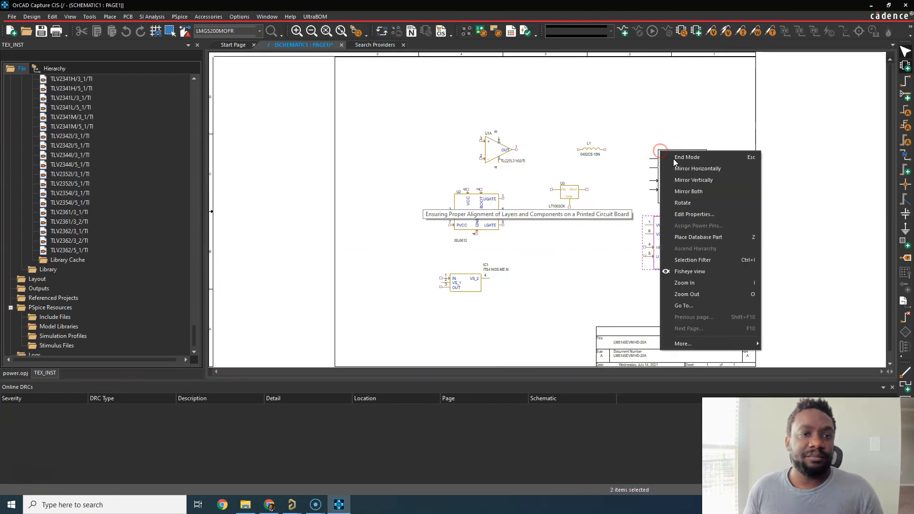
pyautogui.click(109, 16)
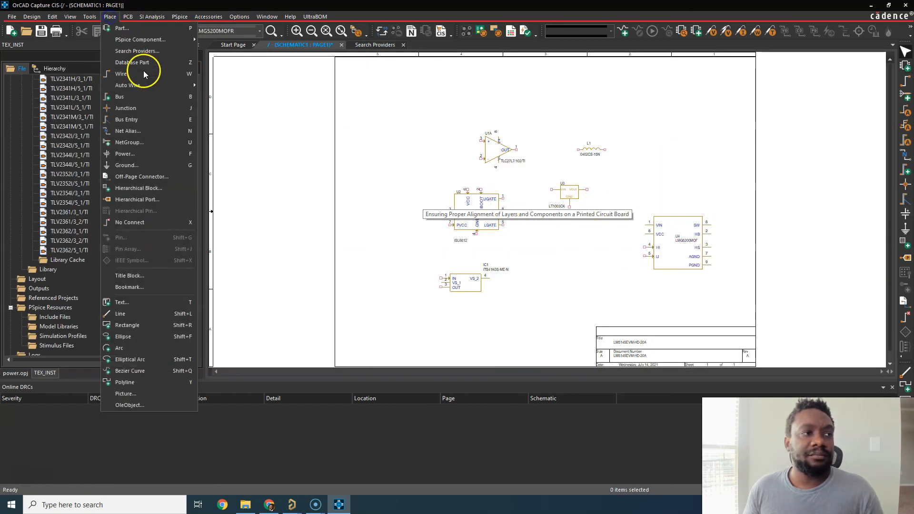
pyautogui.moveTo(374, 85)
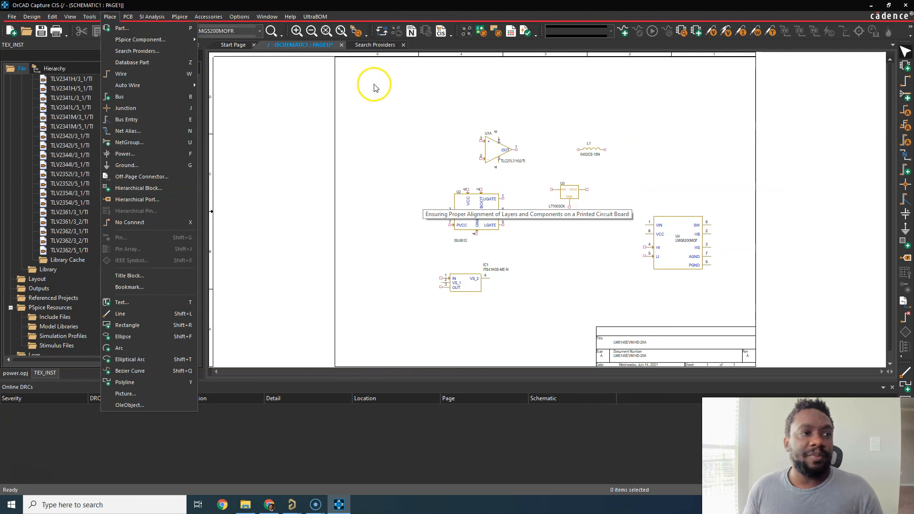
pyautogui.click(374, 44)
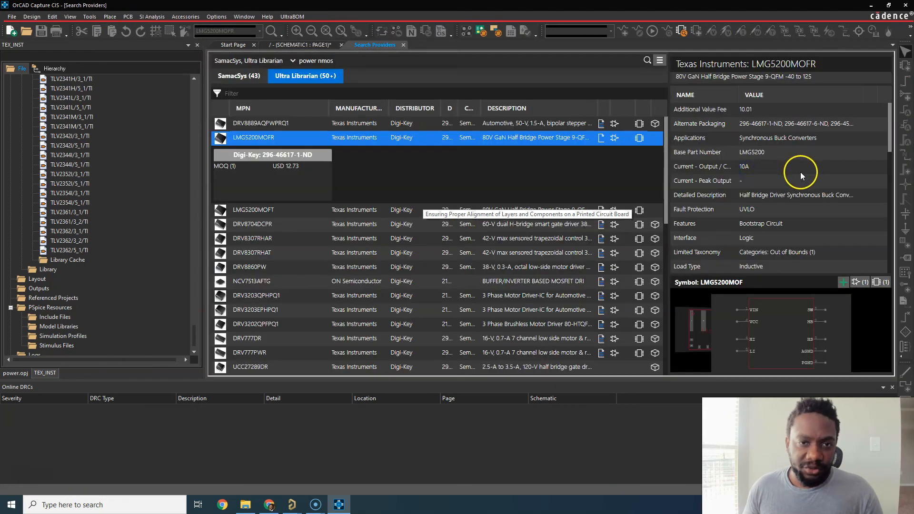
pyautogui.scroll(-3)
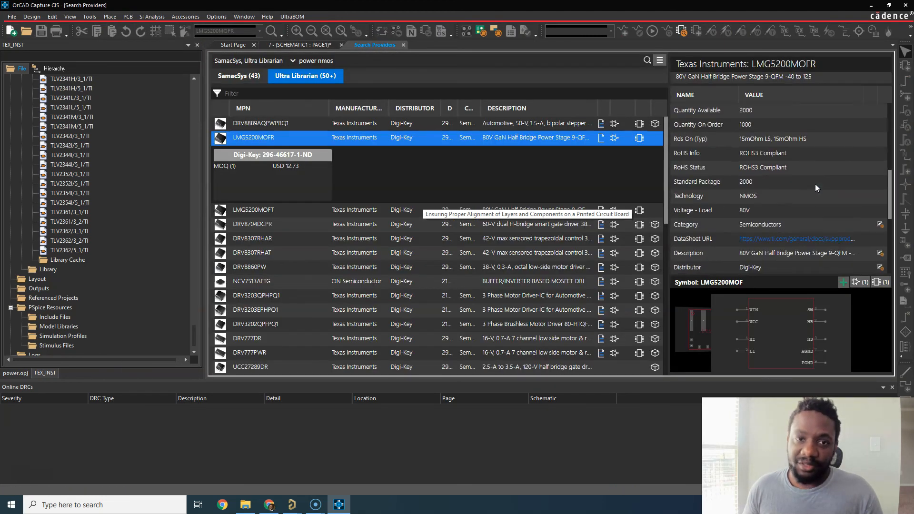
pyautogui.scroll(-3)
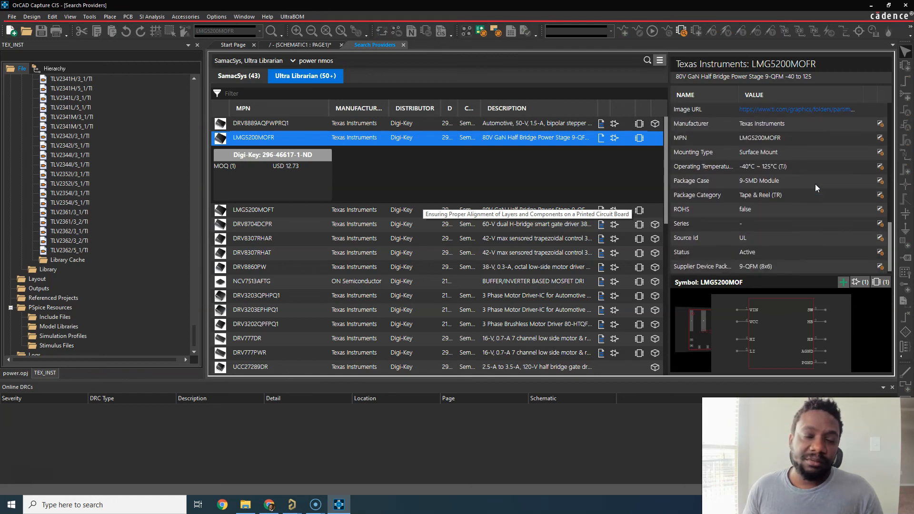
pyautogui.scroll(-3)
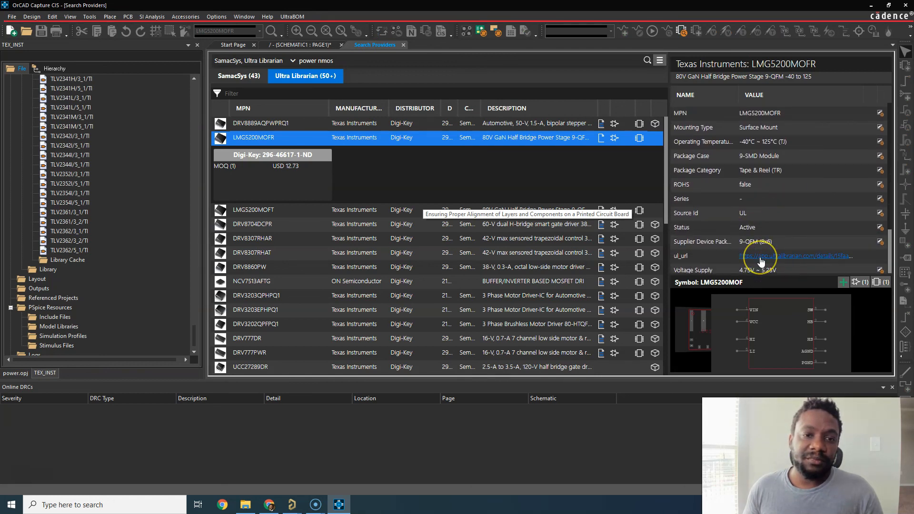
pyautogui.moveTo(760, 257)
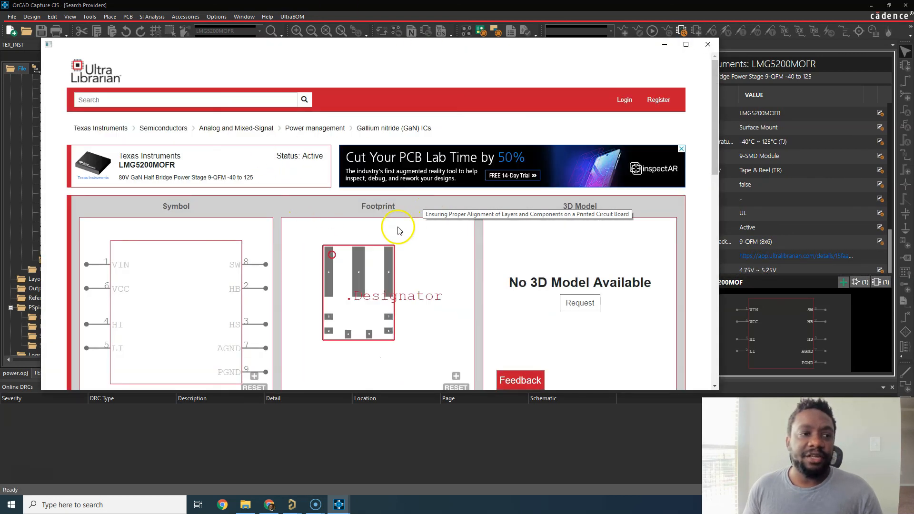
pyautogui.scroll(-3)
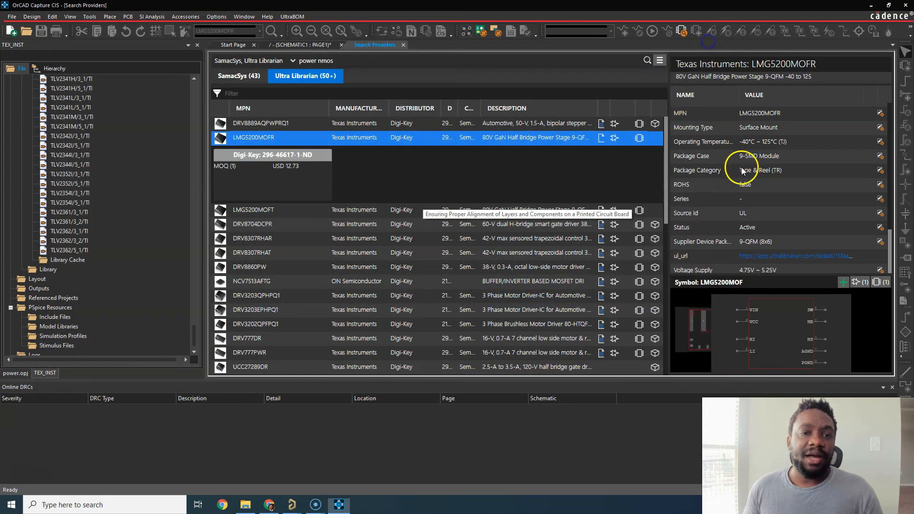
pyautogui.moveTo(382, 144)
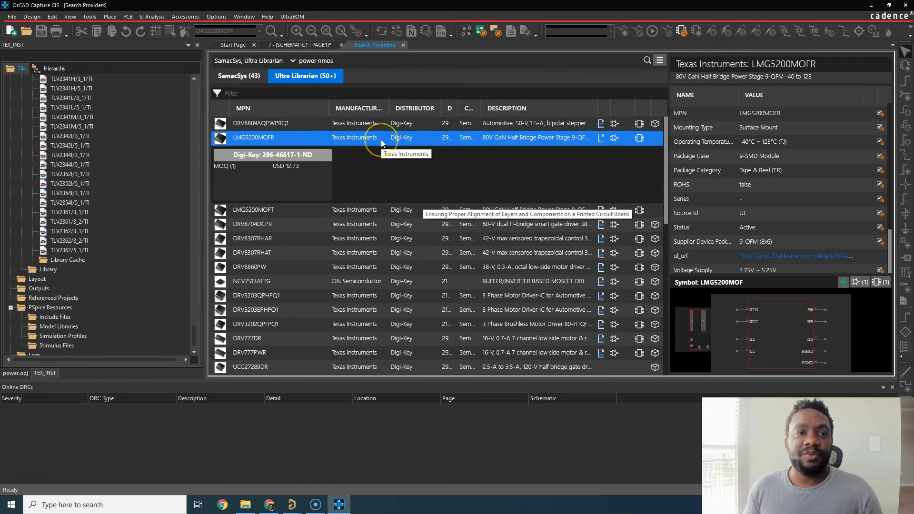
pyautogui.moveTo(524, 96)
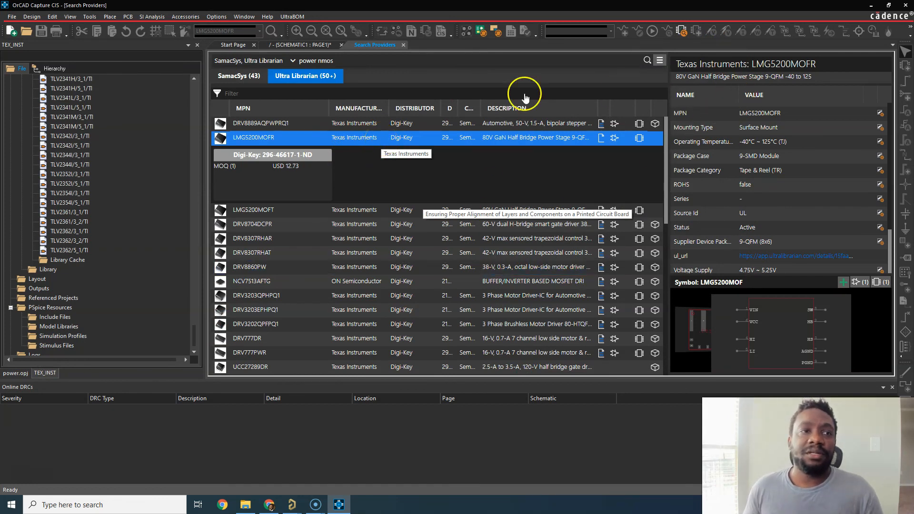
pyautogui.click(300, 45)
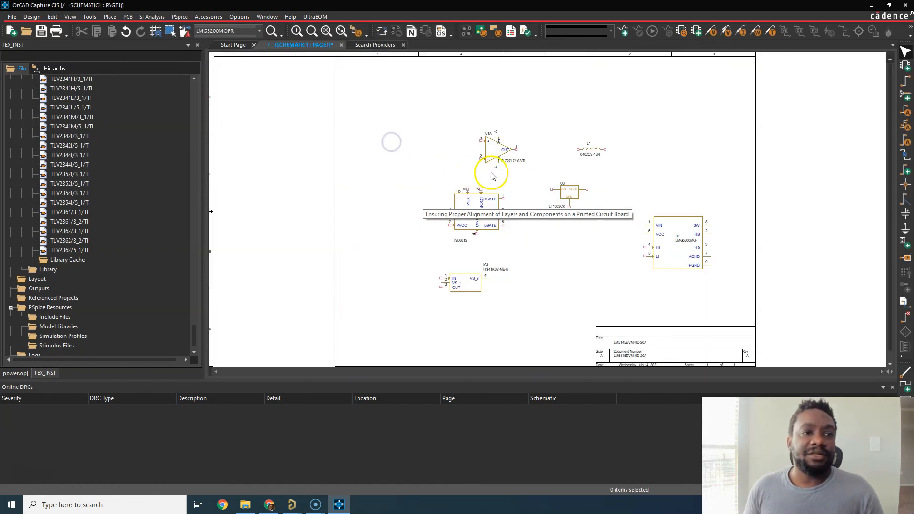
pyautogui.moveTo(609, 106)
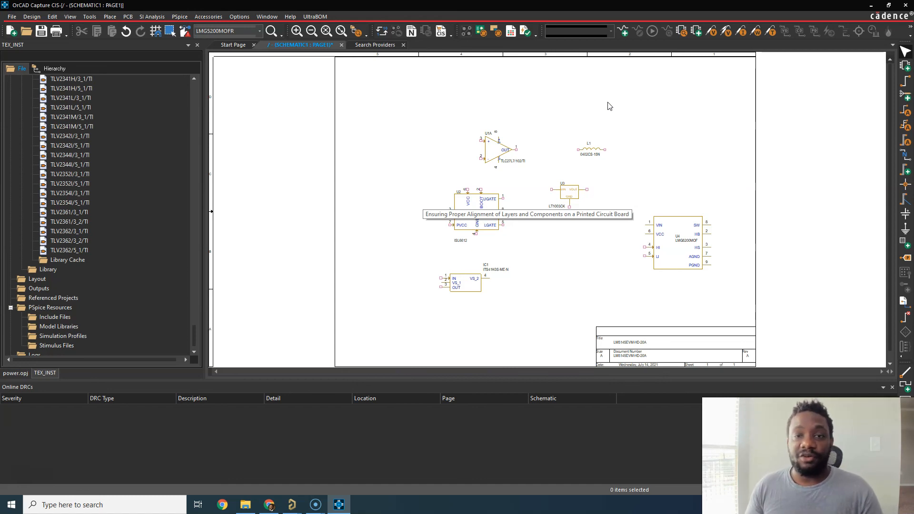
pyautogui.moveTo(429, 92)
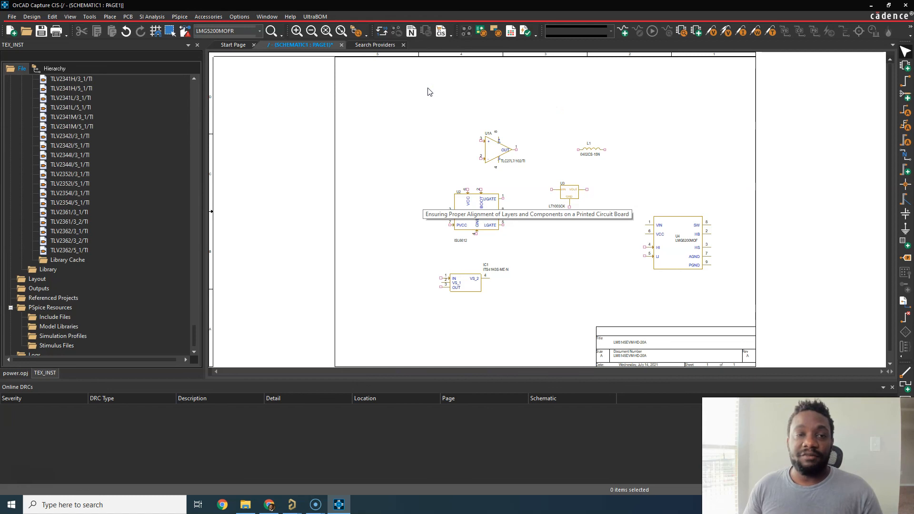